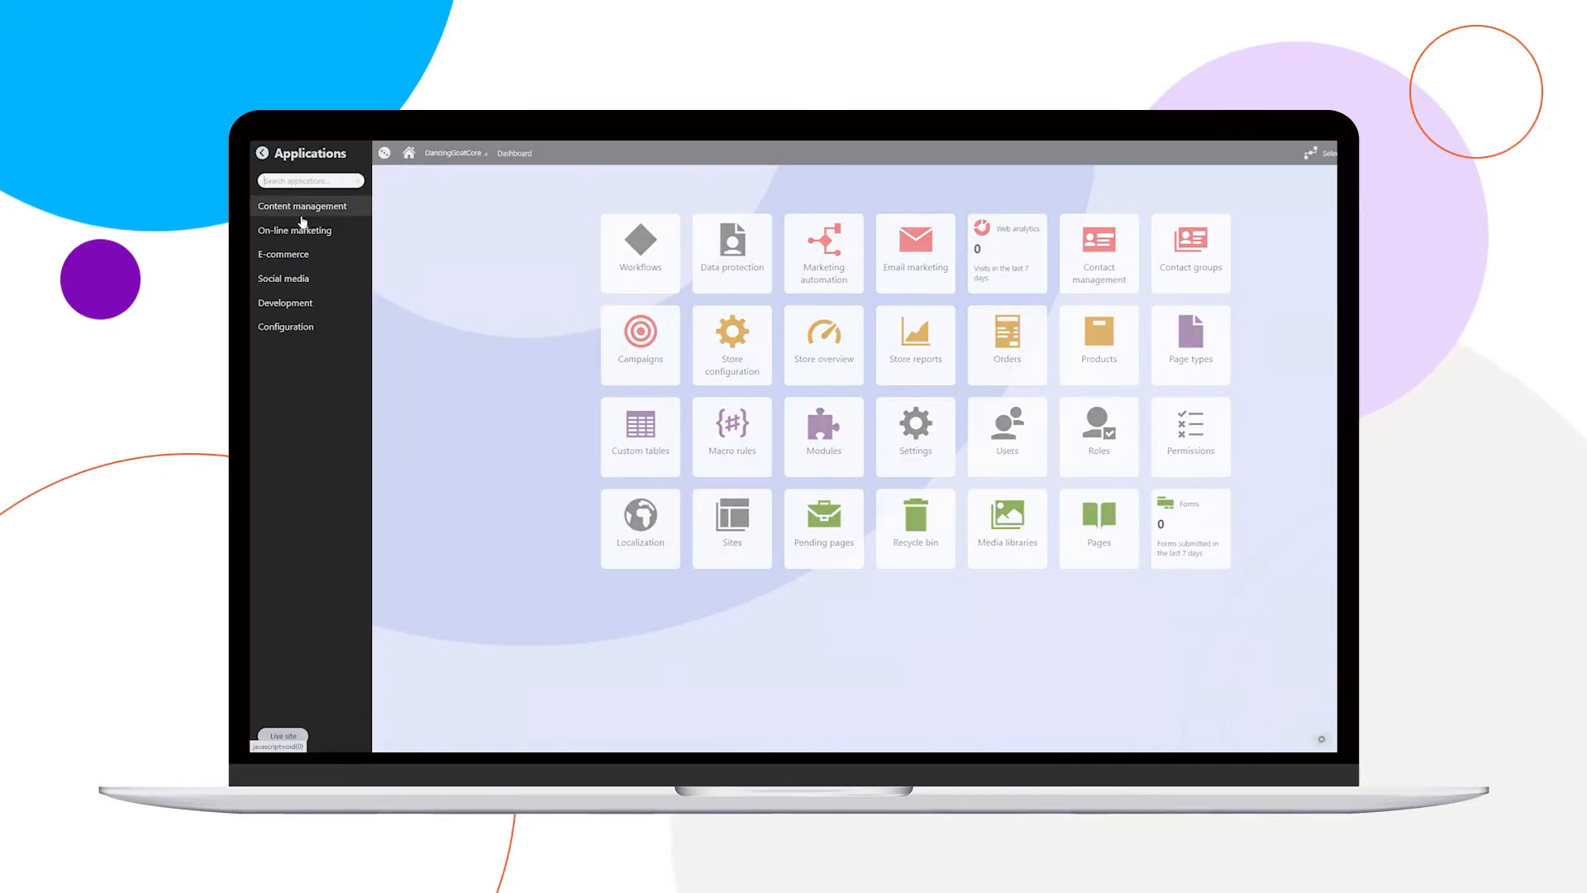
- Browse the content management, social media and another application category, then close the applications list
{"action": "left_click", "coordinate": [294, 230]}
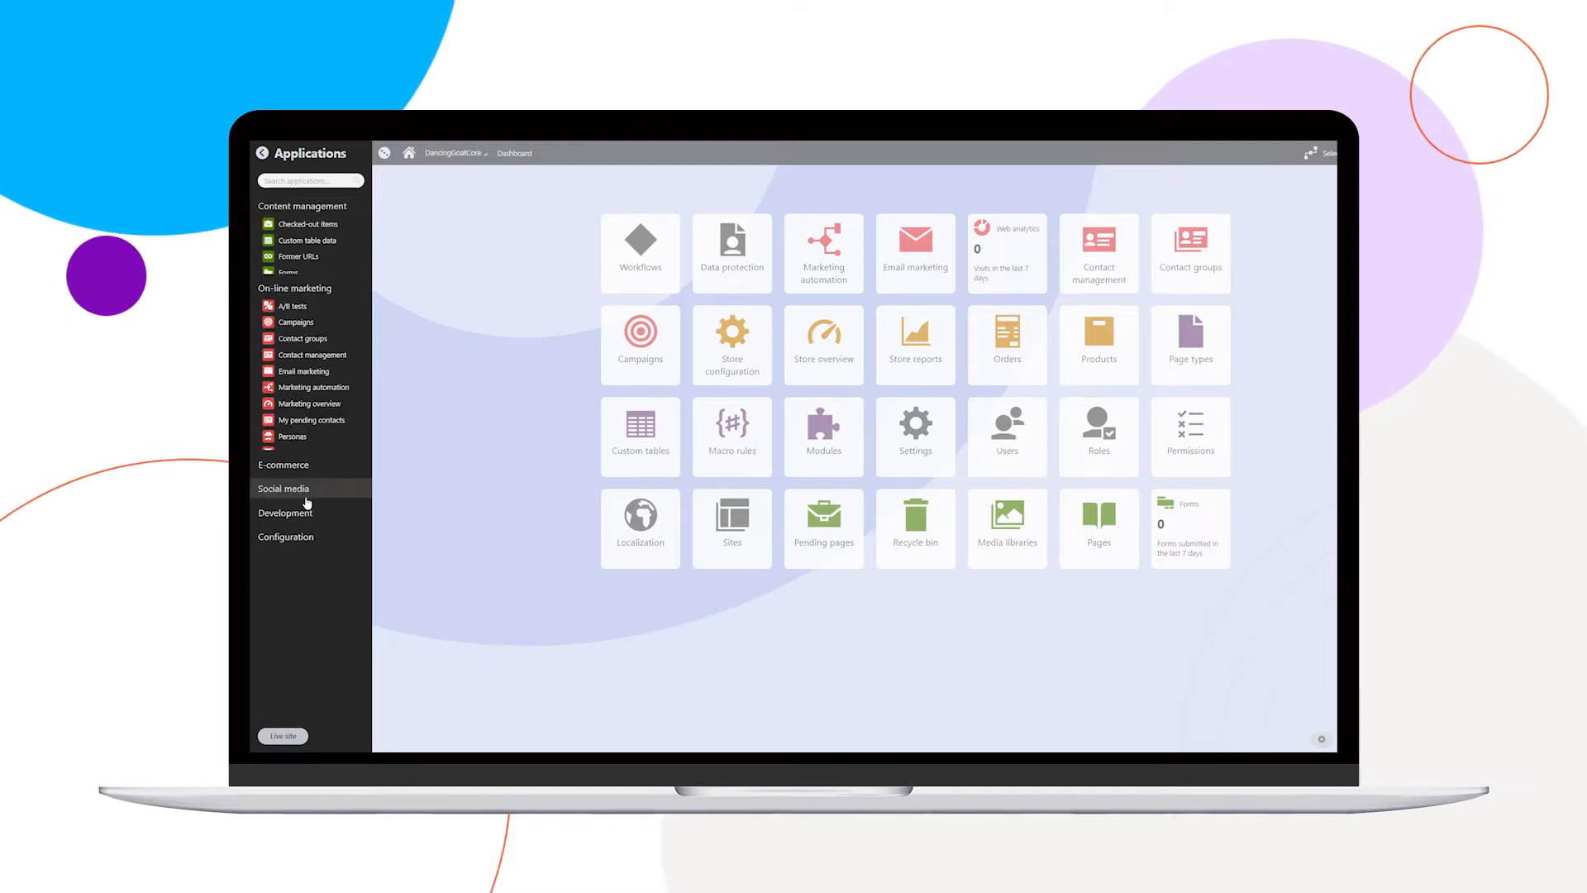
{"action": "left_click", "coordinate": [284, 488]}
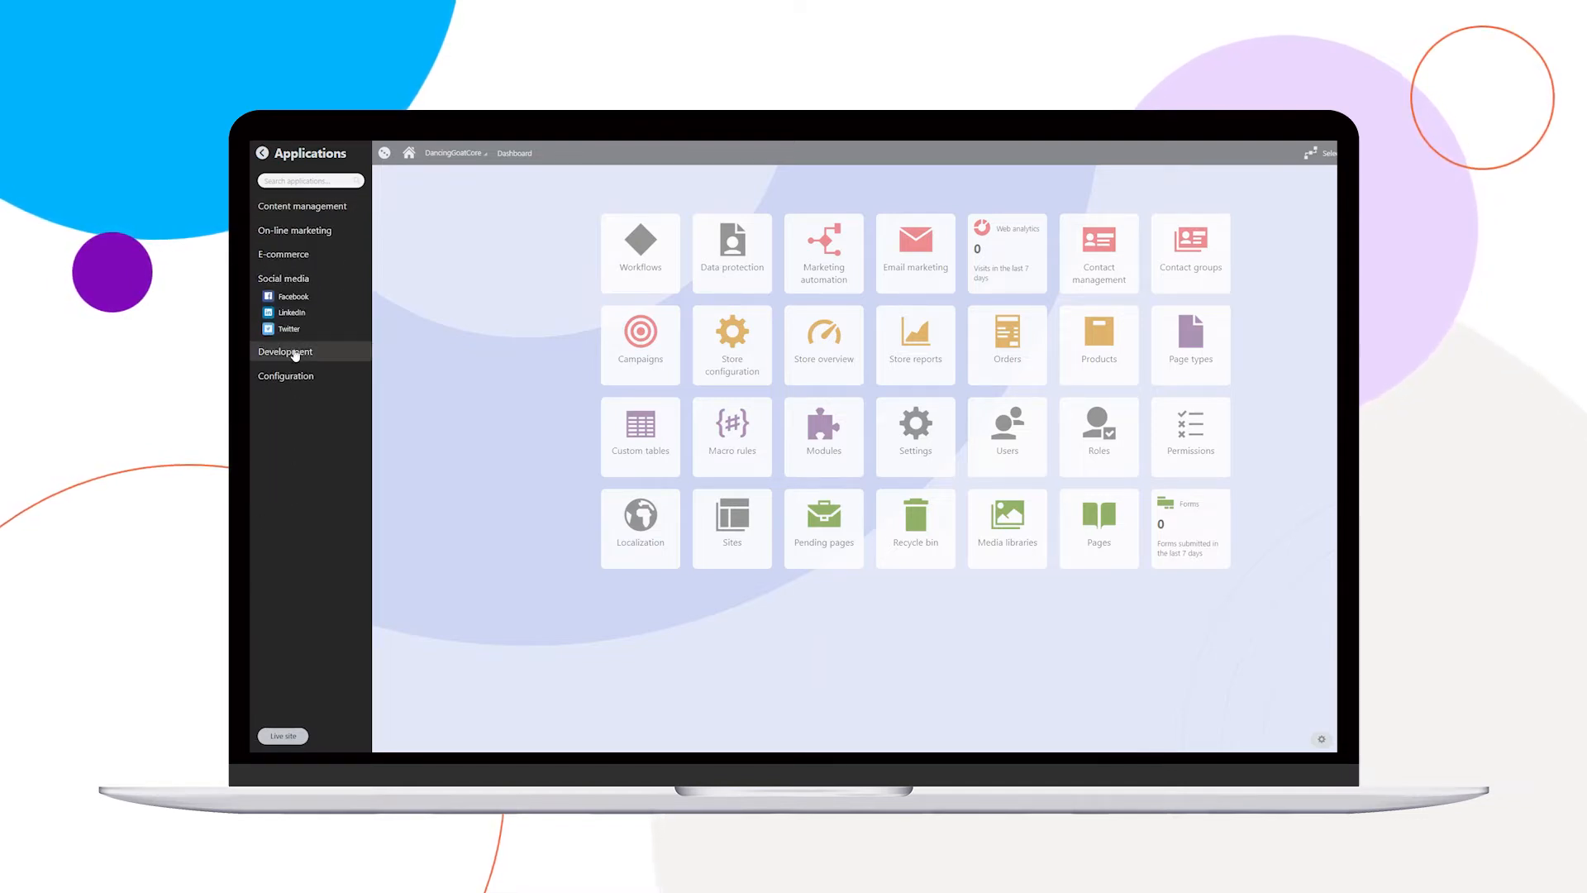
{"action": "left_click", "coordinate": [286, 326]}
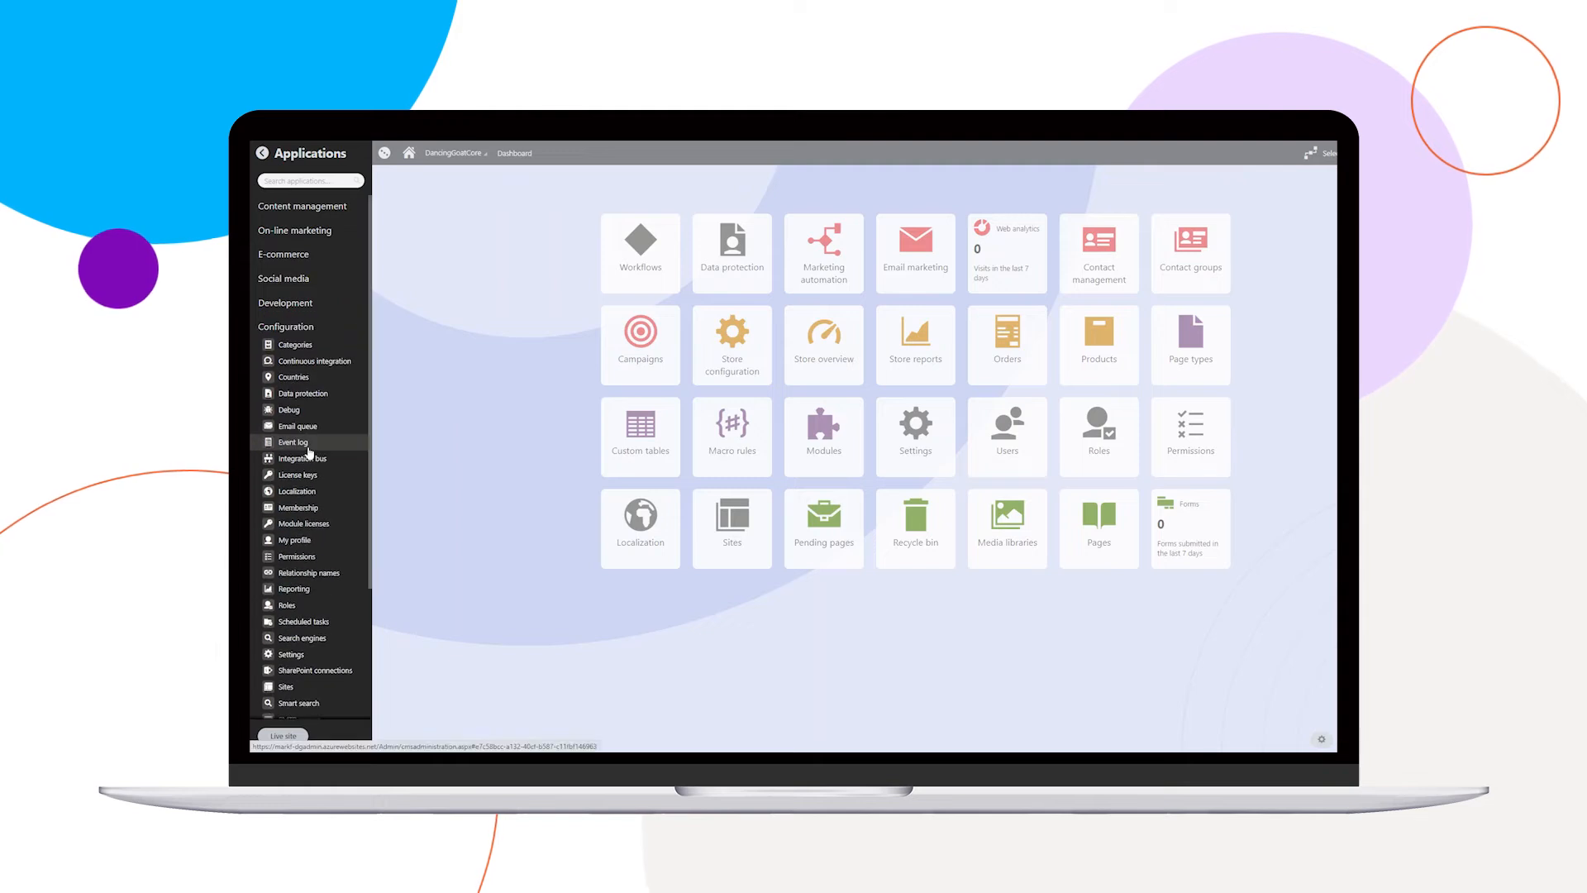
{"action": "left_click", "coordinate": [262, 154]}
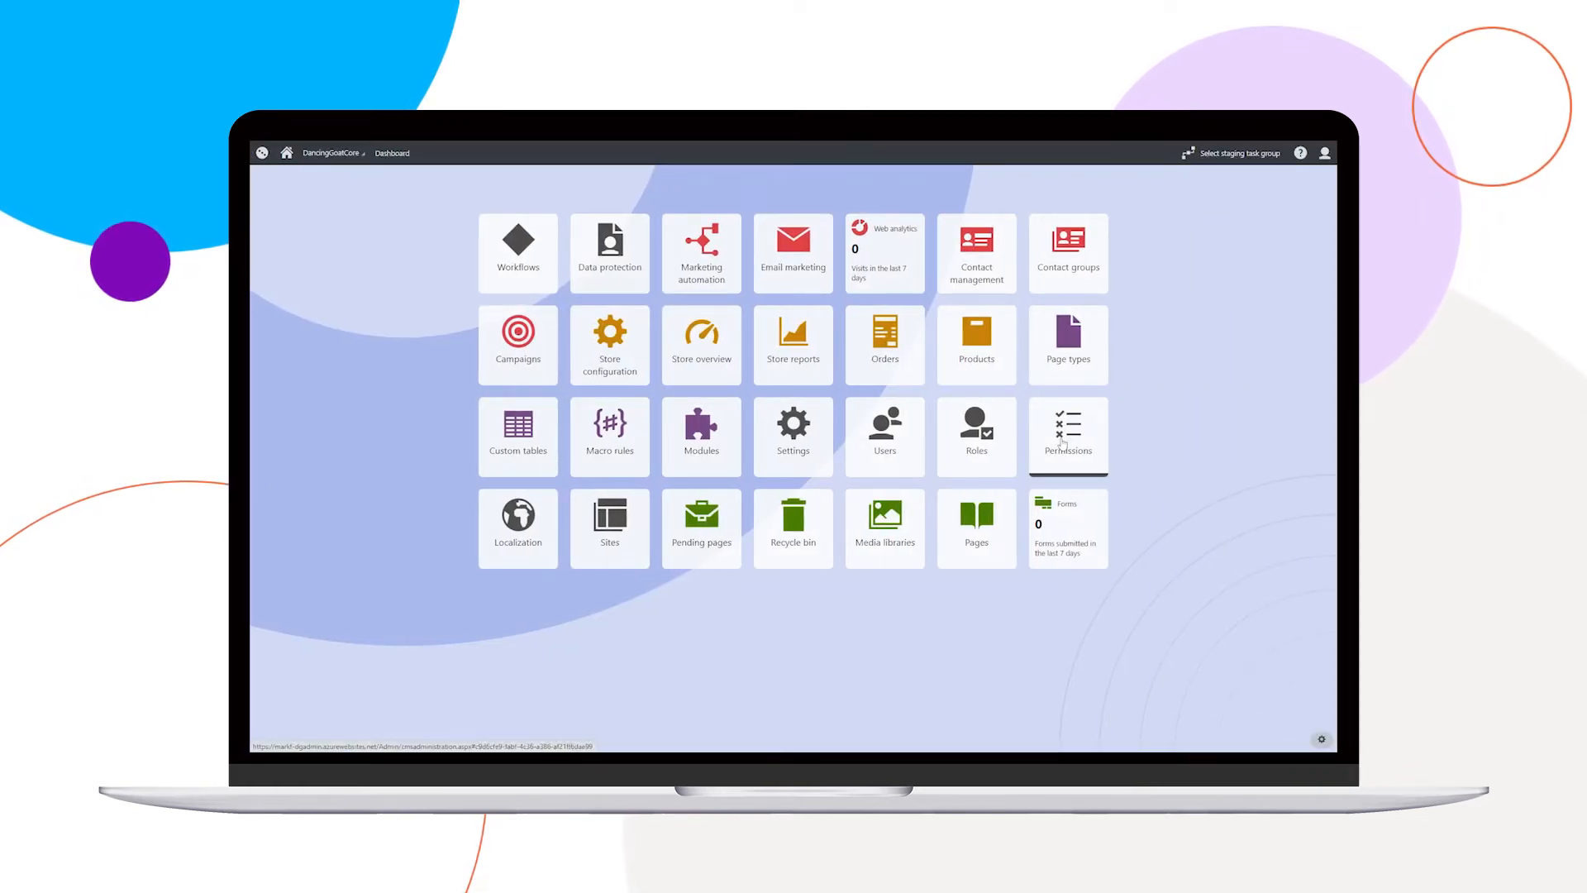
{"action": "mouse_move", "coordinate": [1141, 436]}
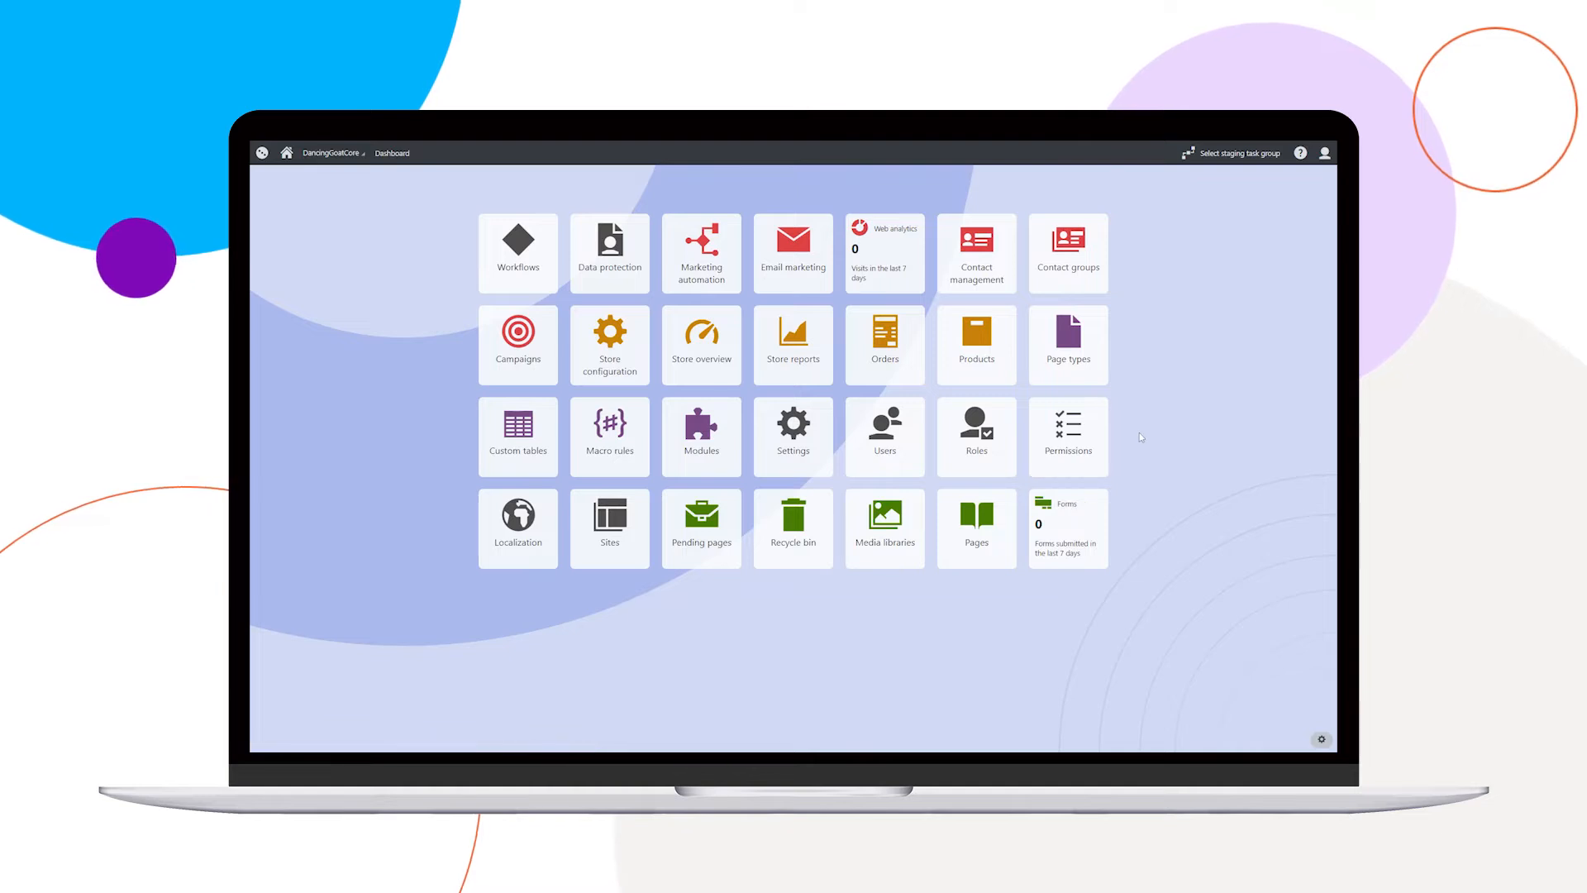
{"action": "mouse_move", "coordinate": [1204, 242]}
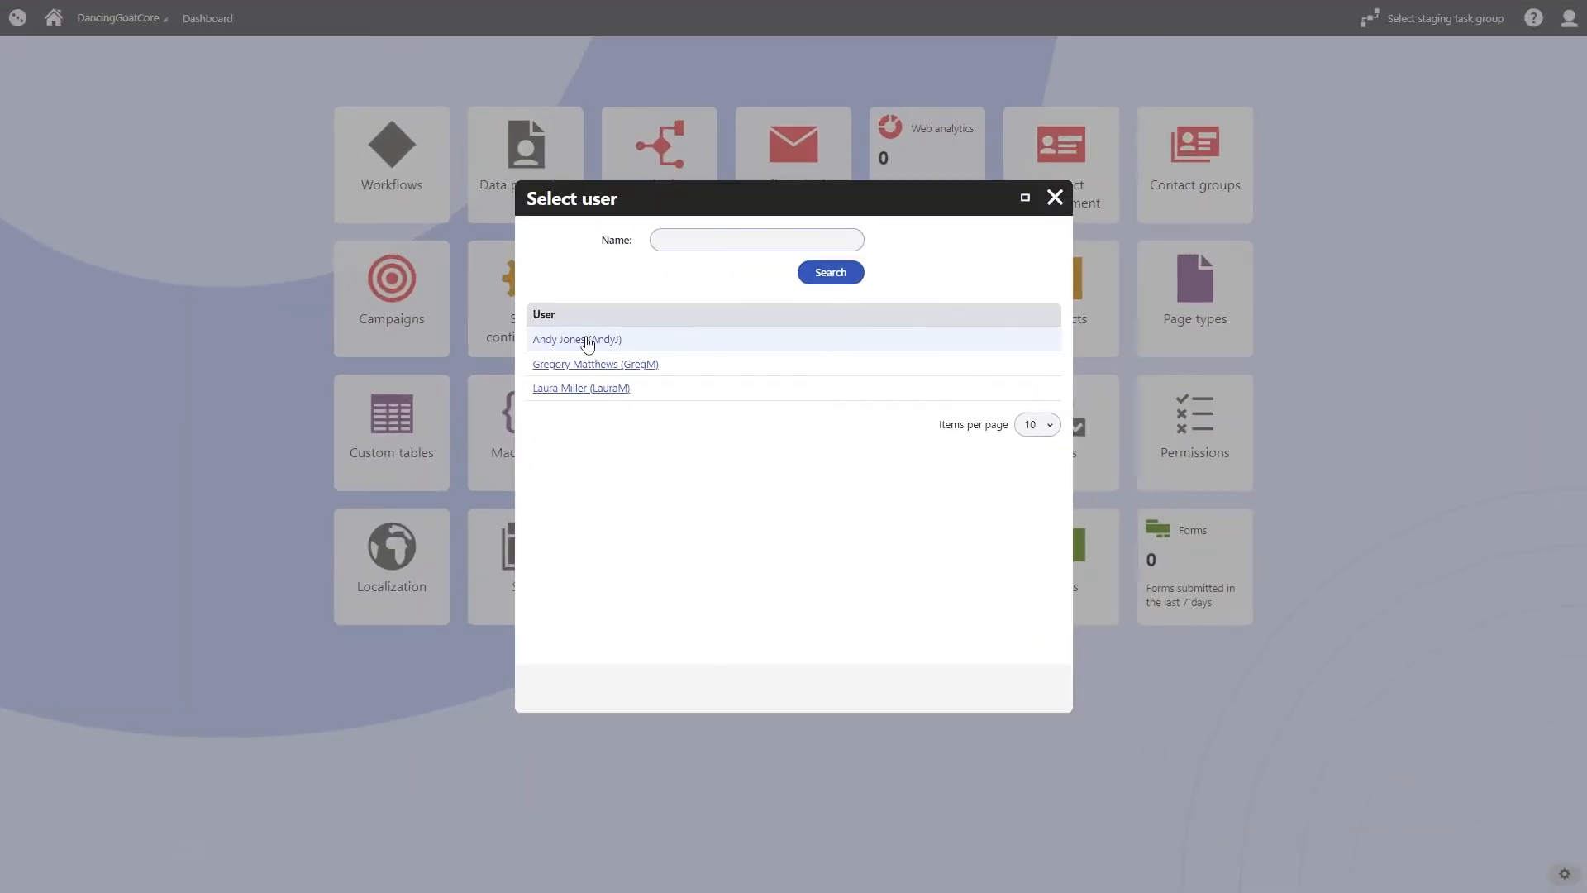
{"action": "left_click", "coordinate": [576, 339]}
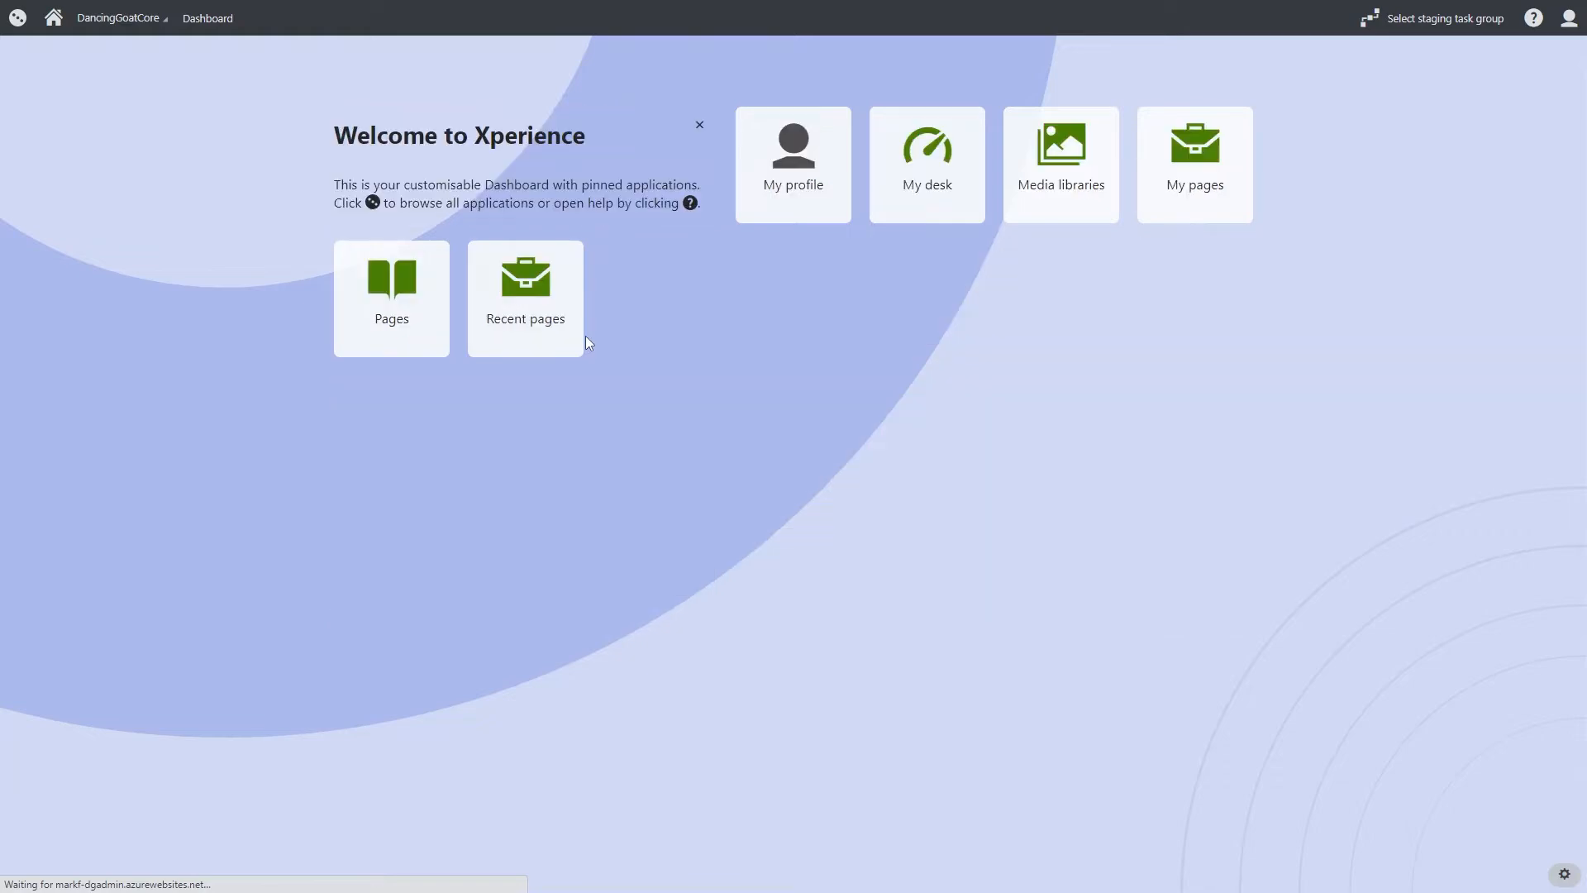
{"action": "left_click", "coordinate": [14, 18]}
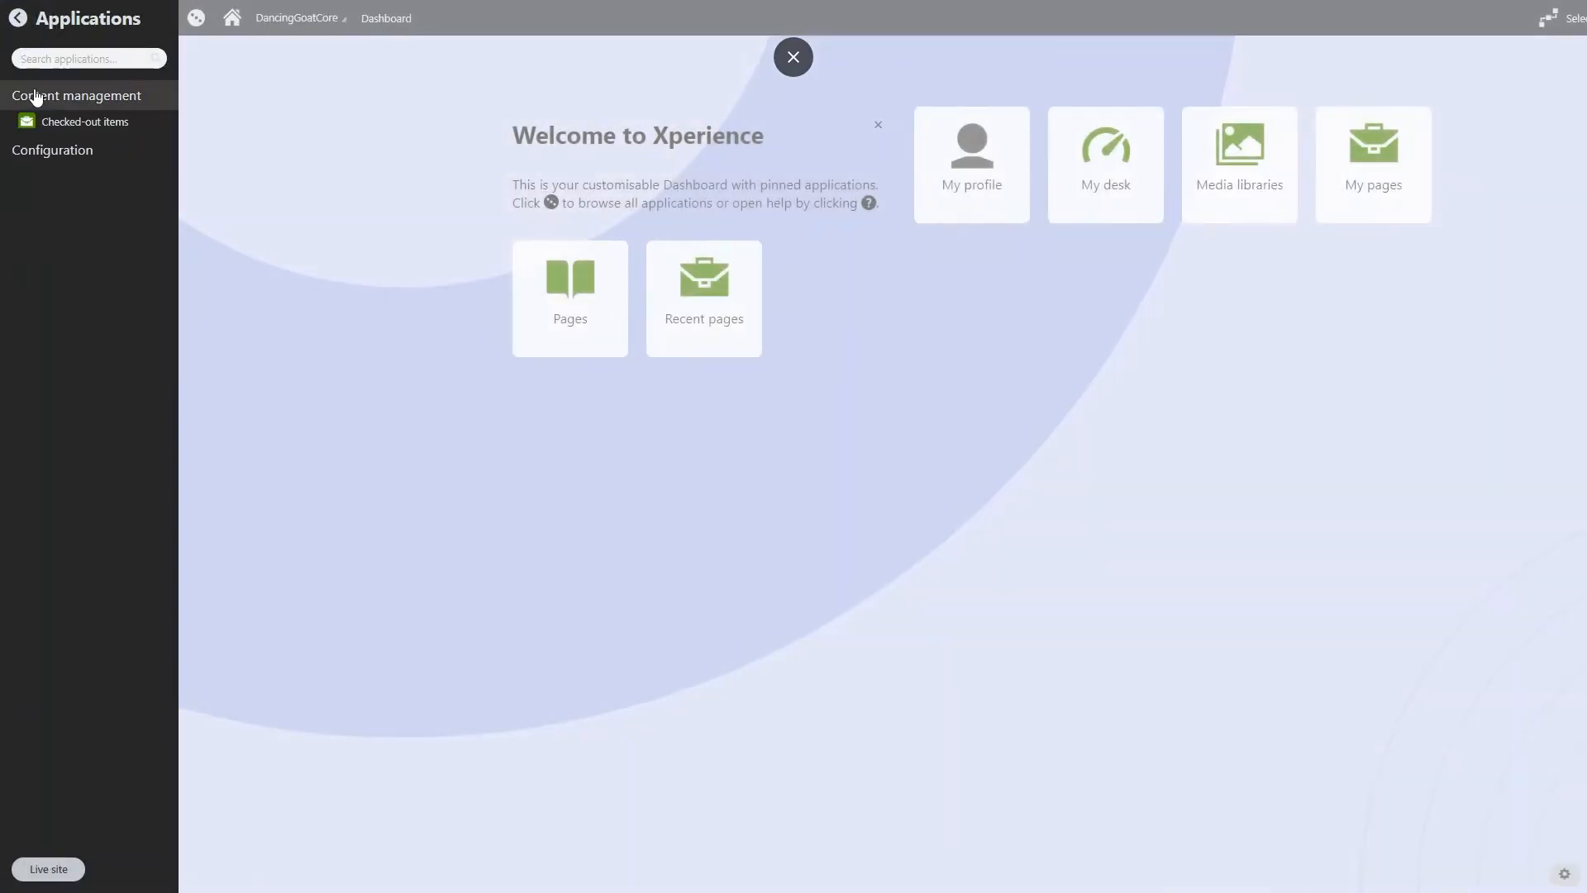
{"action": "left_click", "coordinate": [76, 96]}
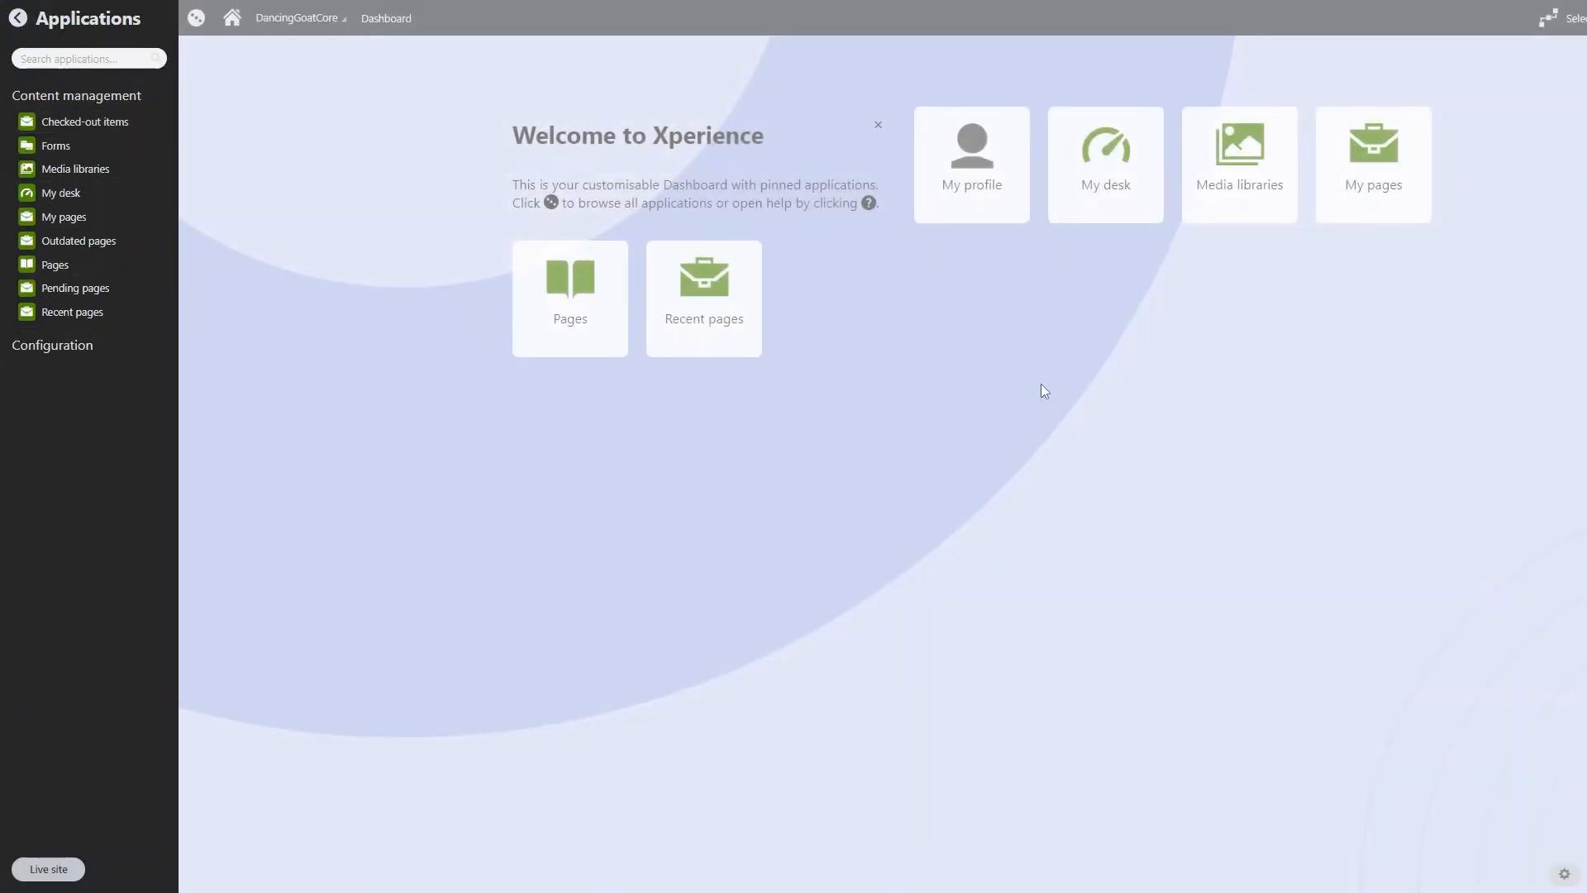
{"action": "left_click", "coordinate": [1572, 15]}
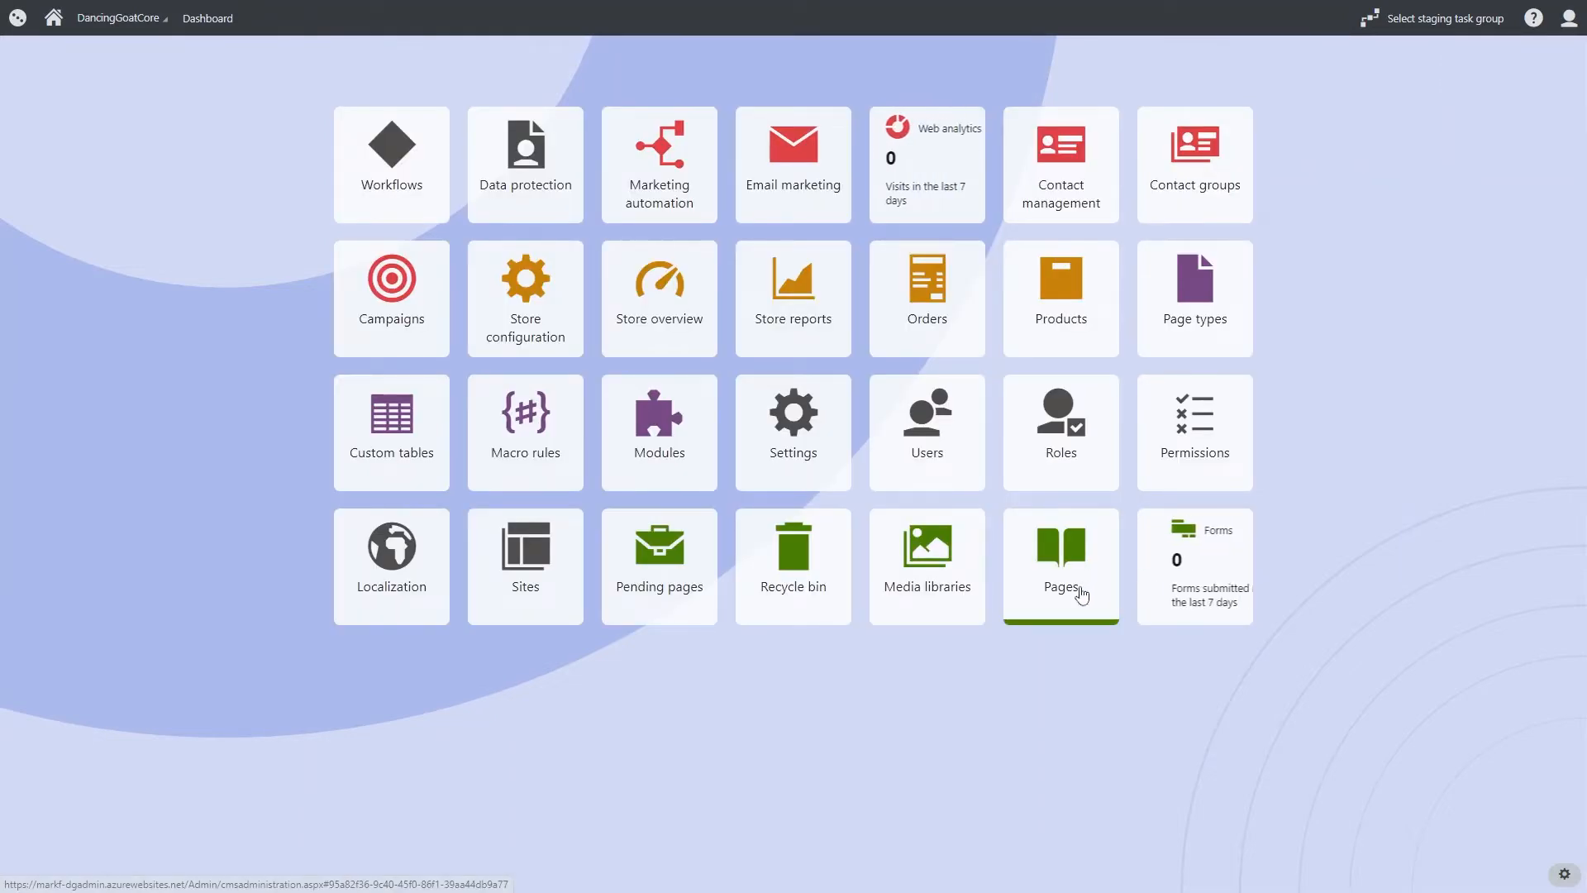
{"action": "left_click", "coordinate": [1062, 556]}
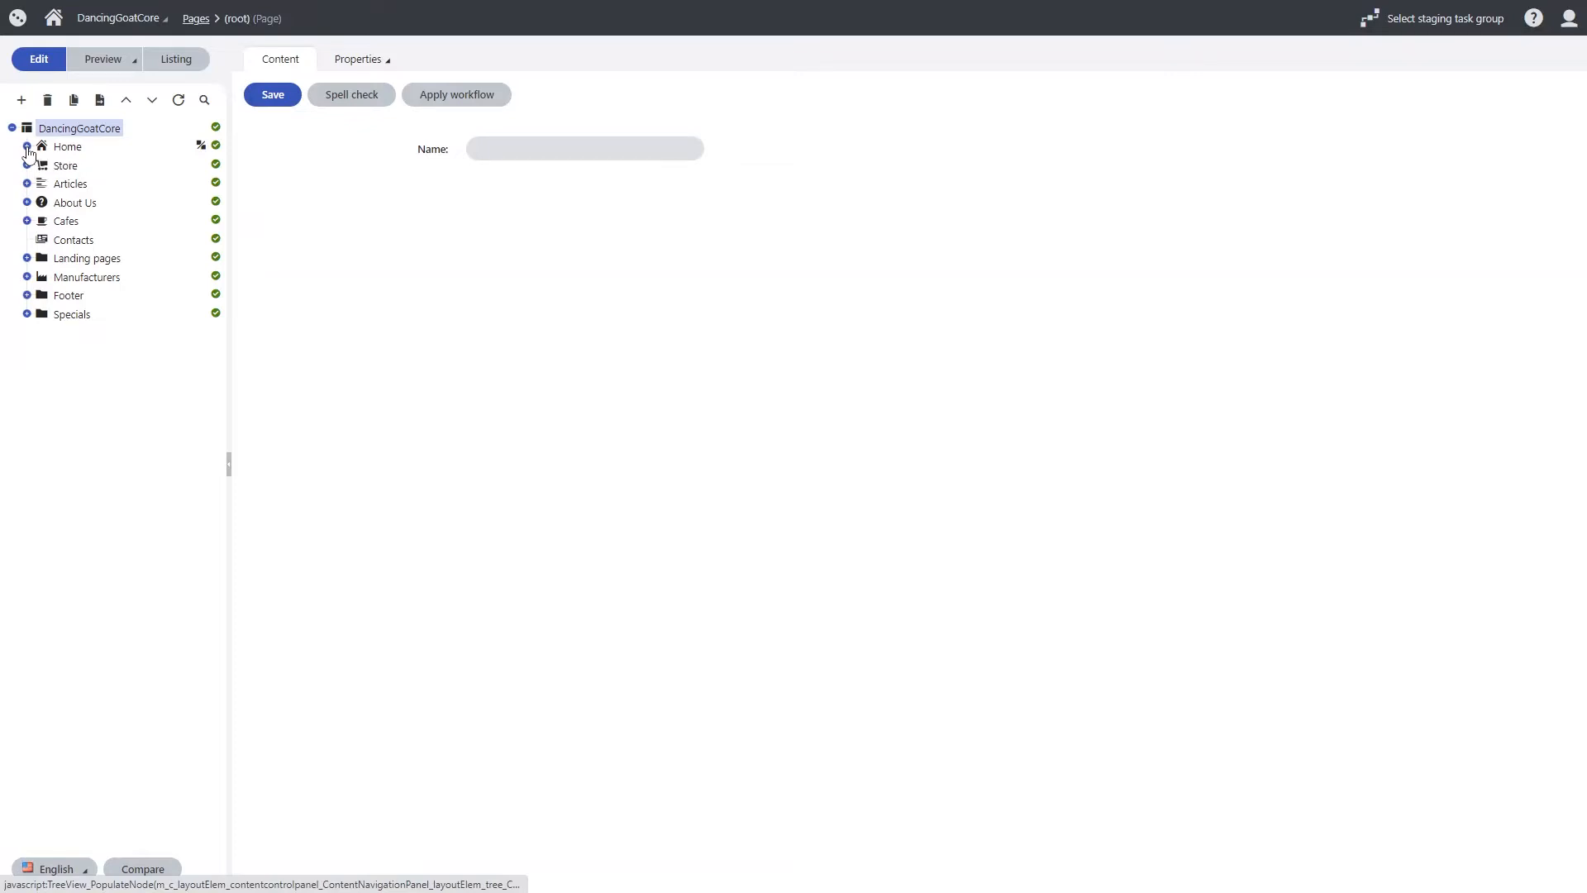
- Open the Home page from the content tree in the page editor
{"action": "left_click", "coordinate": [26, 148]}
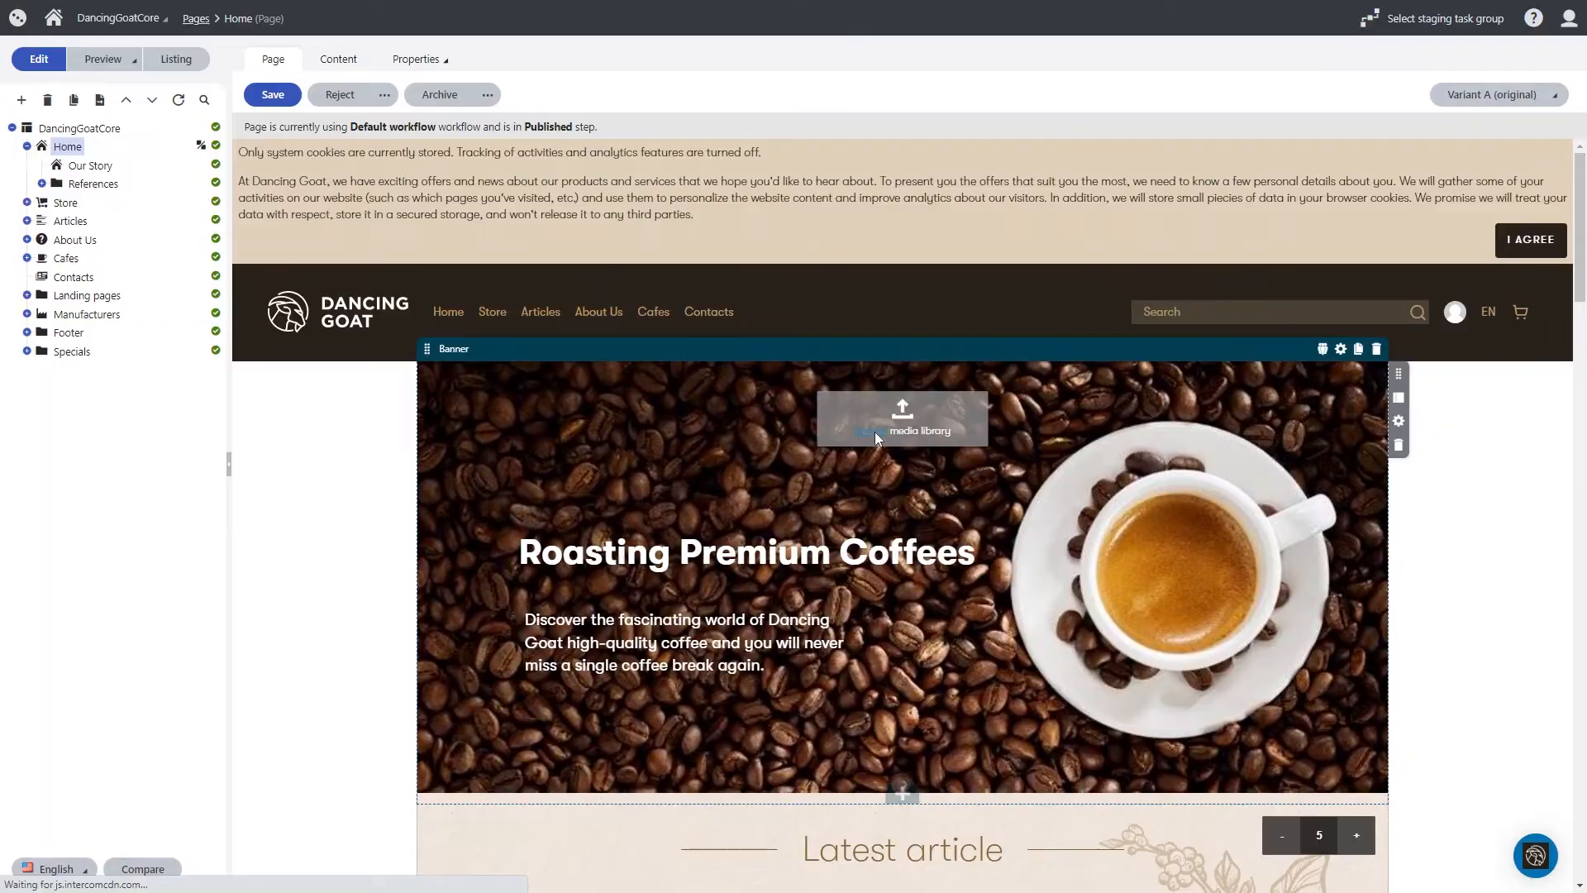
- Give the banner a new coffee-brewing image and replace its heading with 'Brewing Great Coffee'
{"action": "left_click", "coordinate": [877, 437]}
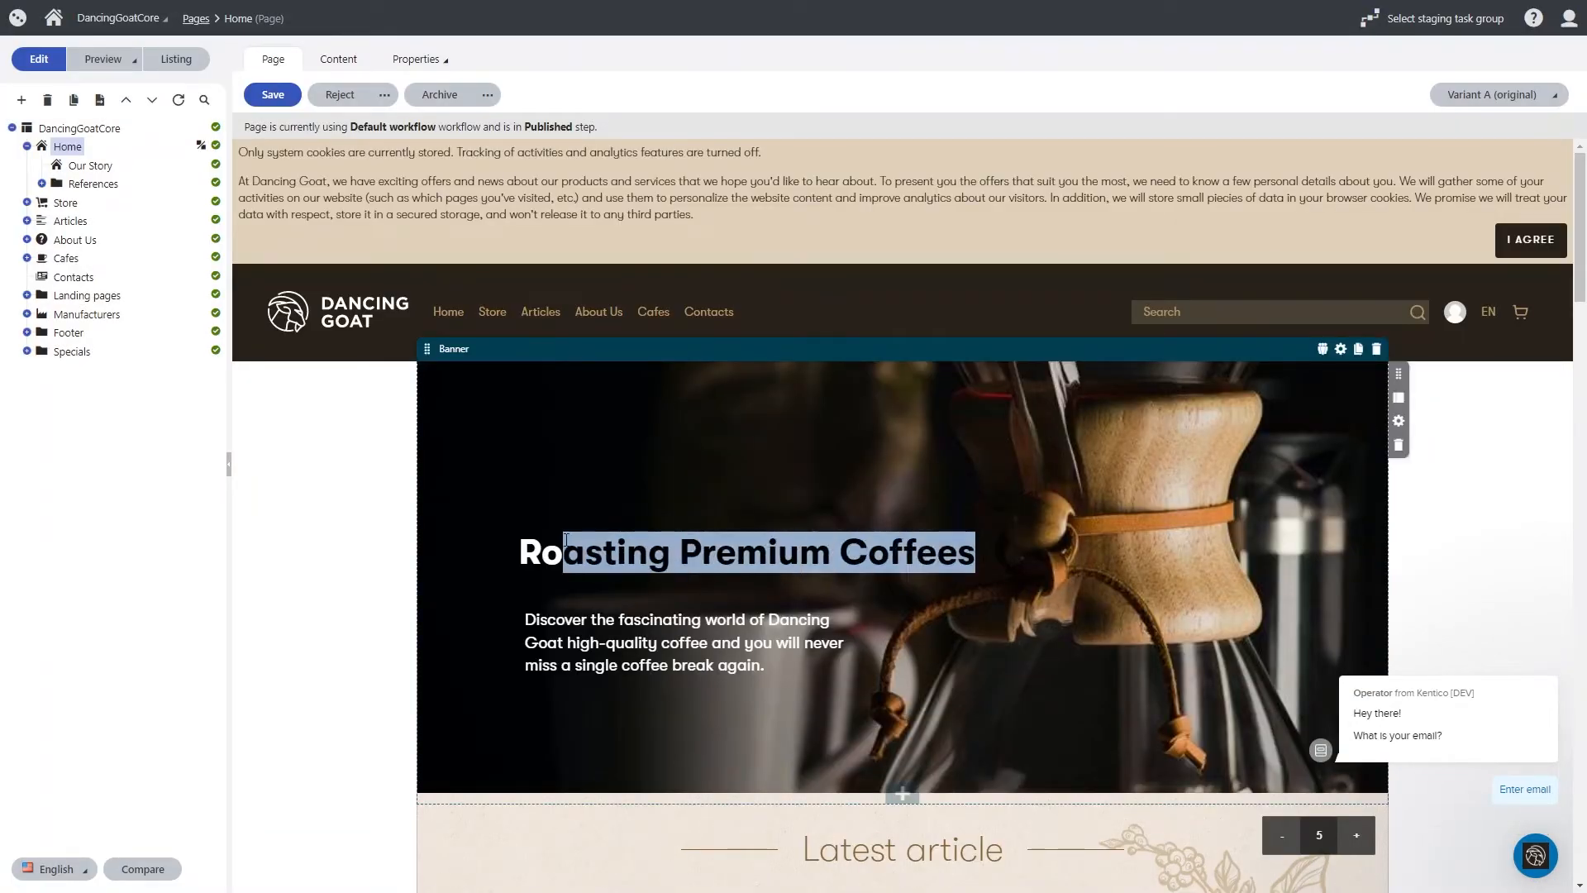
{"action": "triple_click", "coordinate": [746, 553]}
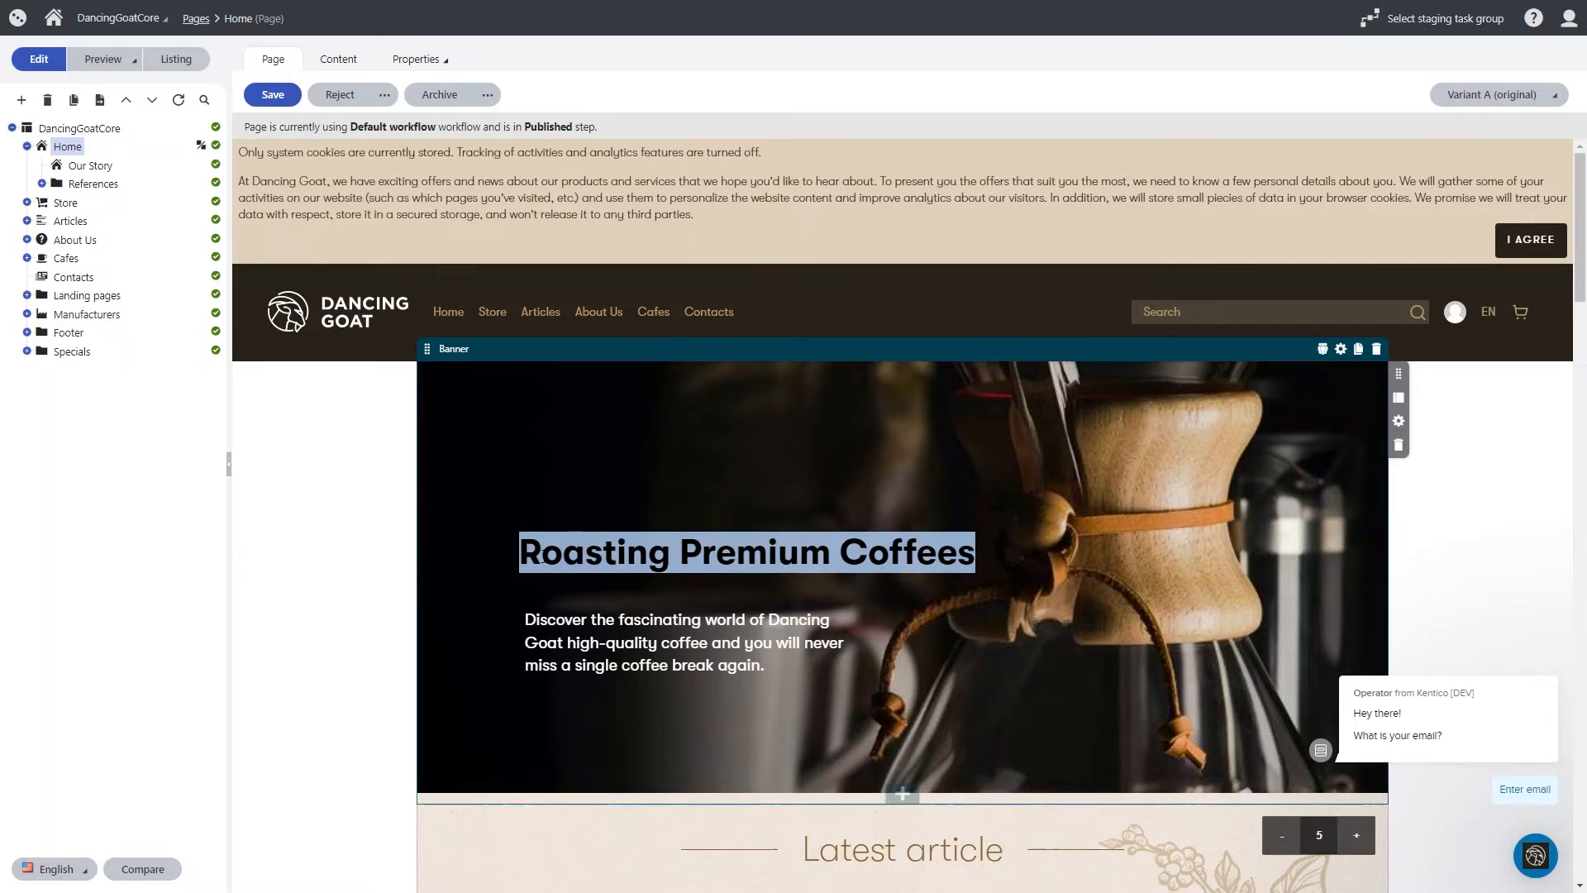
{"action": "type", "text": "Brewing Great Co"}
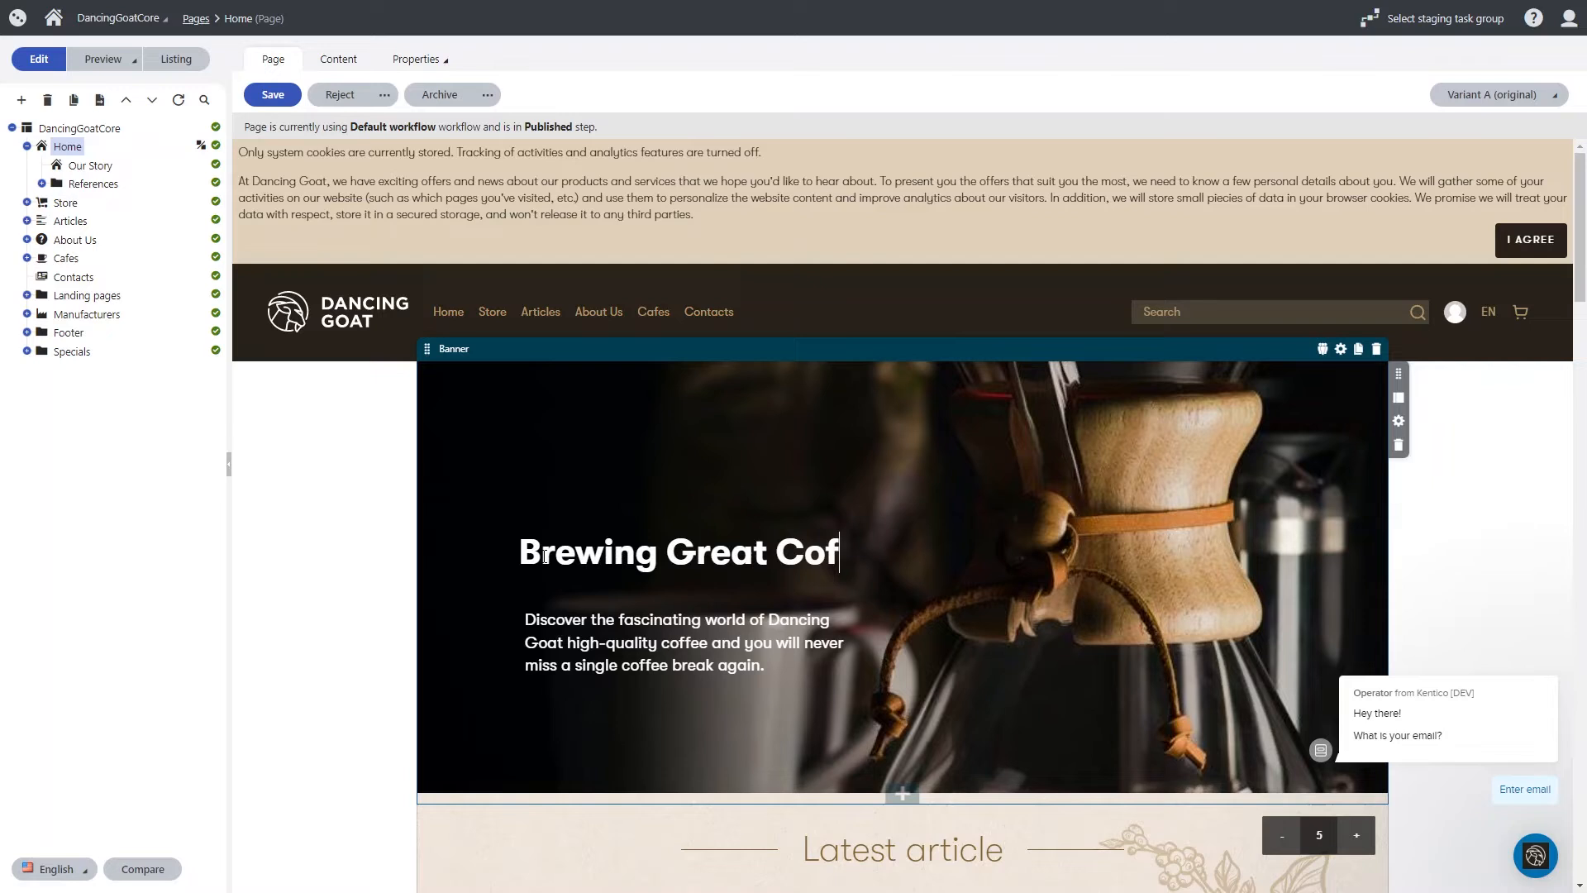
{"action": "type", "text": "fee"}
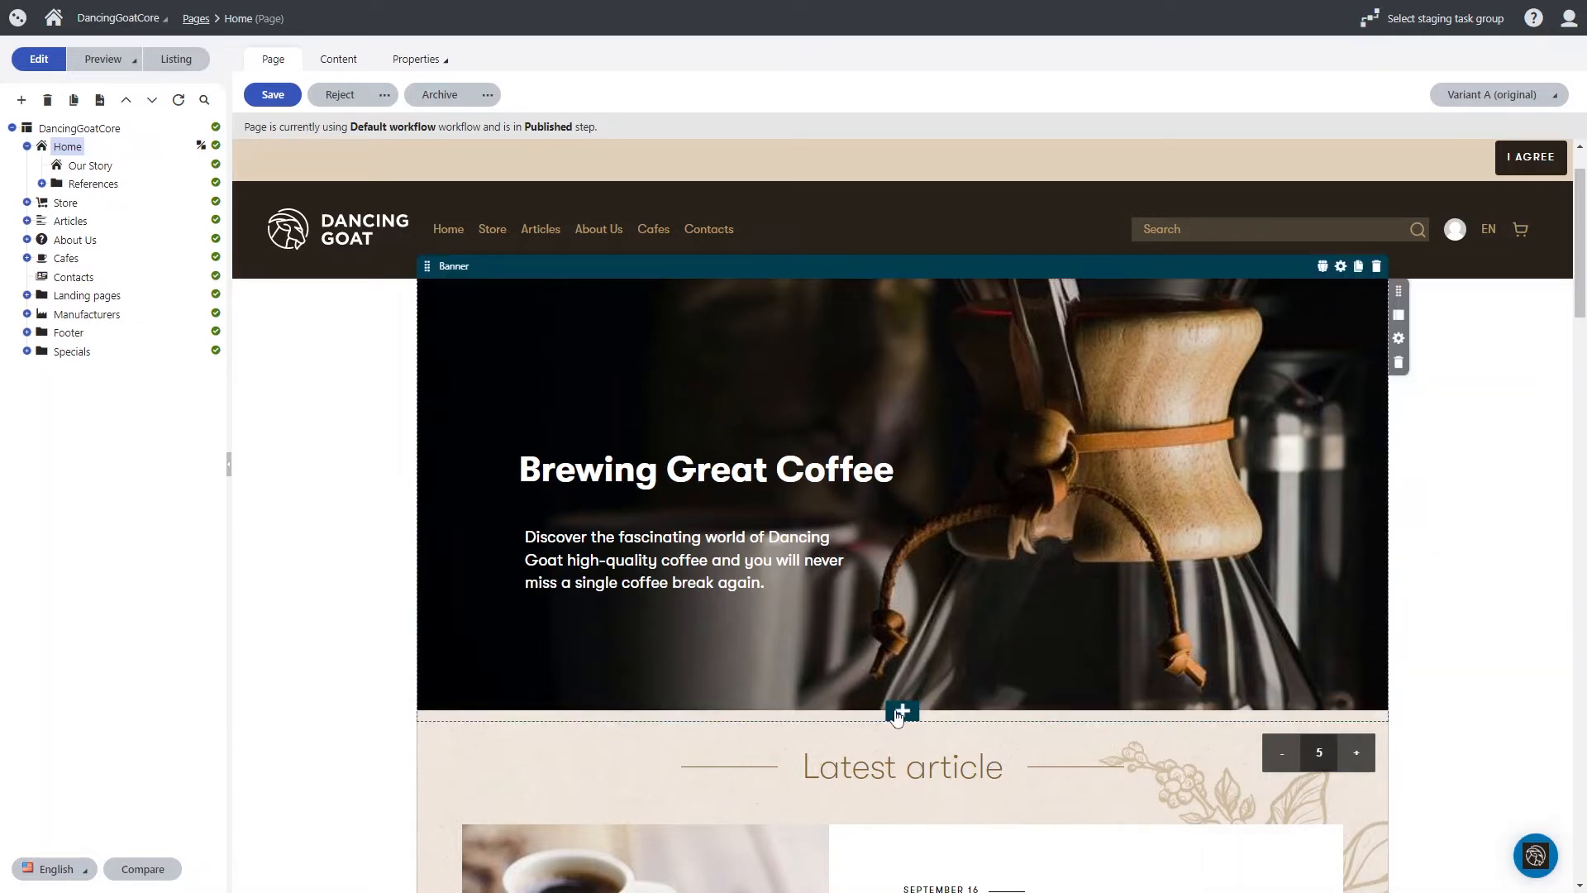
{"action": "scroll", "scroll_direction": "down", "scroll_amount": 3}
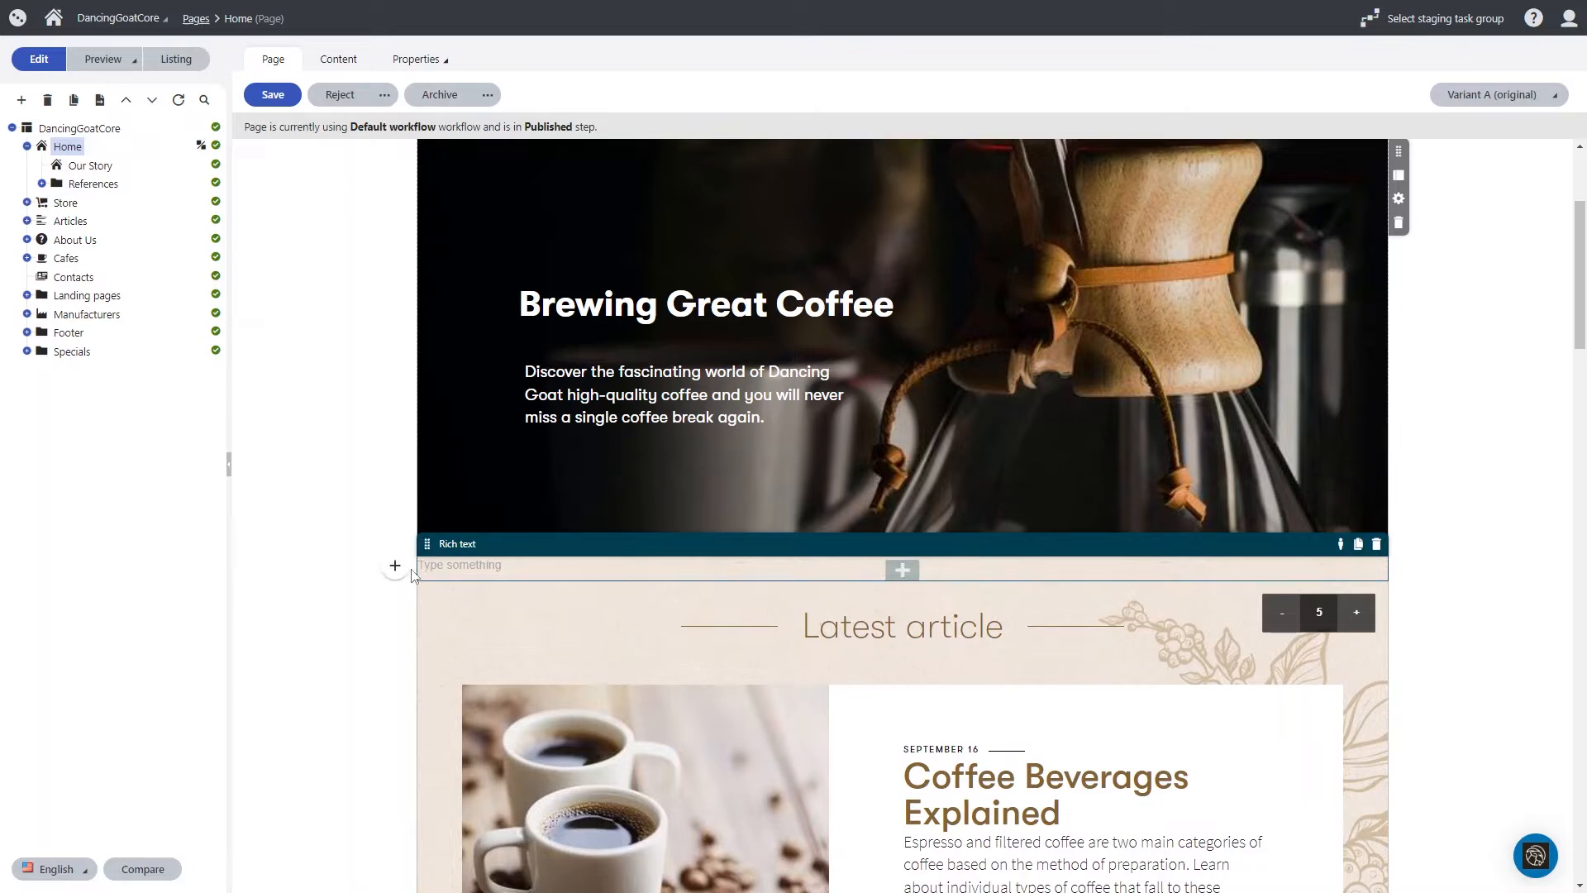
{"action": "left_click", "coordinate": [394, 565]}
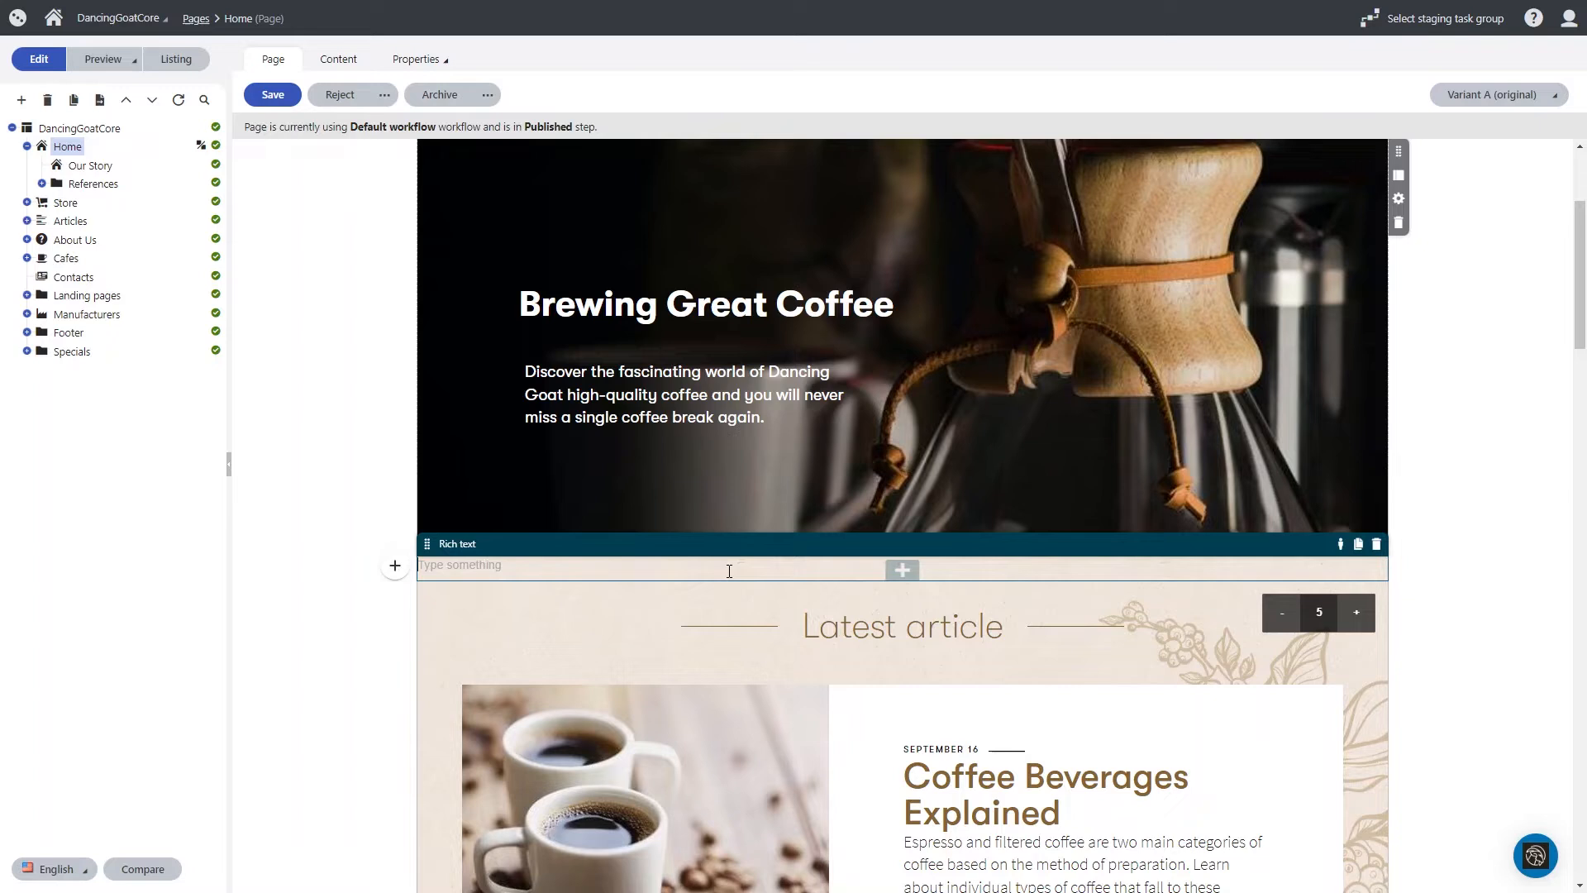
{"action": "type", "text": "hahaha"}
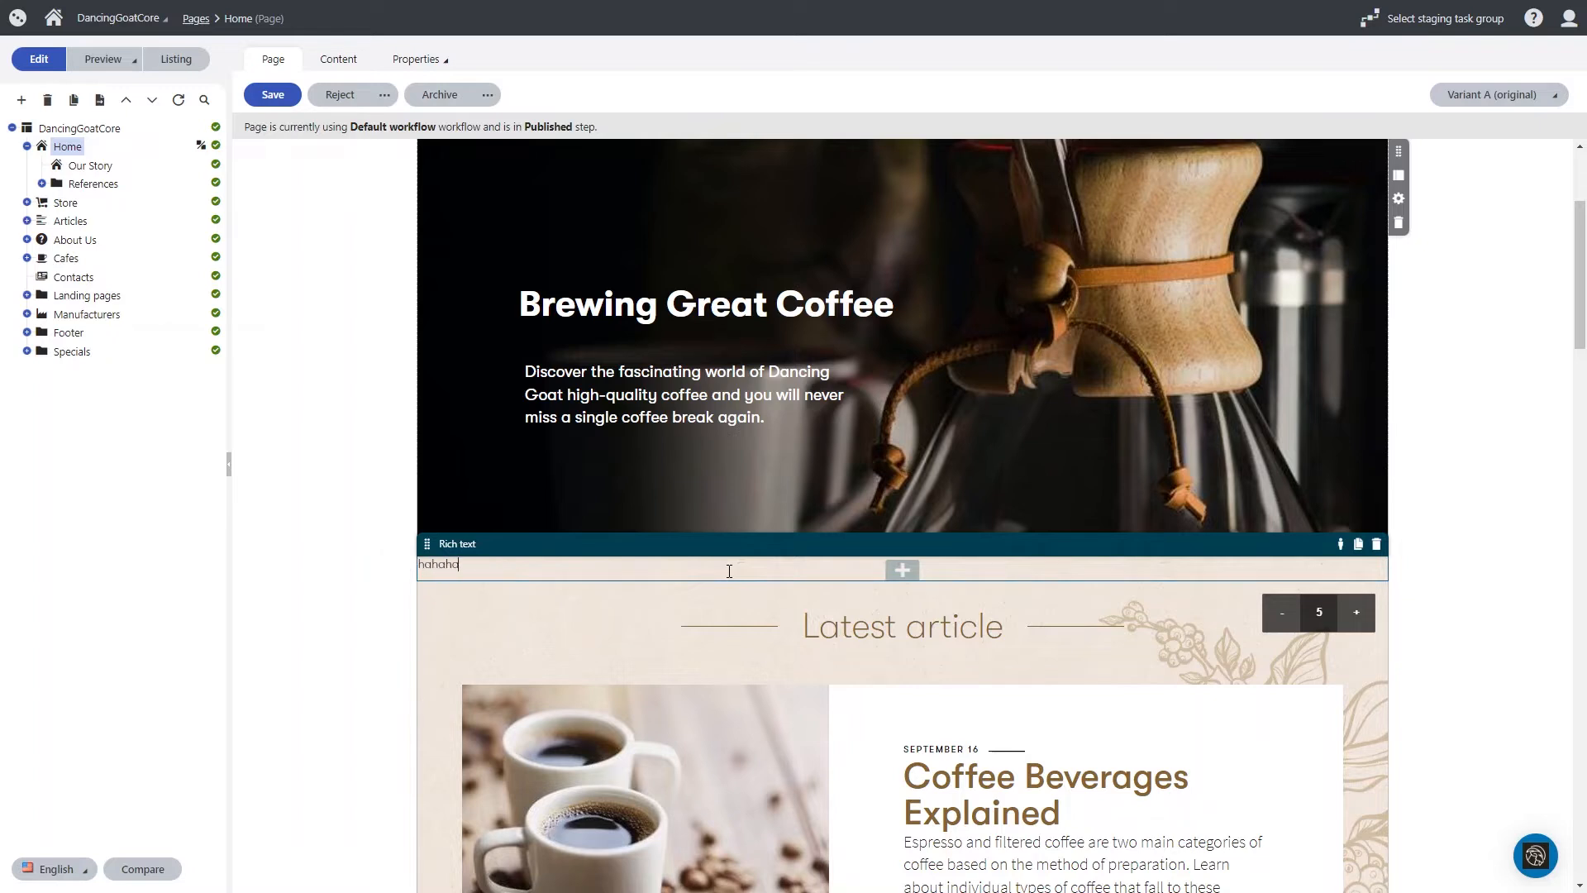
{"action": "triple_click", "coordinate": [438, 564]}
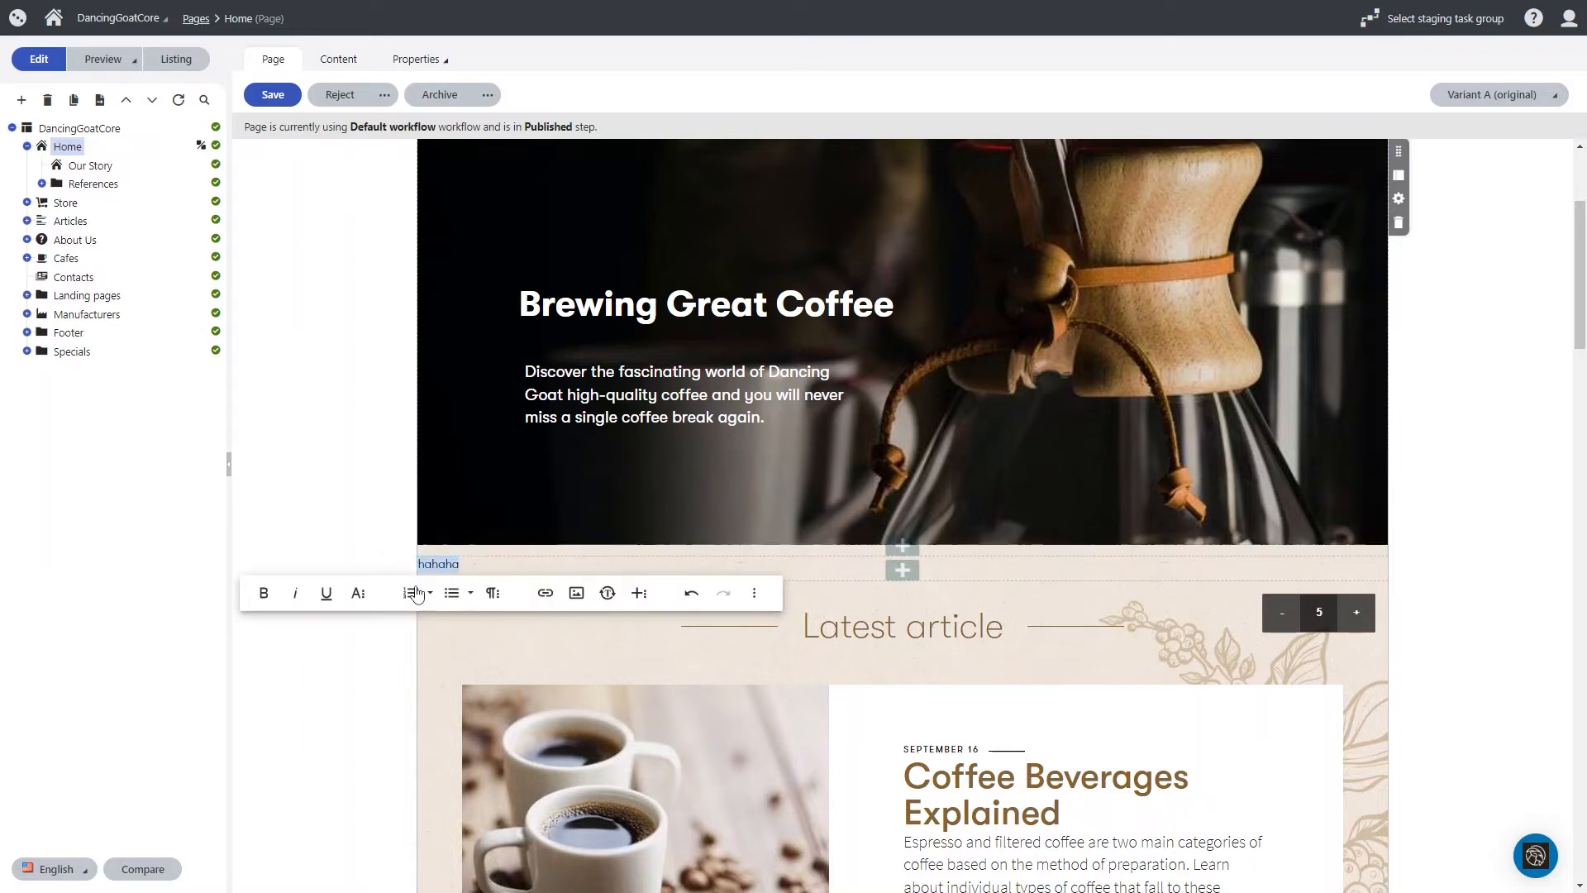
{"action": "mouse_move", "coordinate": [410, 594]}
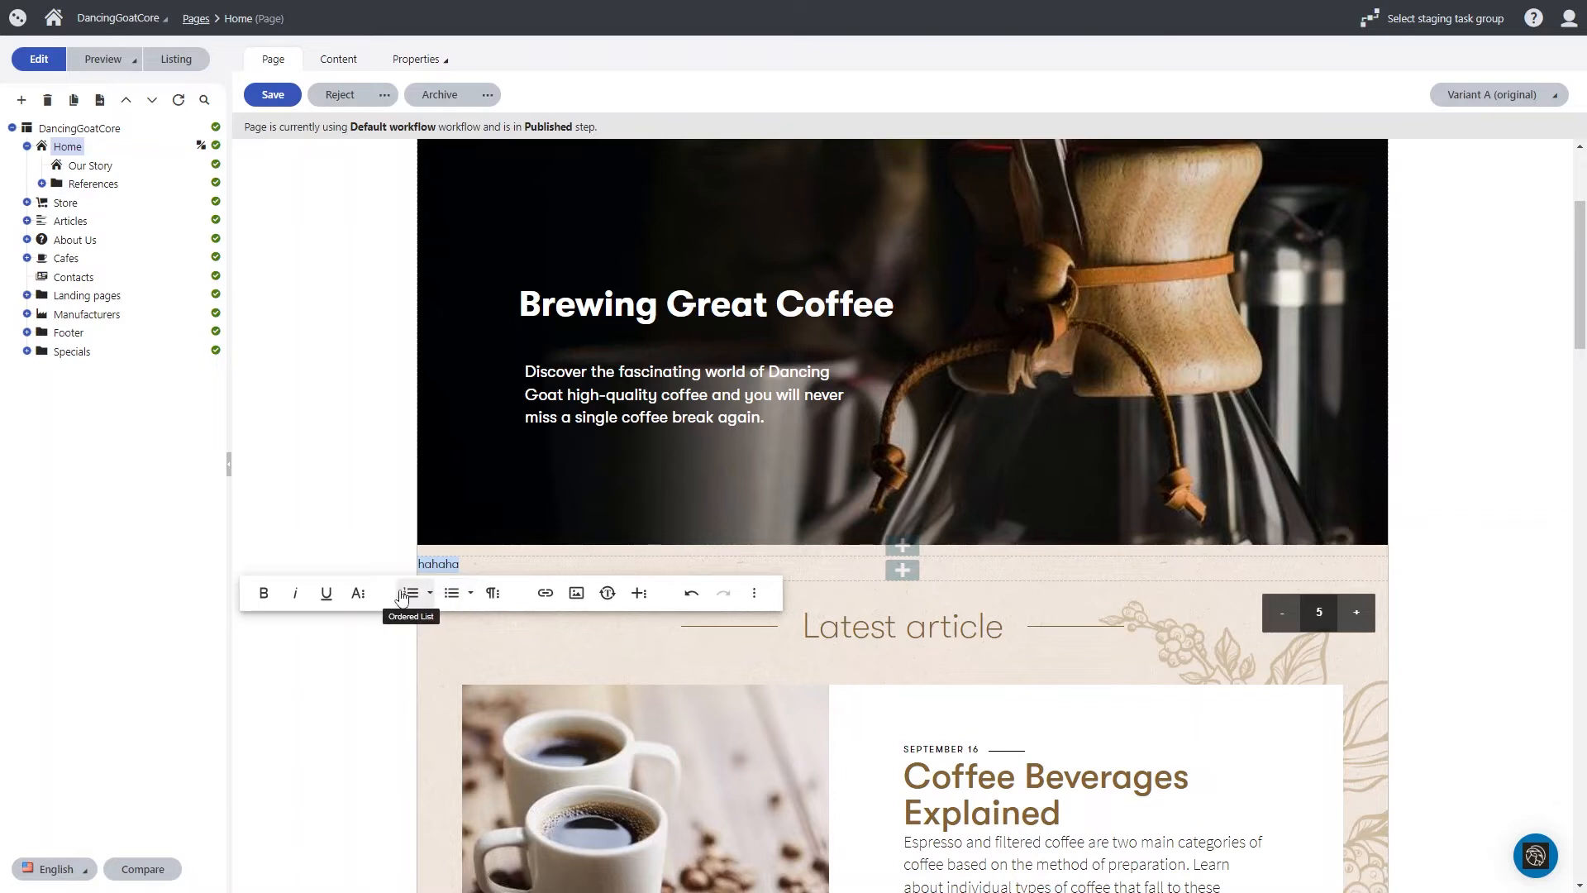
{"action": "left_click", "coordinate": [357, 593]}
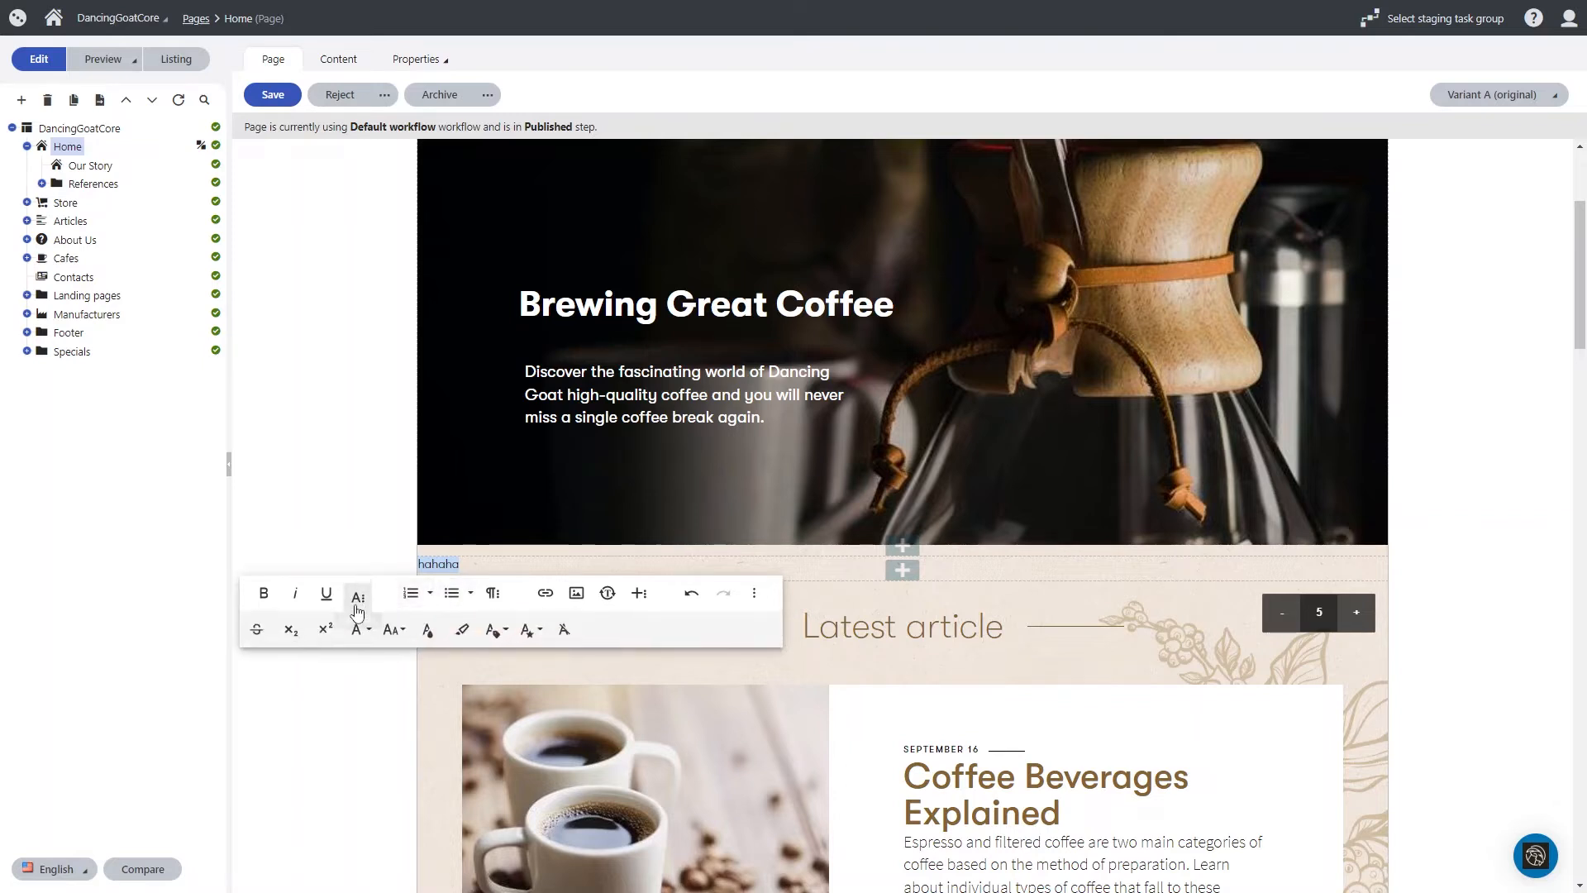
{"action": "mouse_move", "coordinate": [426, 630]}
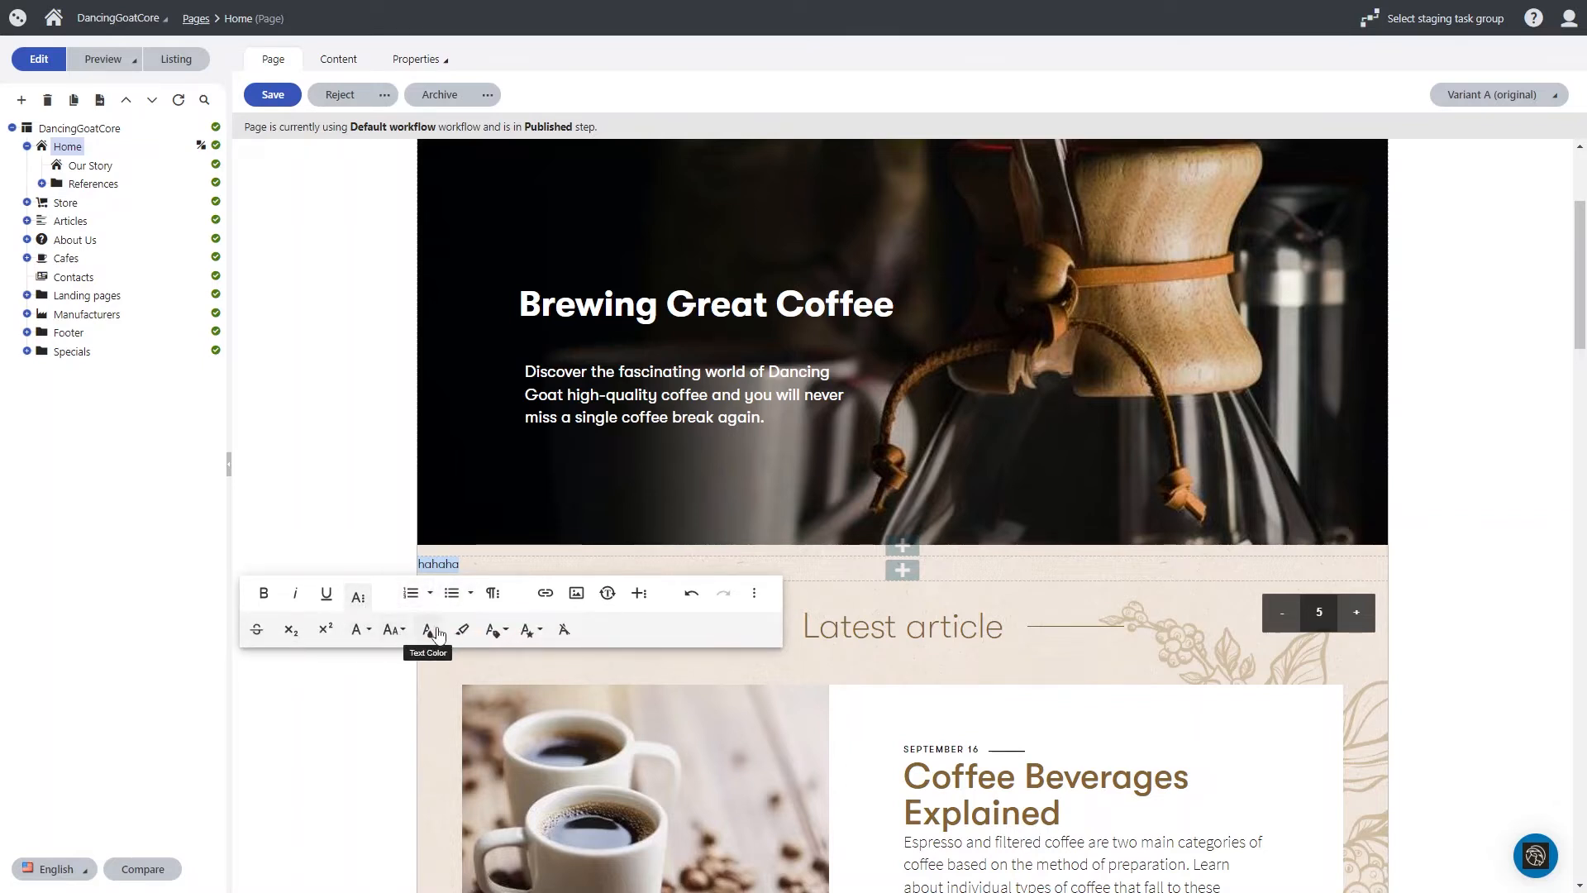
{"action": "mouse_move", "coordinate": [638, 592]}
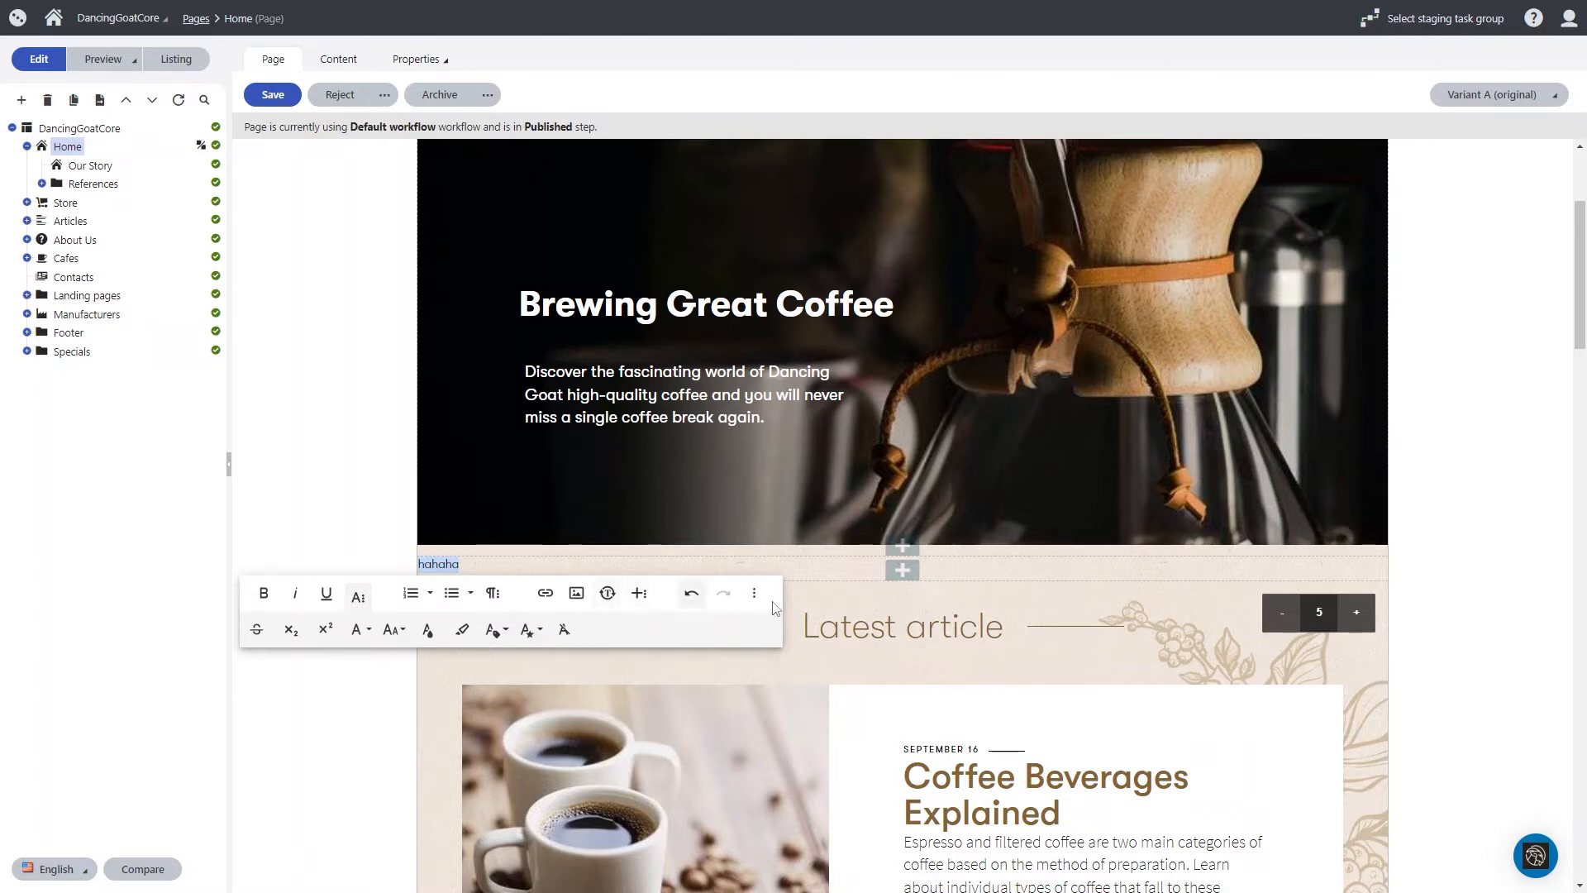
{"action": "left_click", "coordinate": [754, 592]}
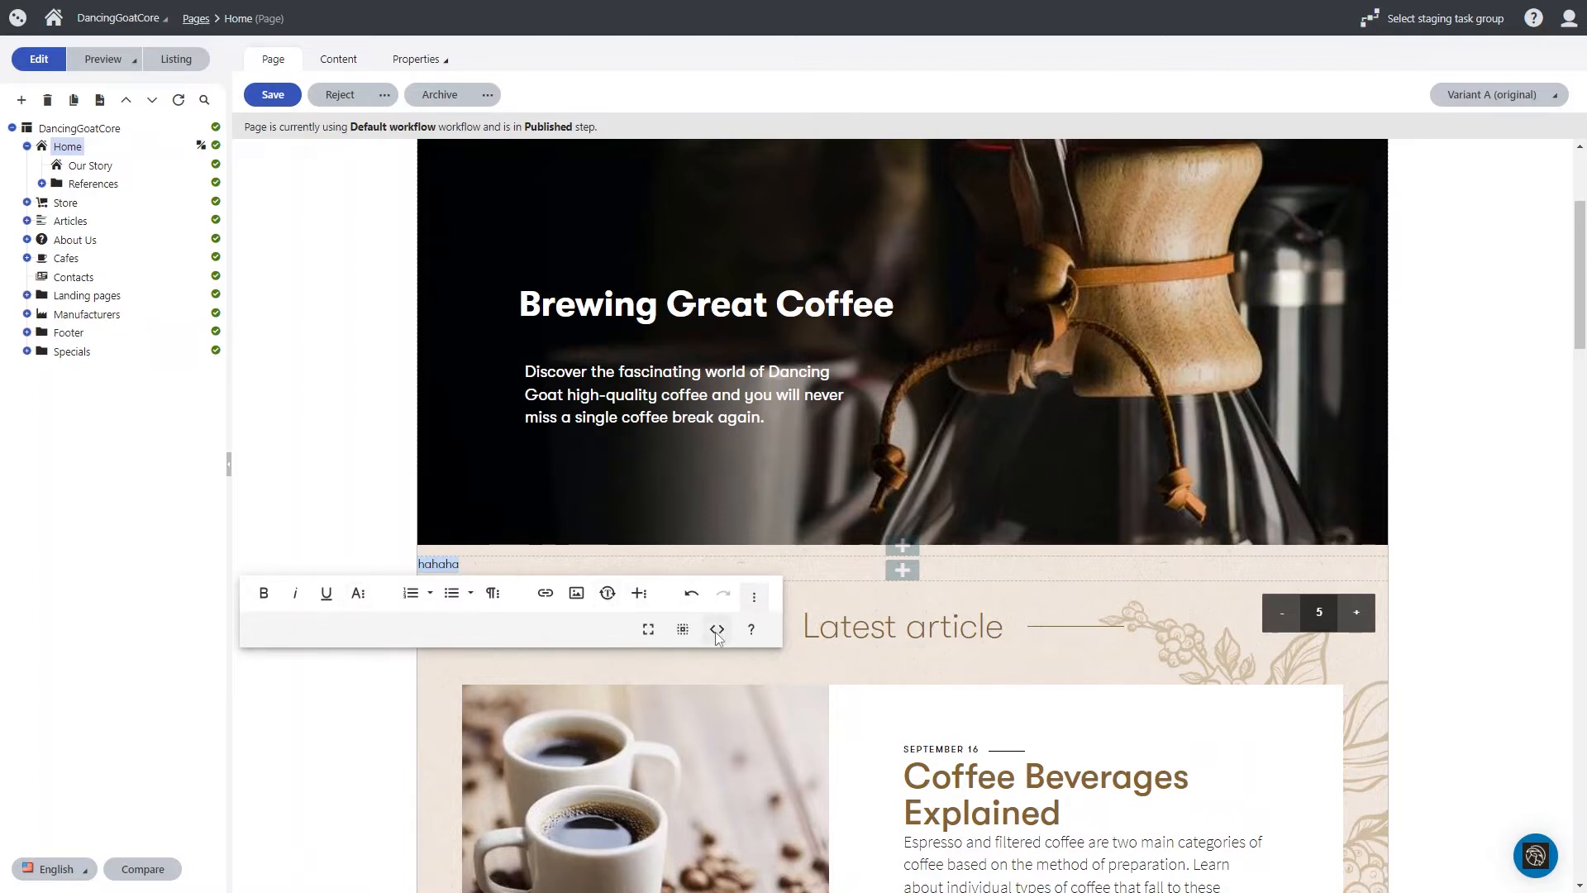
{"action": "left_click", "coordinate": [716, 629]}
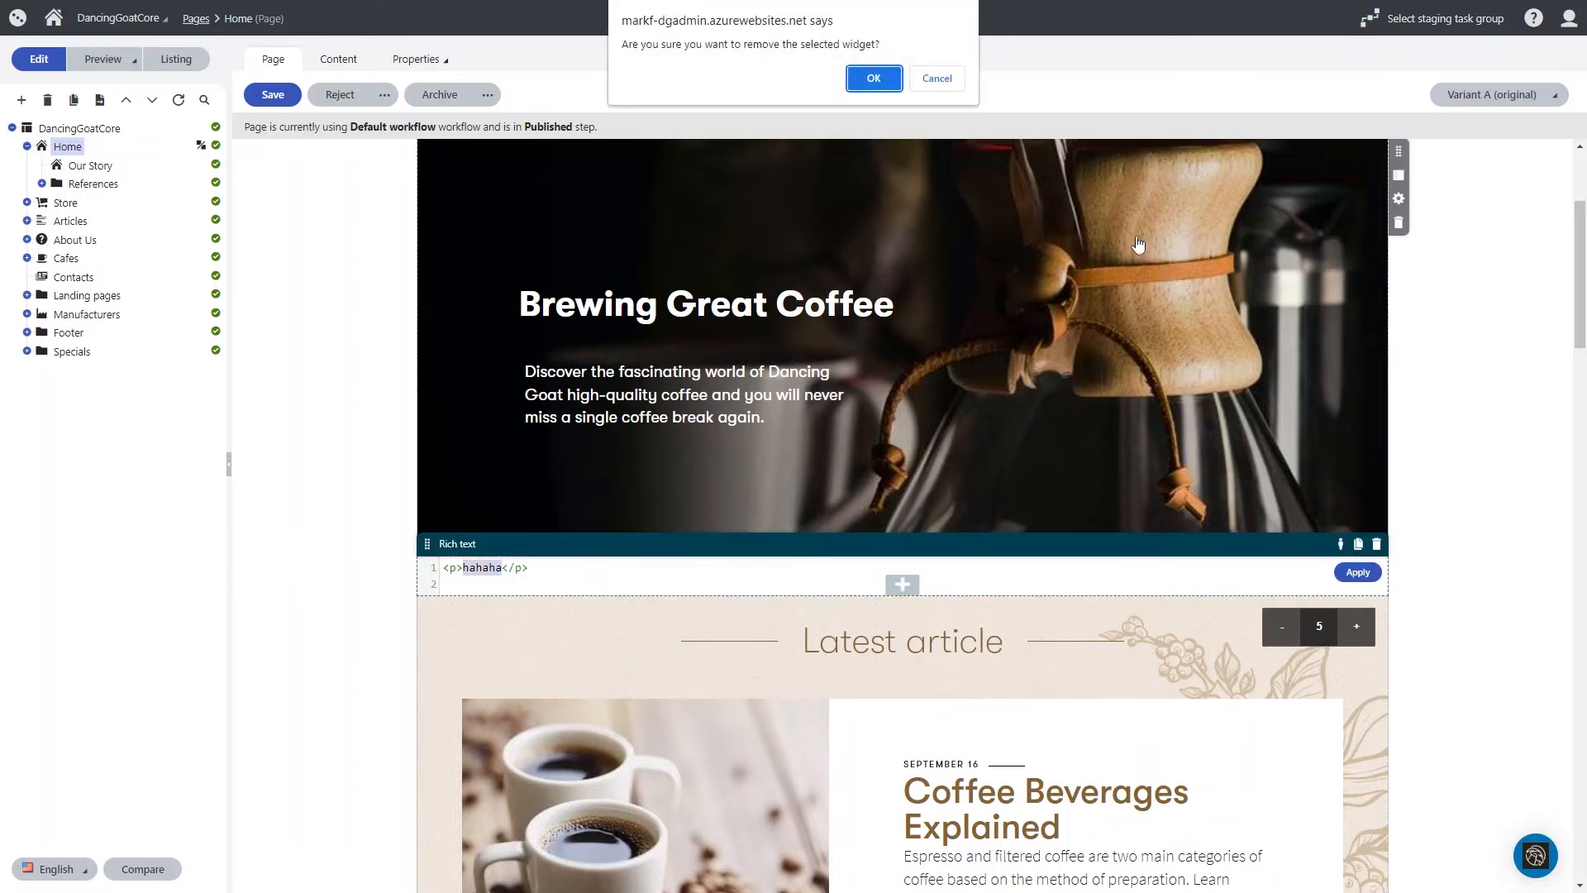
{"action": "left_click", "coordinate": [873, 77]}
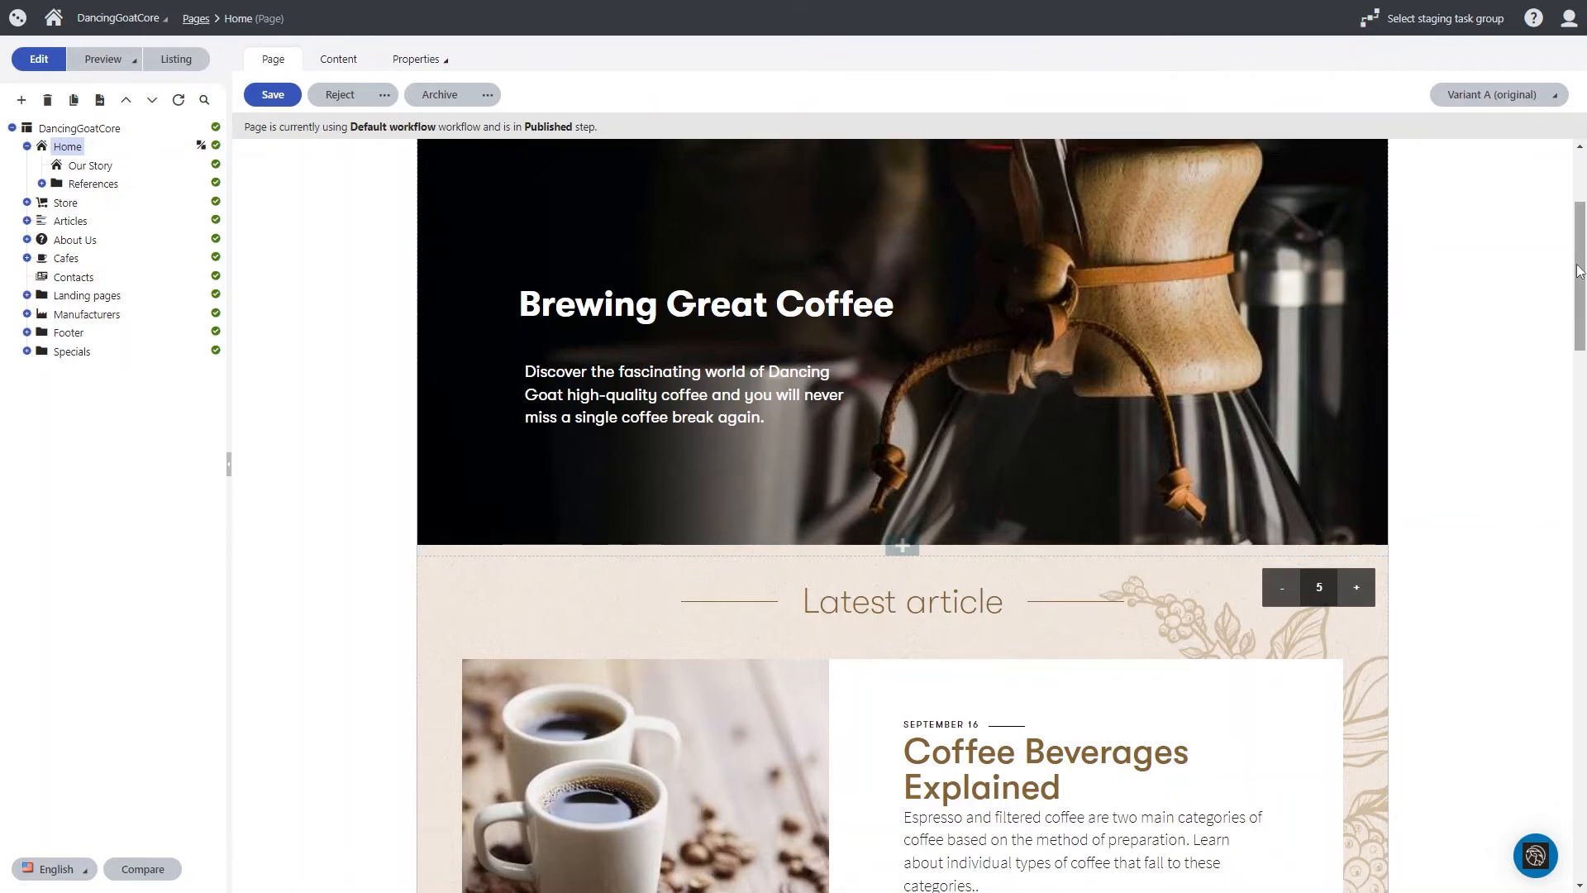
{"action": "scroll", "scroll_direction": "down", "scroll_amount": 3}
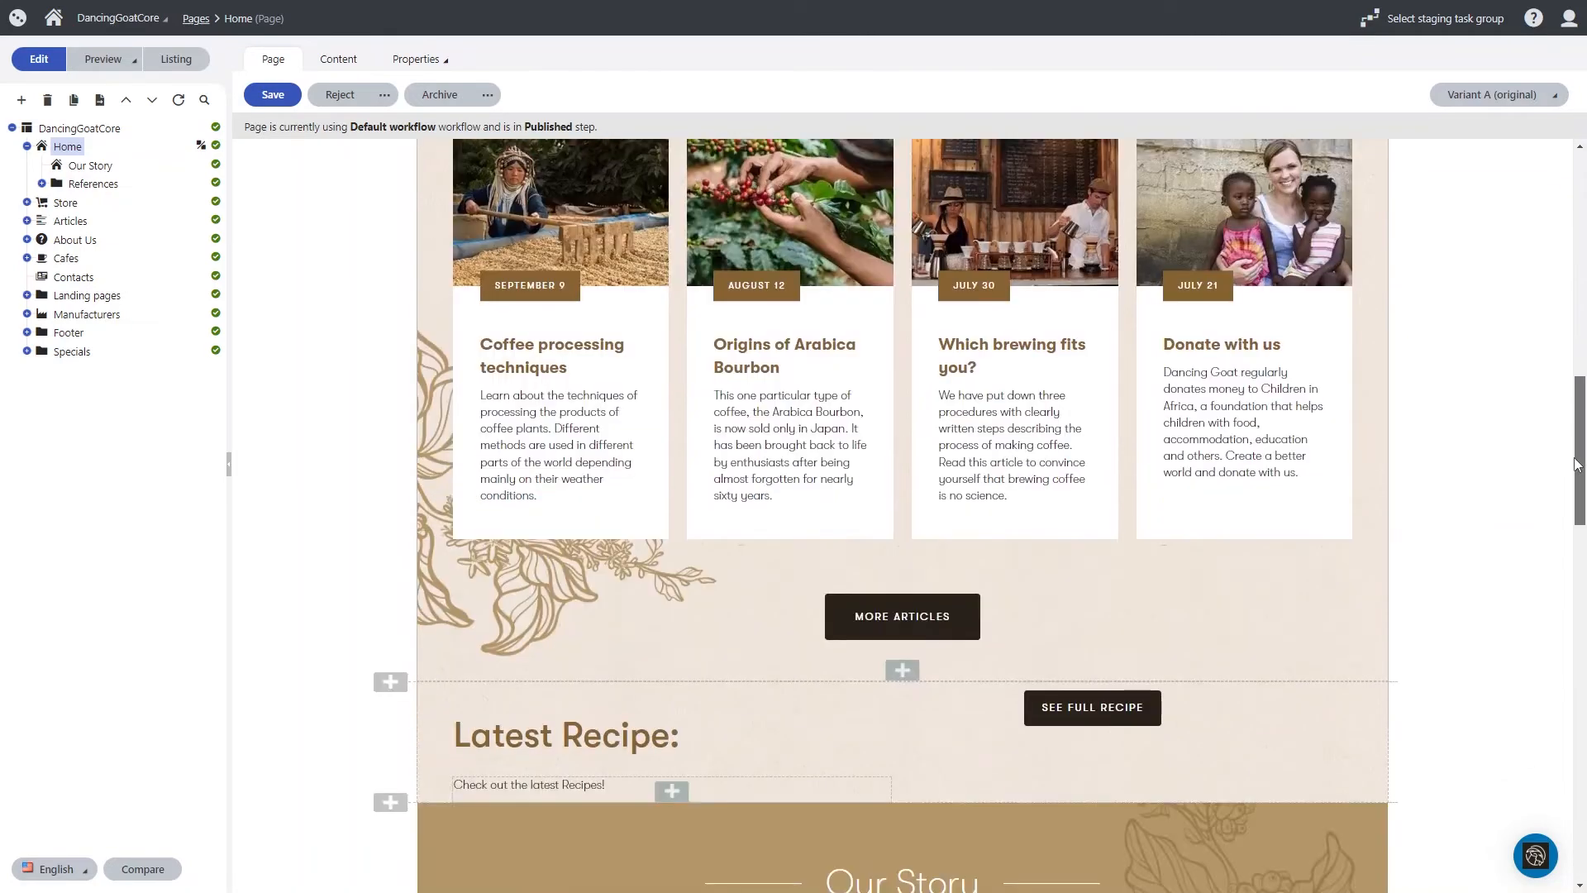
{"action": "scroll", "scroll_direction": "down", "scroll_amount": 3}
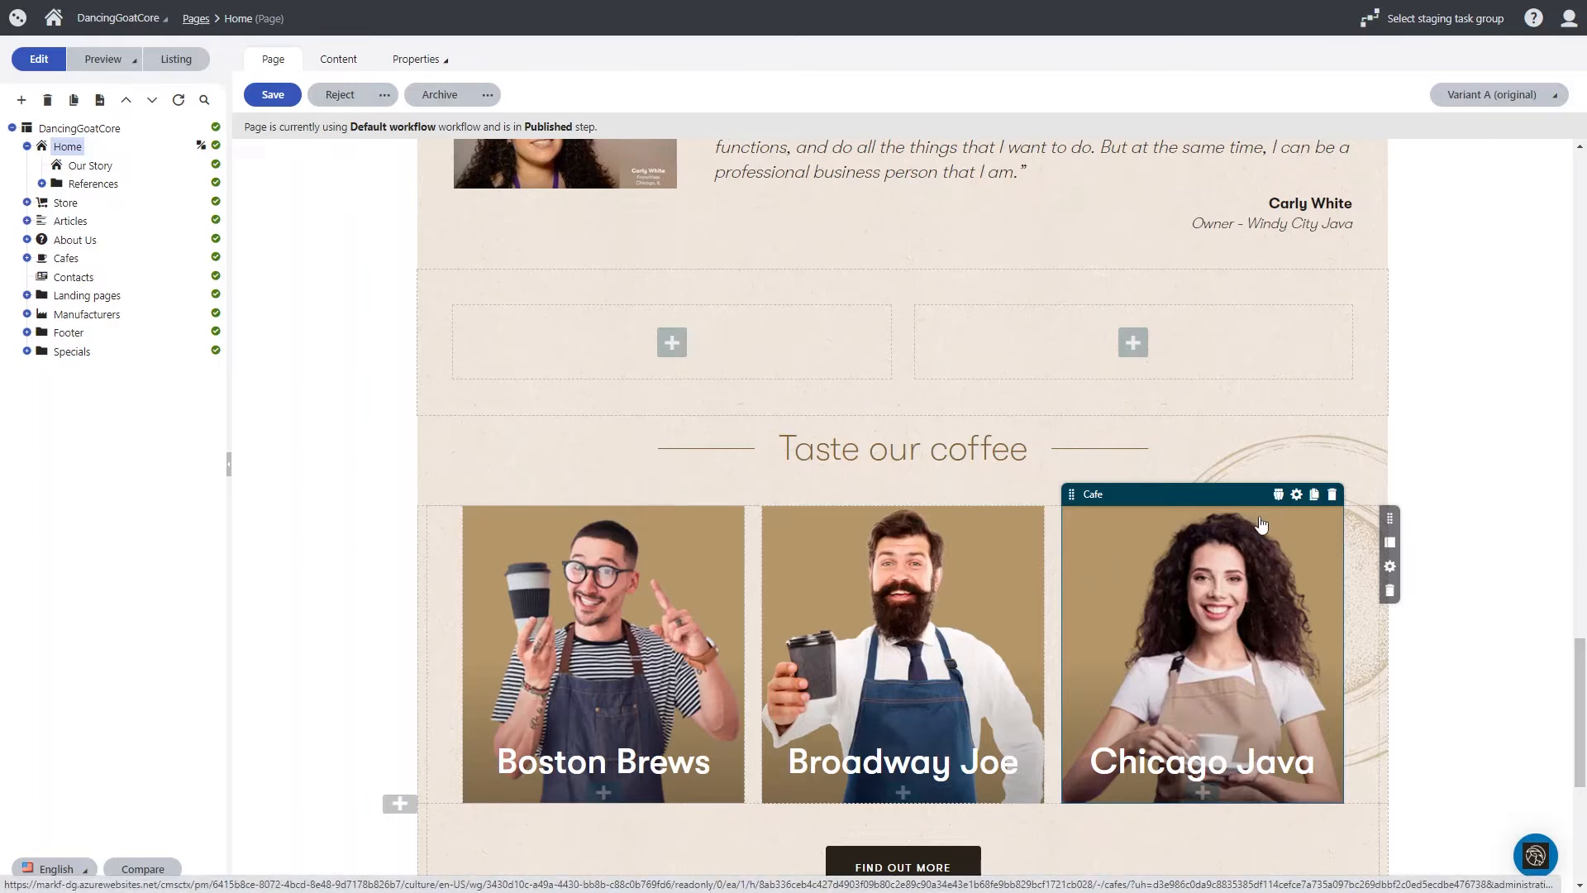
{"action": "mouse_move", "coordinate": [1220, 492]}
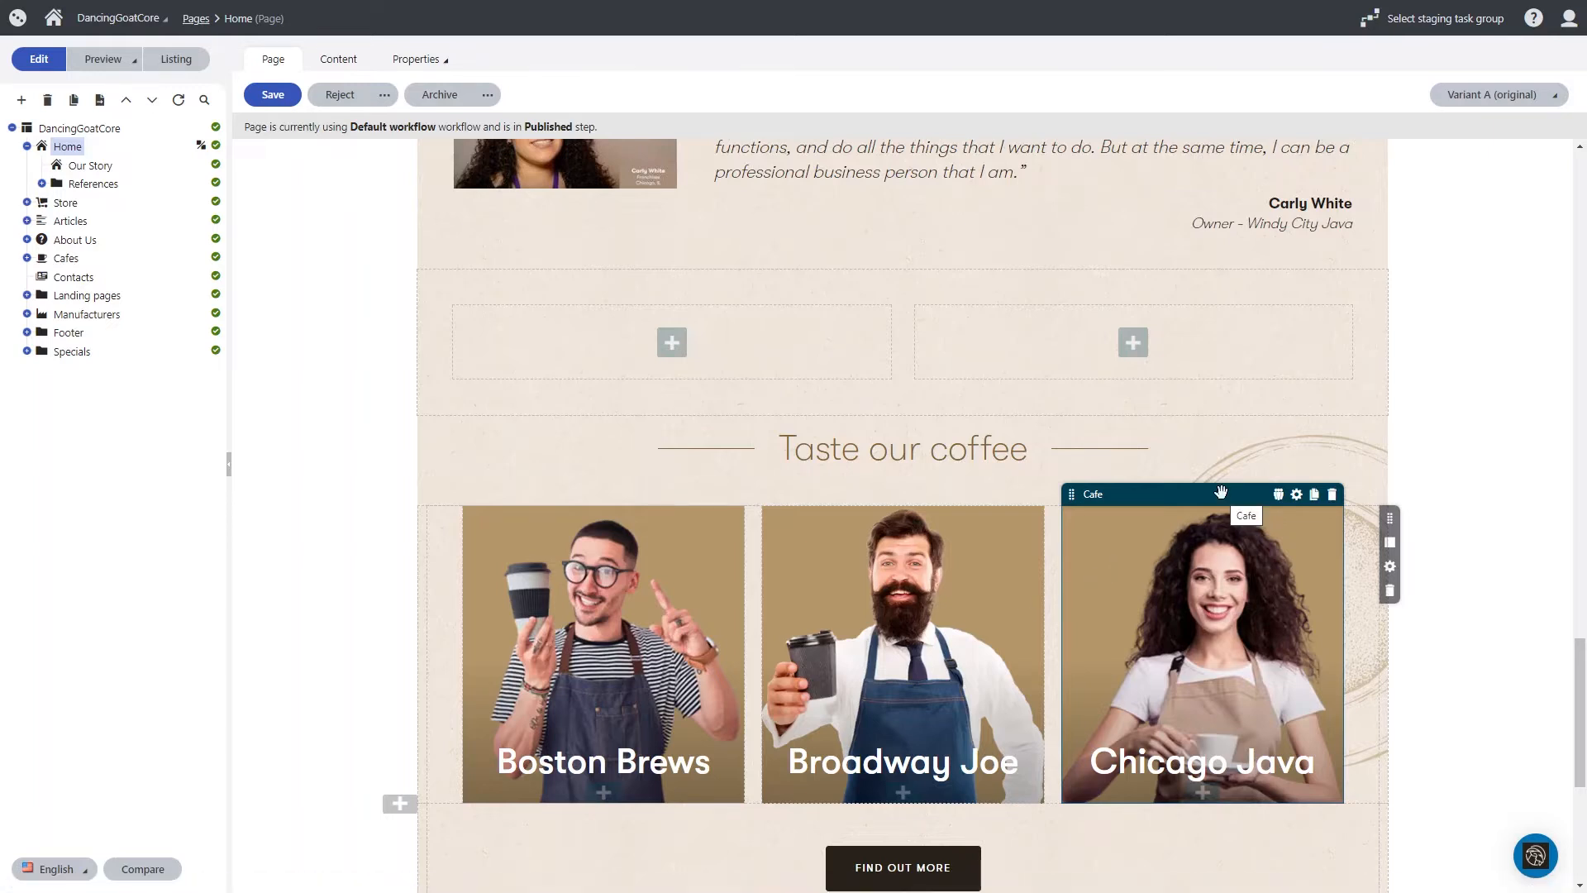
{"action": "mouse_move", "coordinate": [1102, 427]}
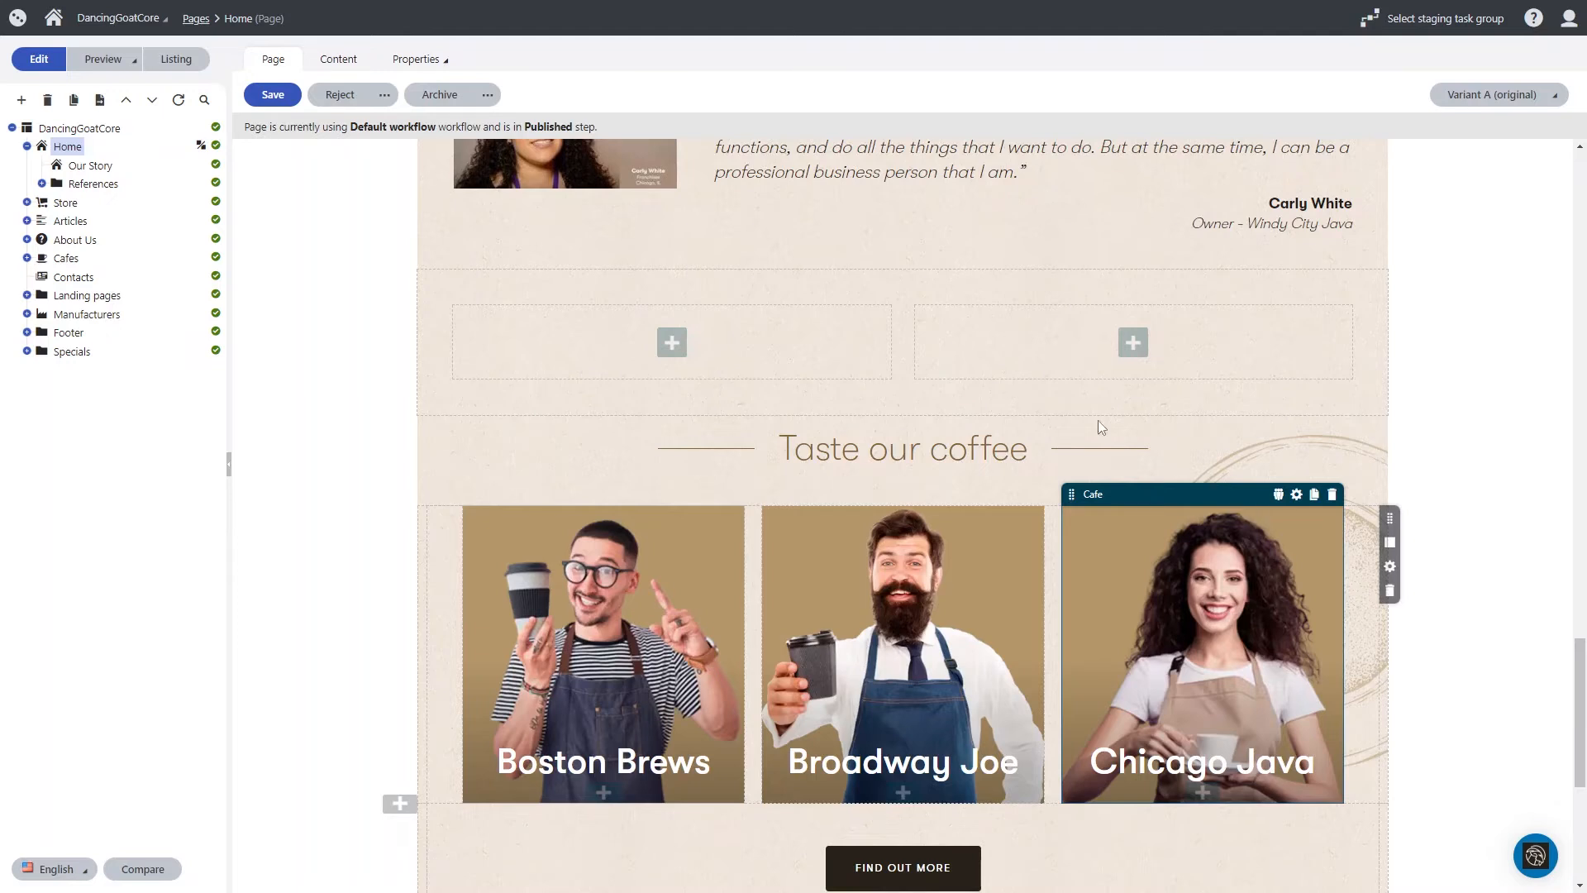
- Save the Home page layout and publish it back to the Published workflow step
{"action": "left_click", "coordinate": [271, 94]}
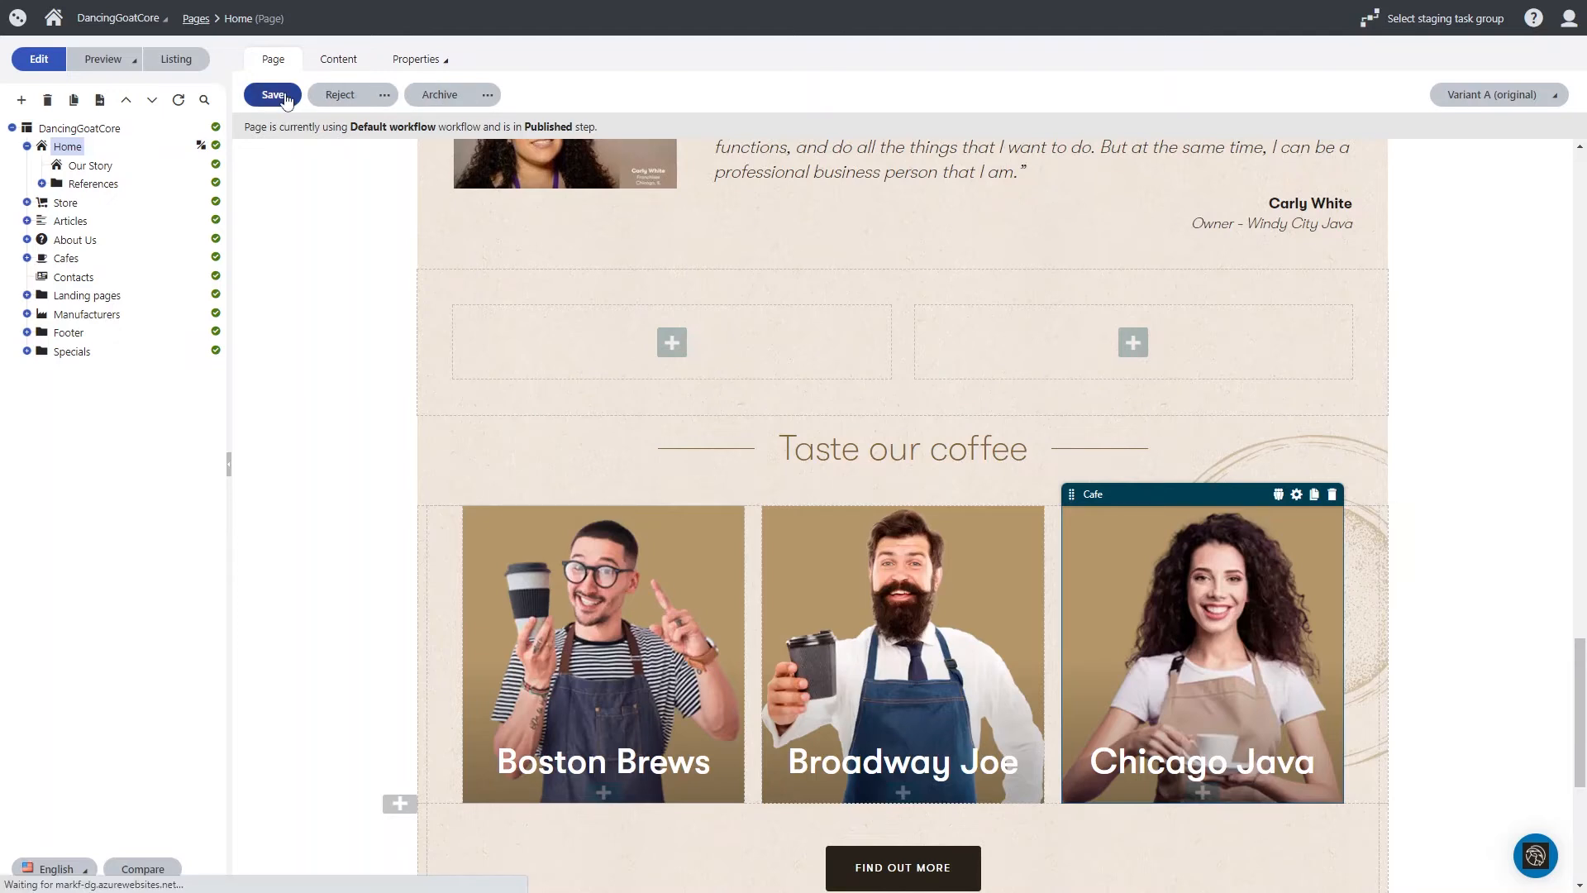
{"action": "left_click", "coordinate": [271, 94]}
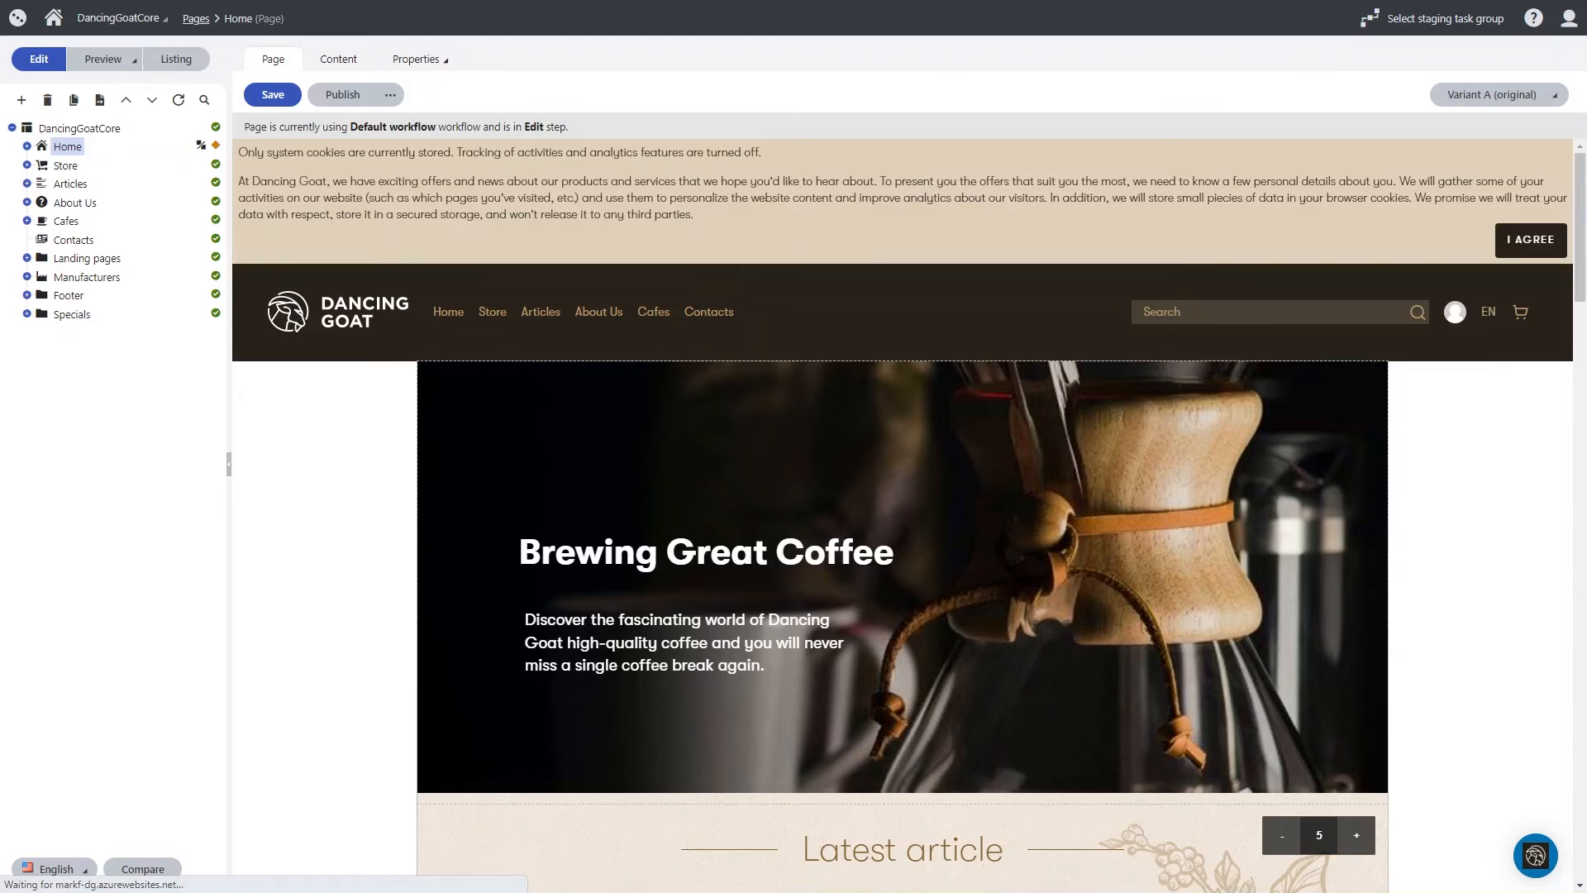
{"action": "left_click", "coordinate": [344, 94]}
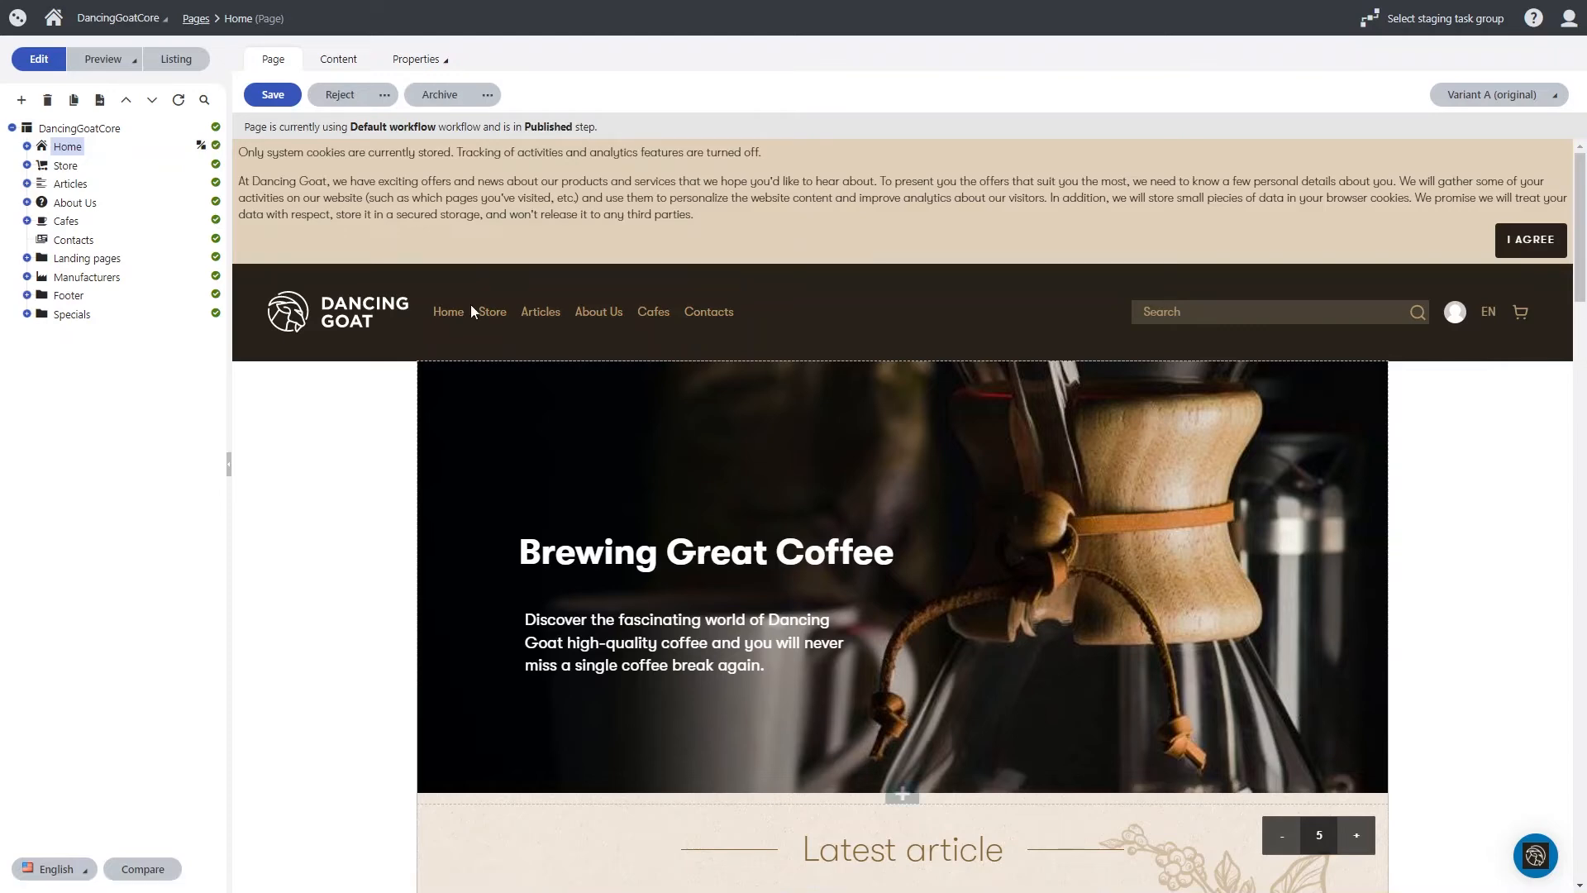
{"action": "left_click", "coordinate": [17, 23]}
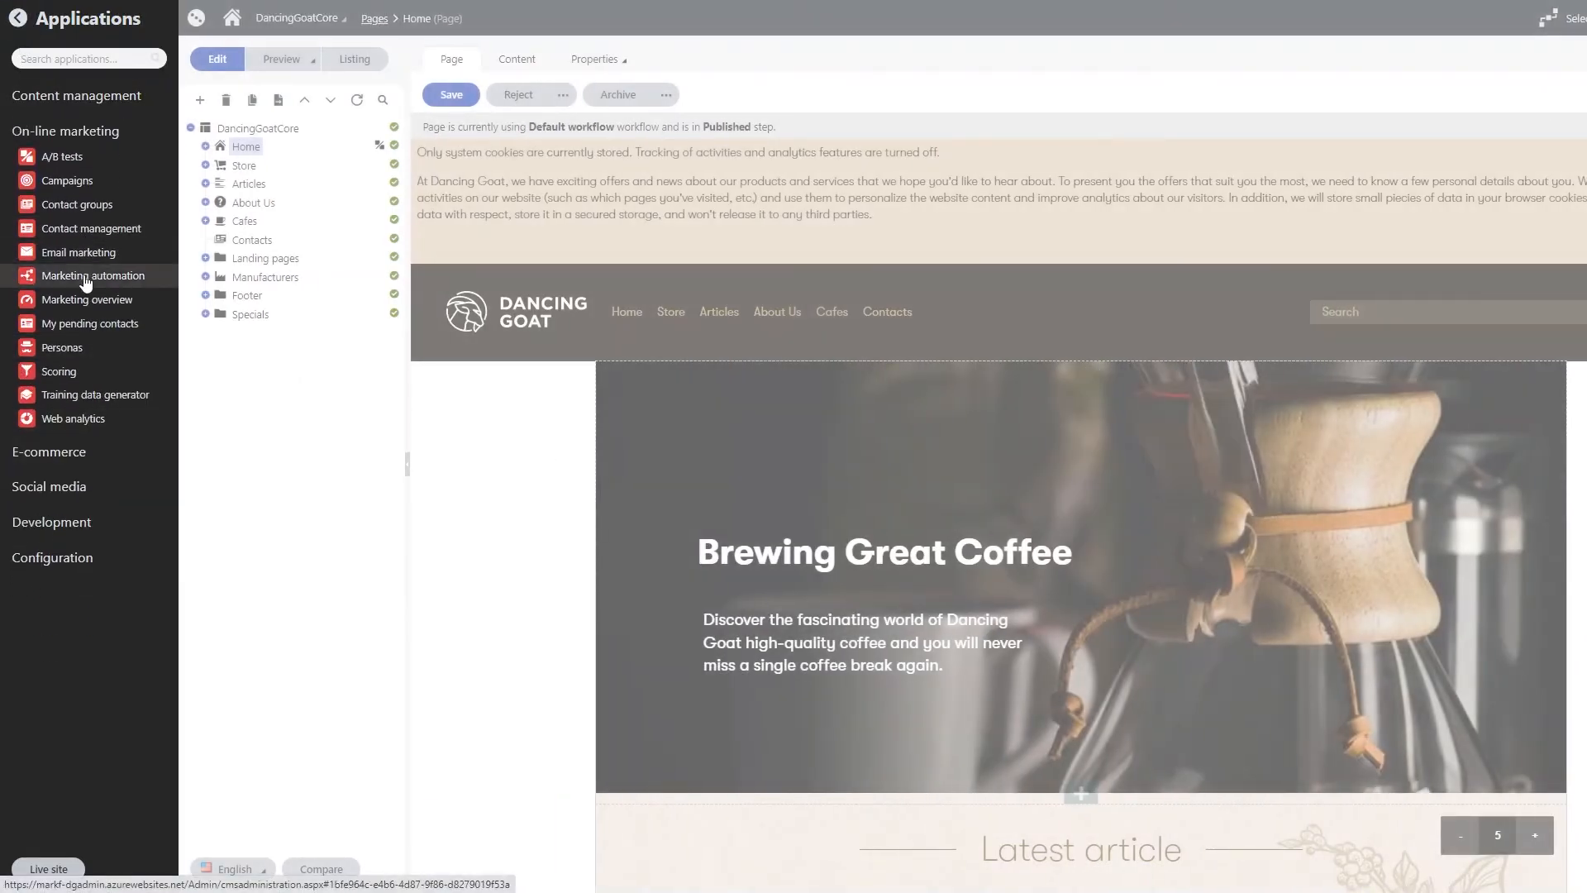
{"action": "mouse_move", "coordinate": [86, 228]}
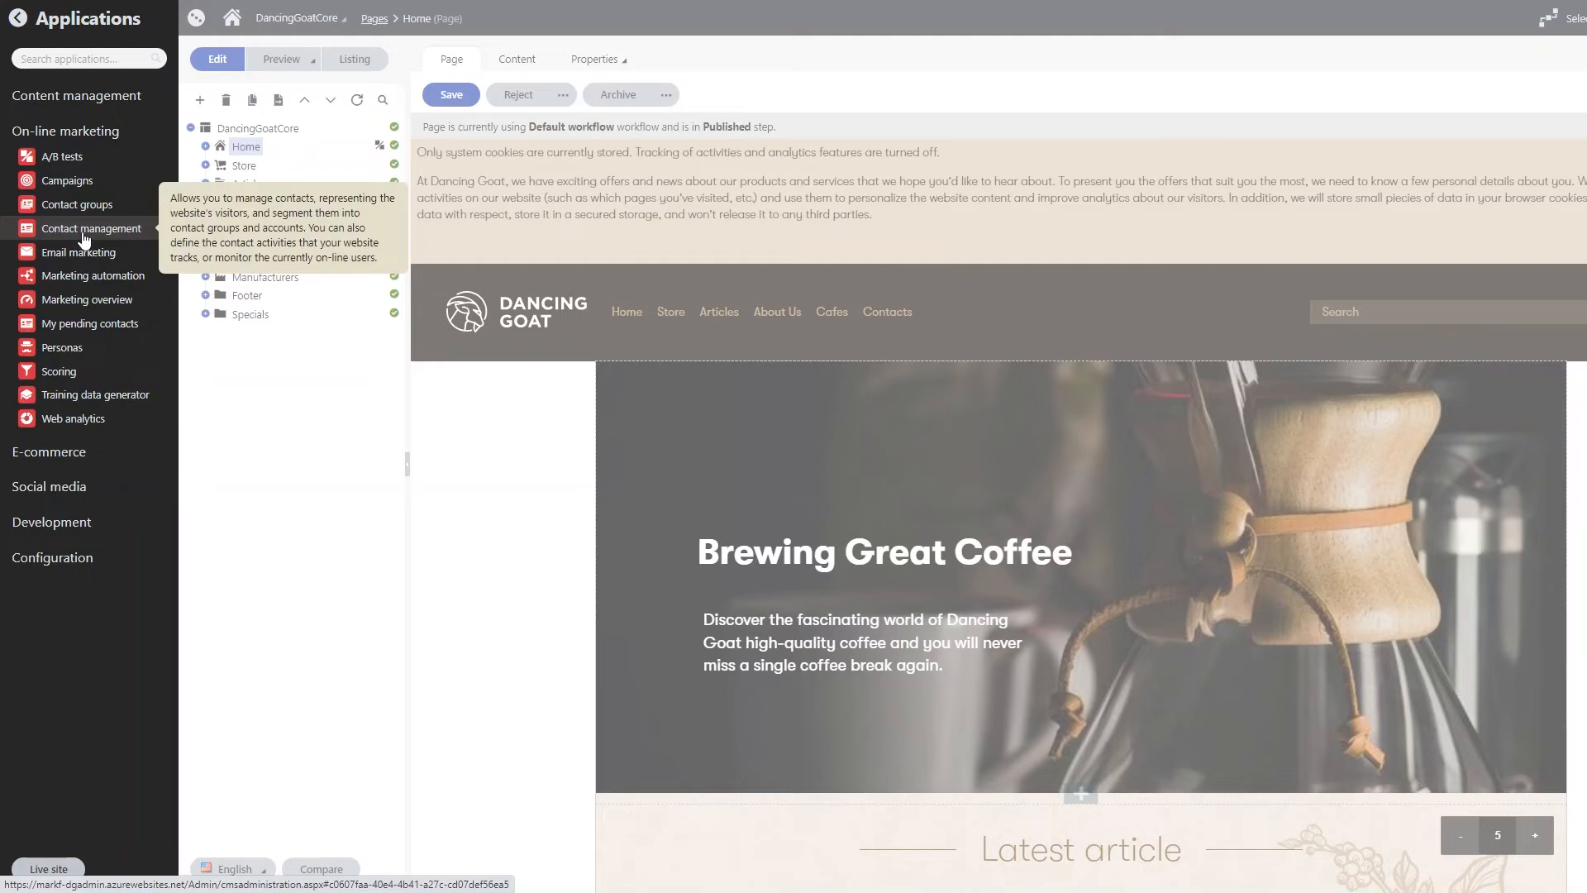
{"action": "mouse_move", "coordinate": [76, 255]}
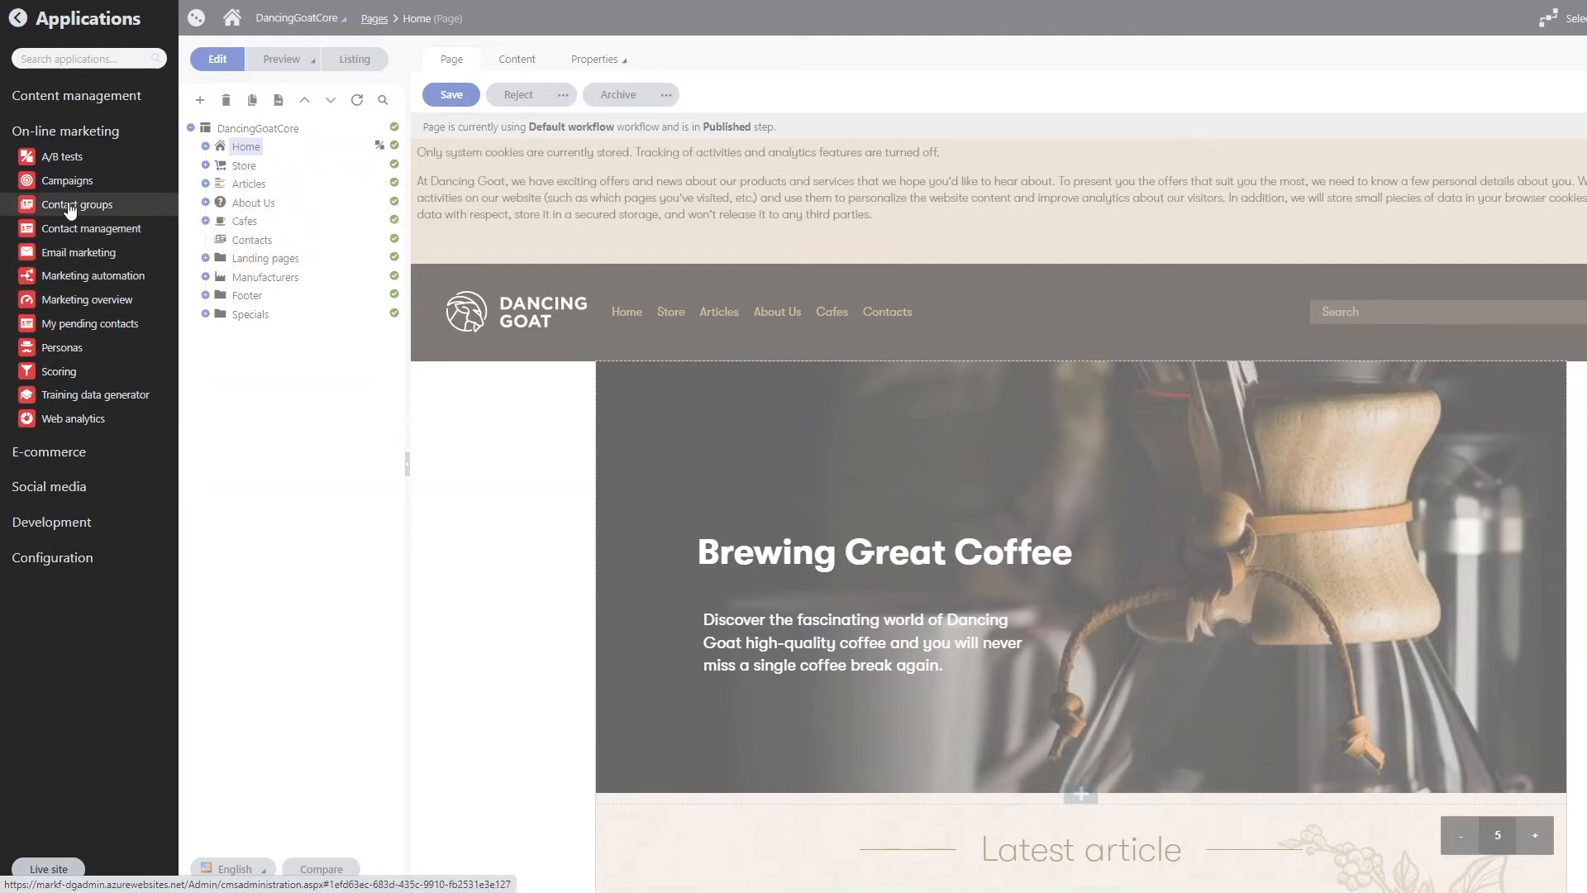
{"action": "mouse_move", "coordinate": [70, 208]}
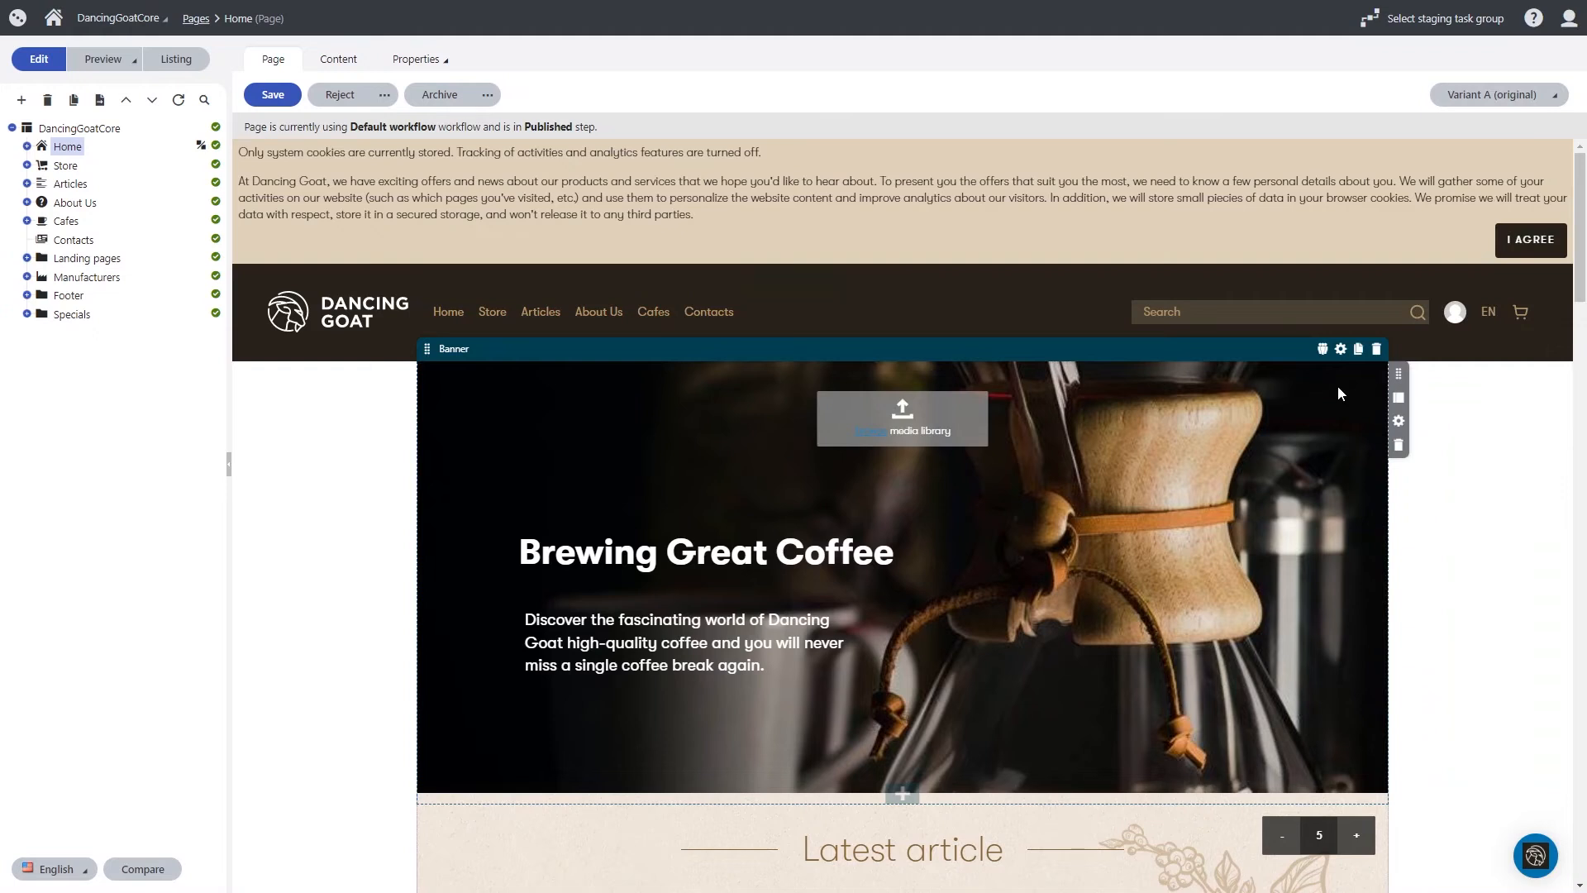
{"action": "mouse_move", "coordinate": [1323, 349]}
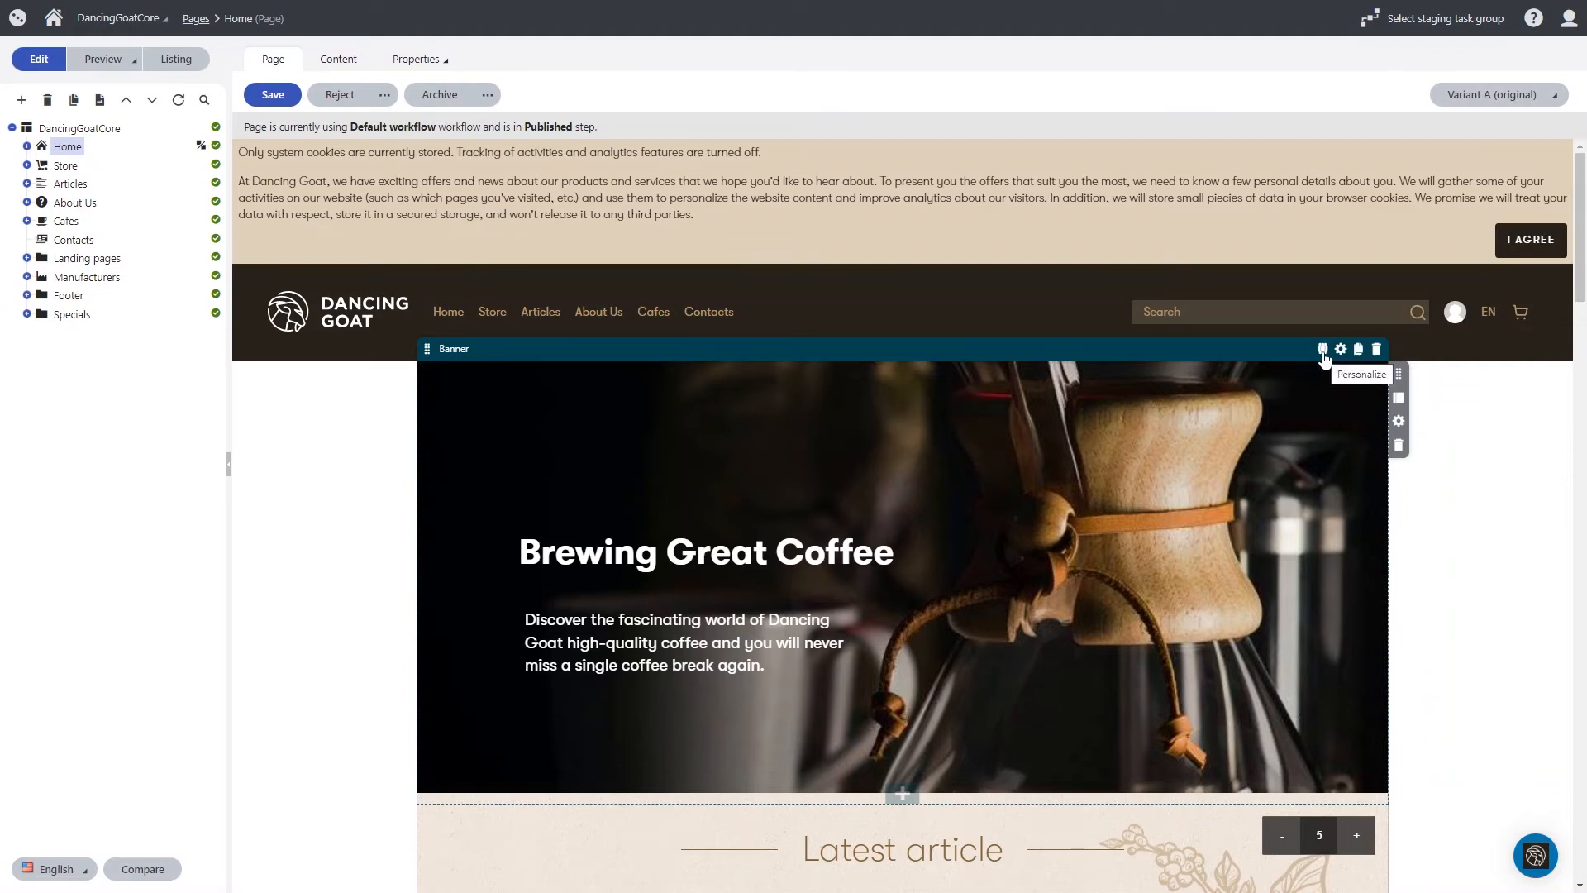
- Show the banner's personalization variants and preview the Hipsters one reading 'Welcome To Flavor Town!'
{"action": "left_click", "coordinate": [1323, 349]}
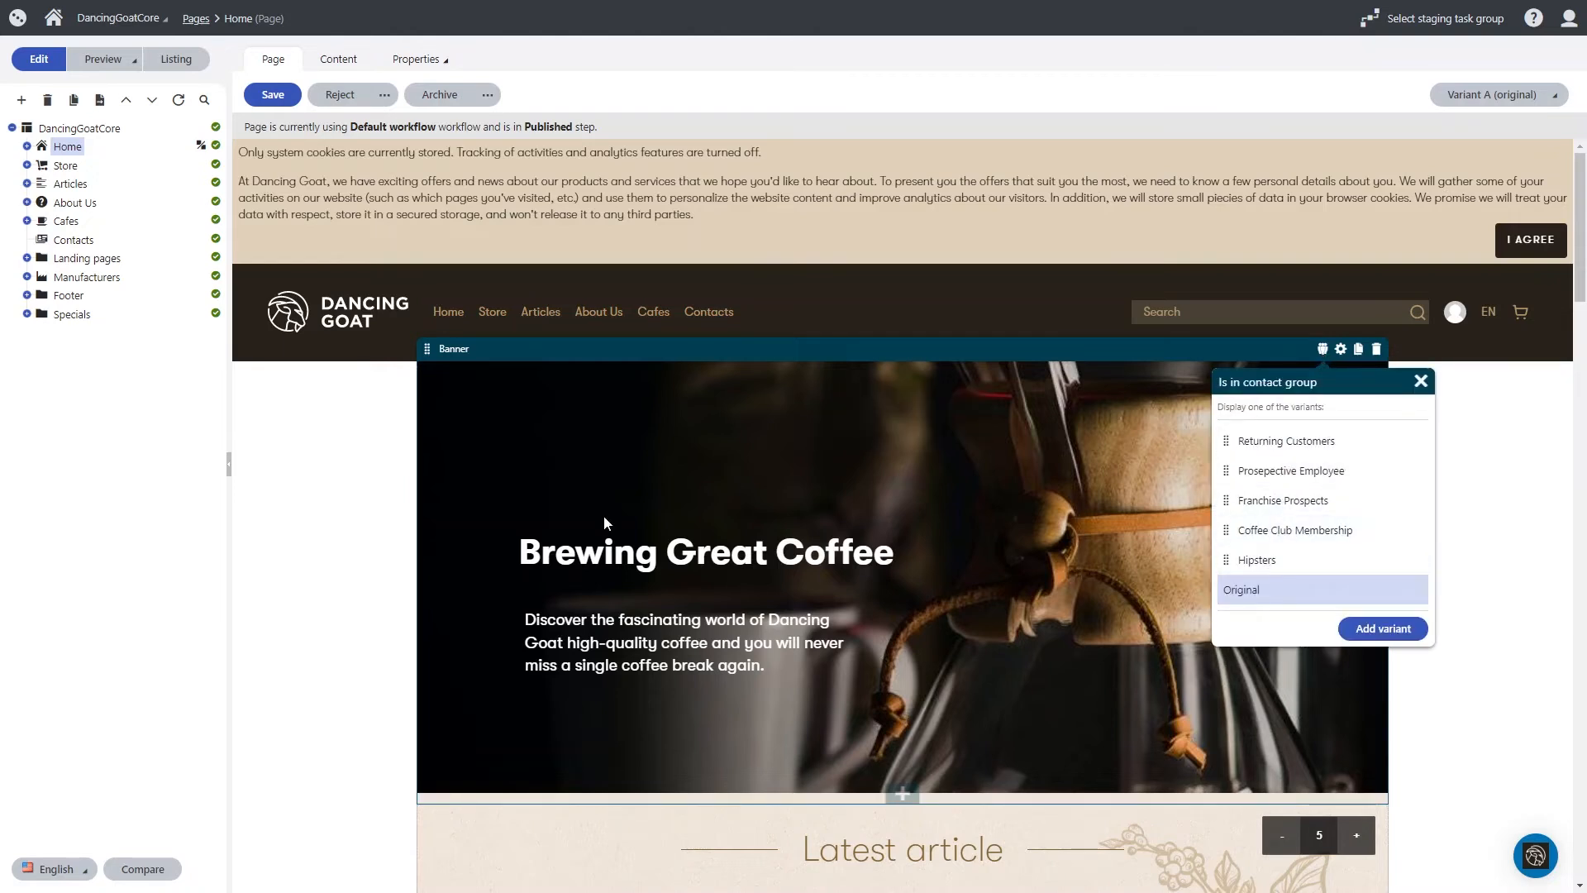
{"action": "mouse_move", "coordinate": [1296, 569]}
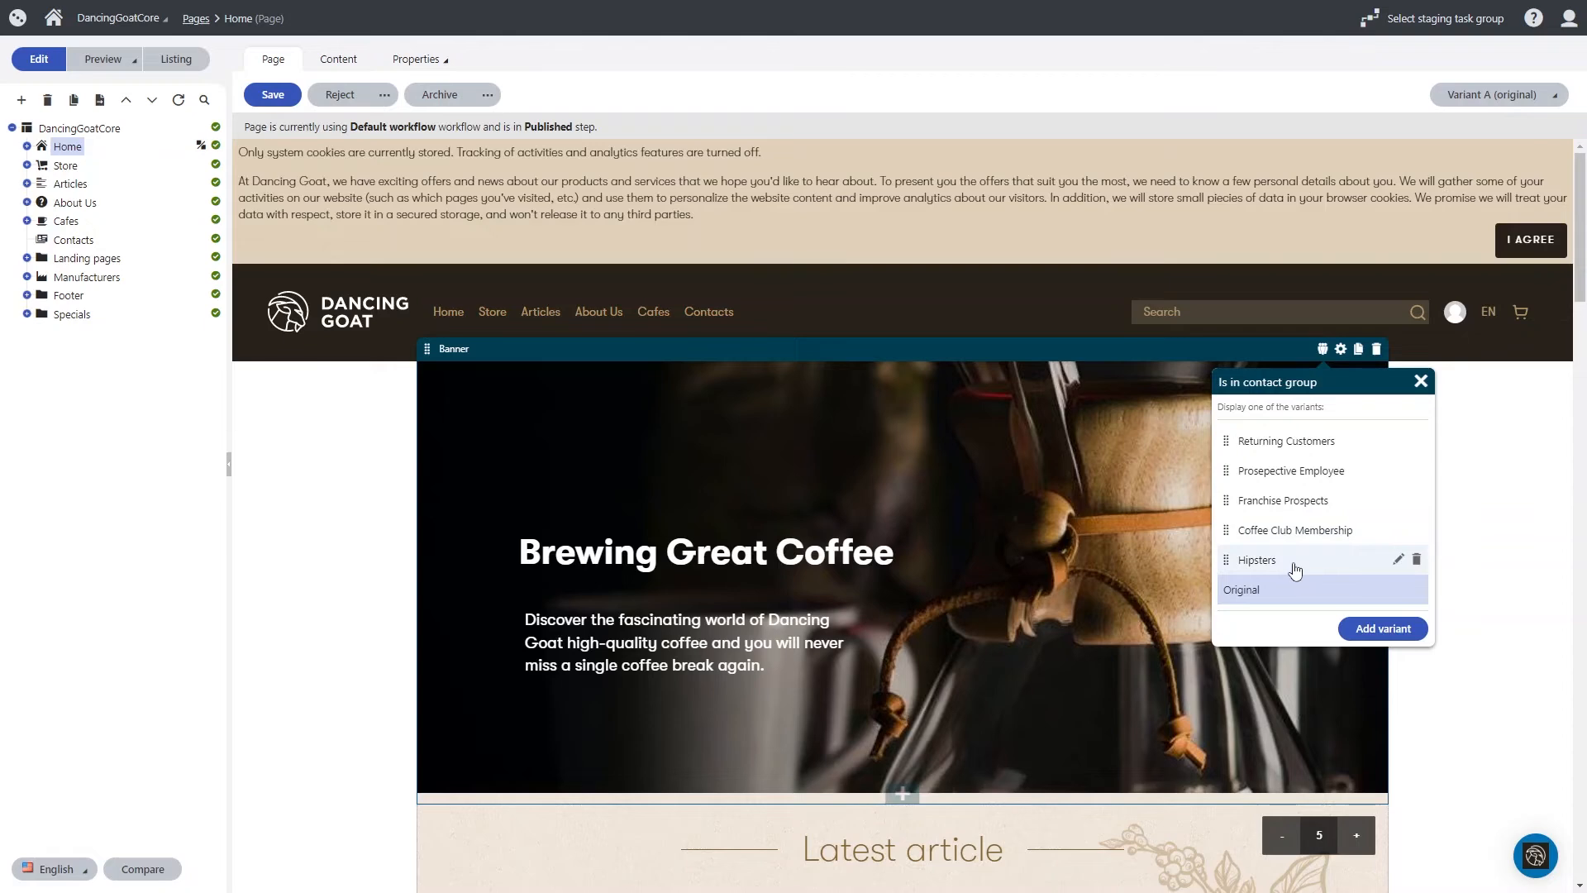
{"action": "left_click", "coordinate": [1257, 558]}
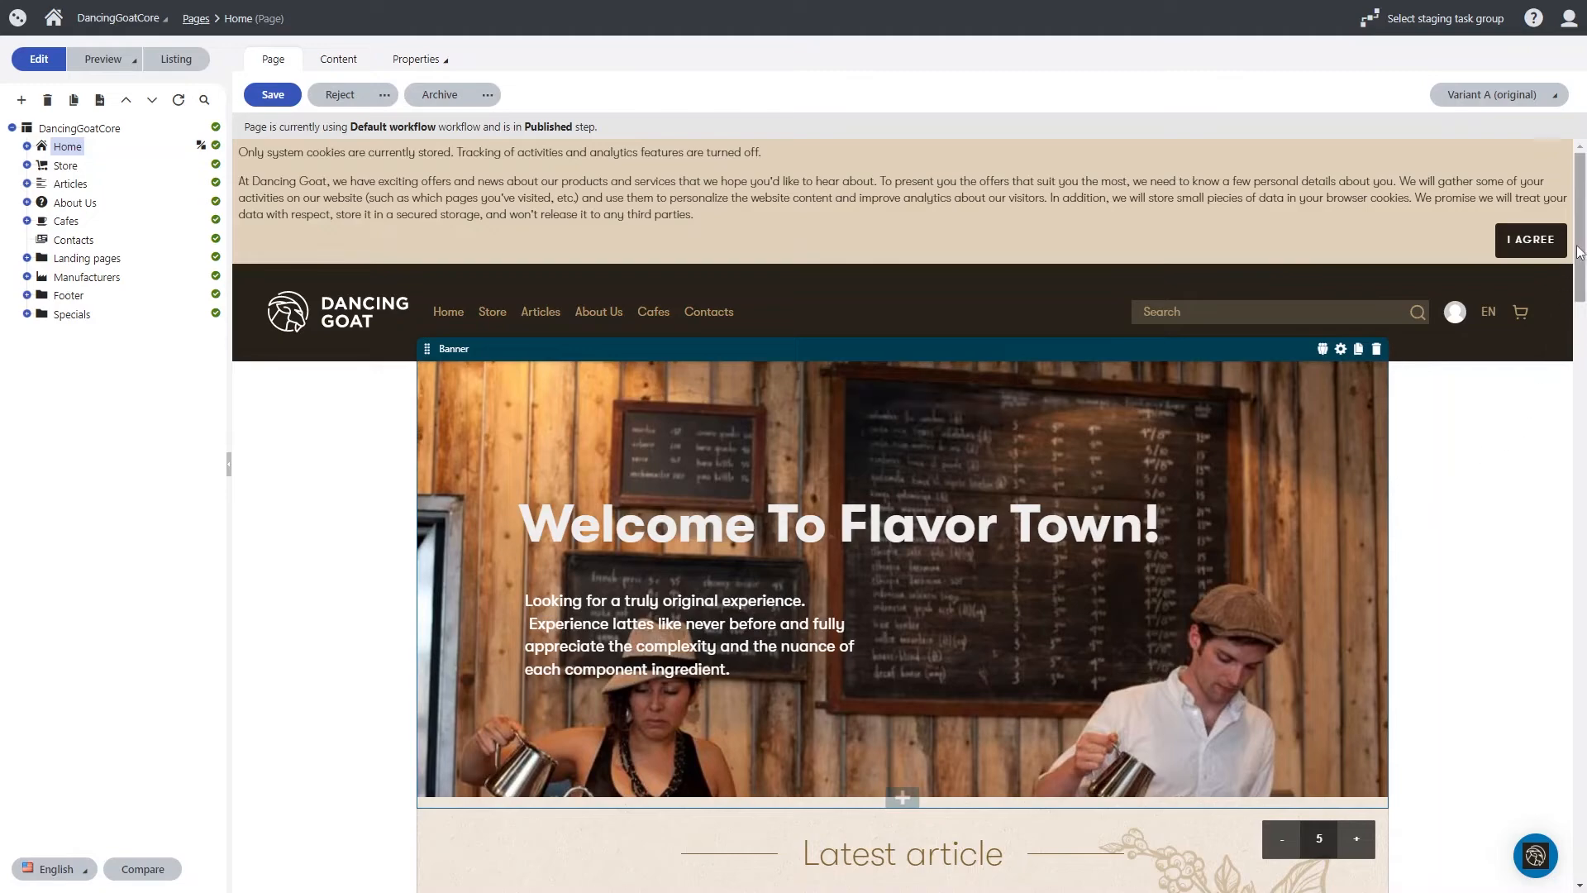
{"action": "scroll", "scroll_direction": "down", "scroll_amount": 3}
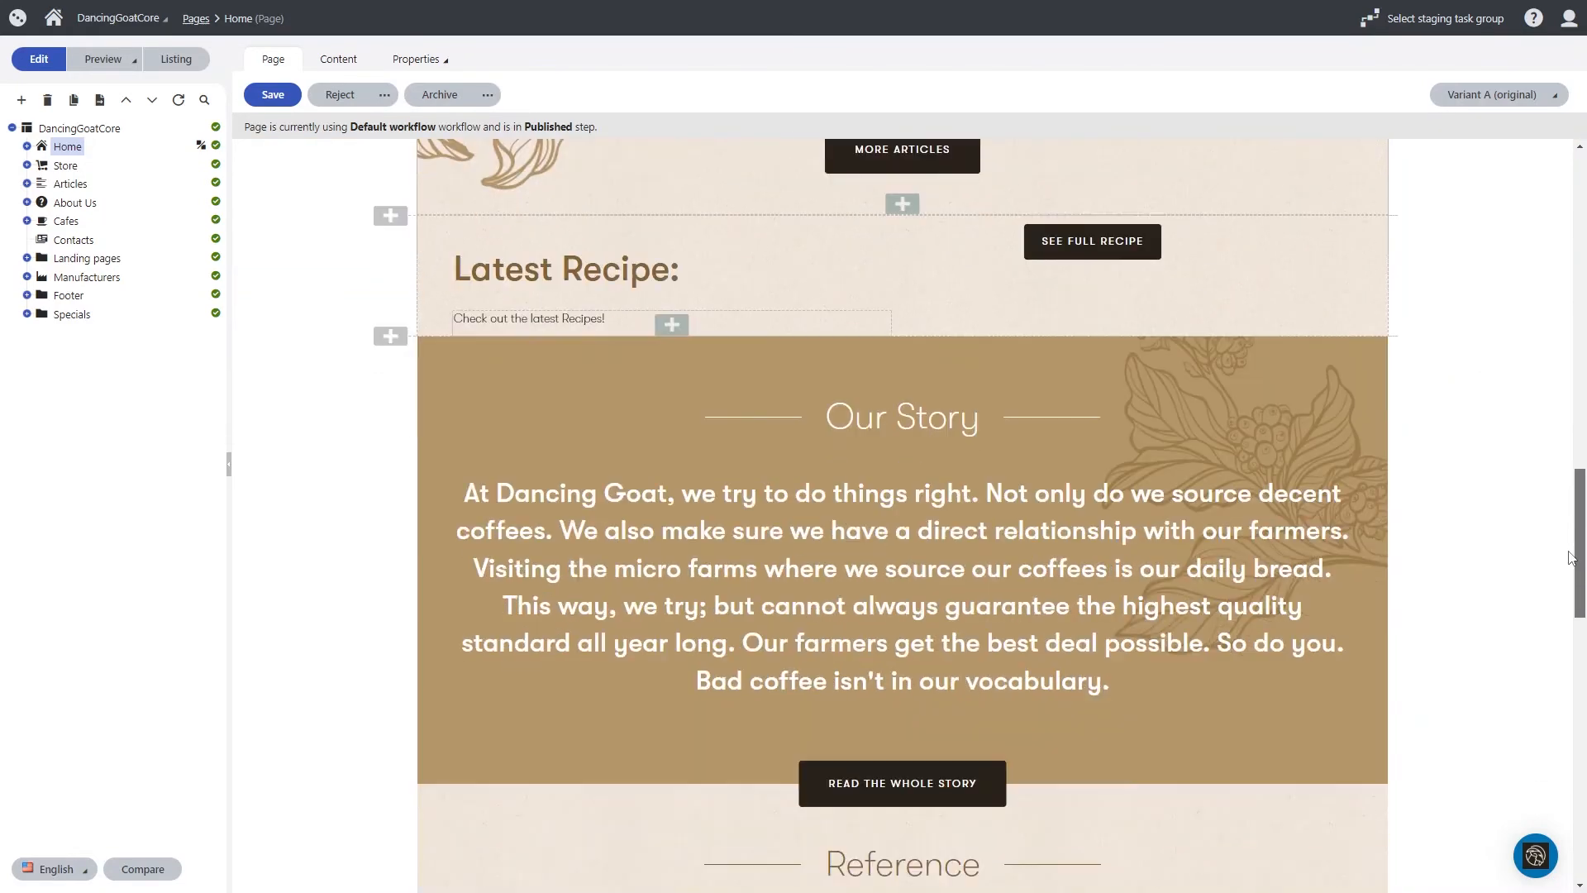
{"action": "scroll", "scroll_direction": "down", "scroll_amount": 3}
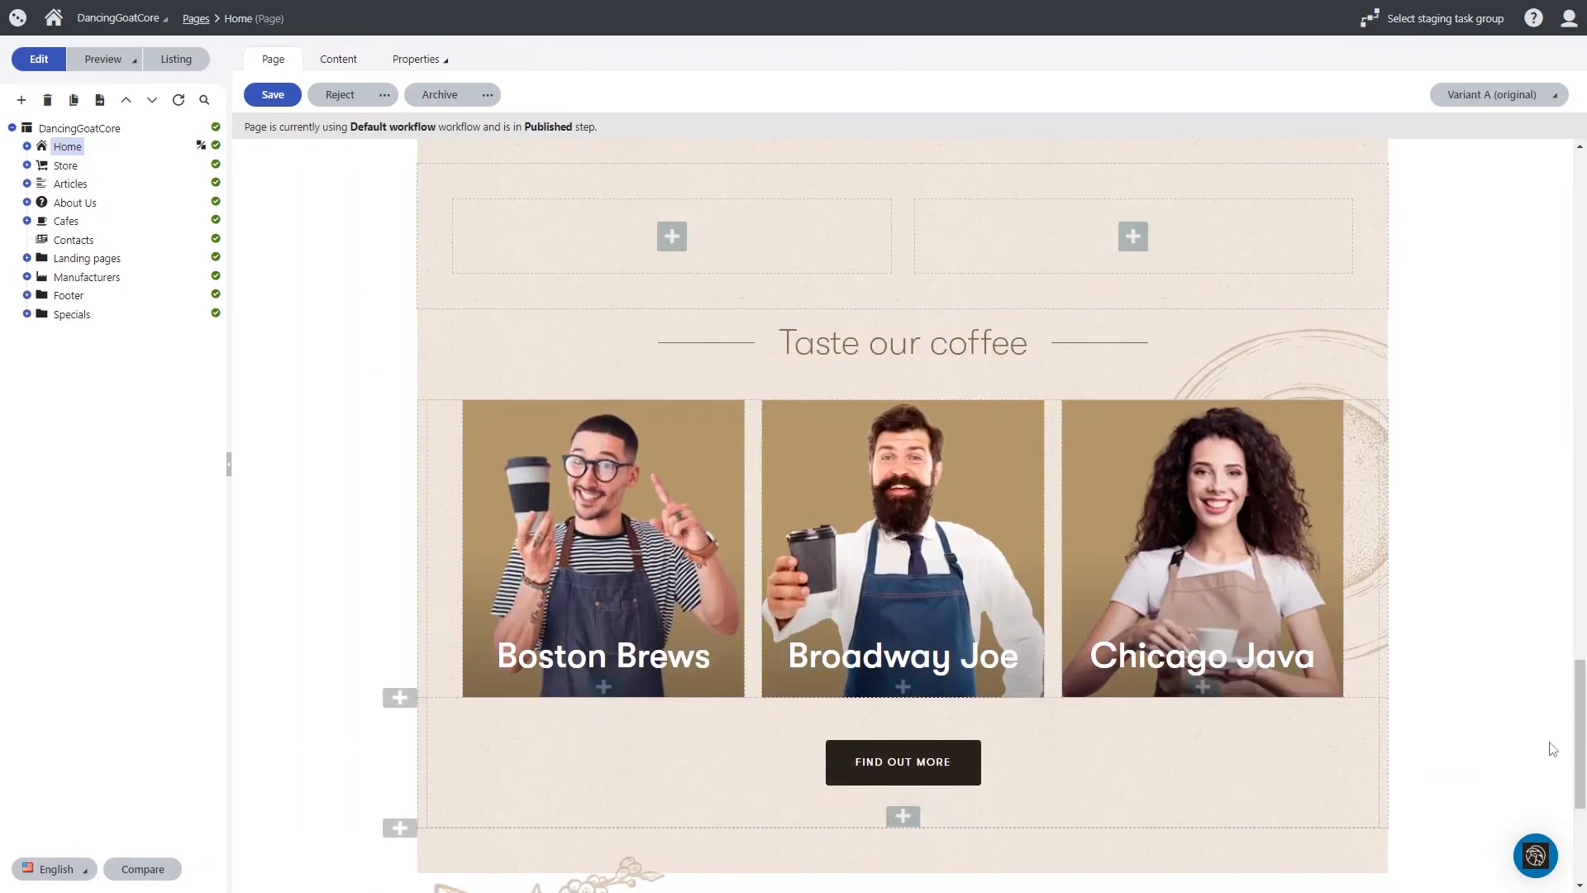
{"action": "mouse_move", "coordinate": [1280, 387]}
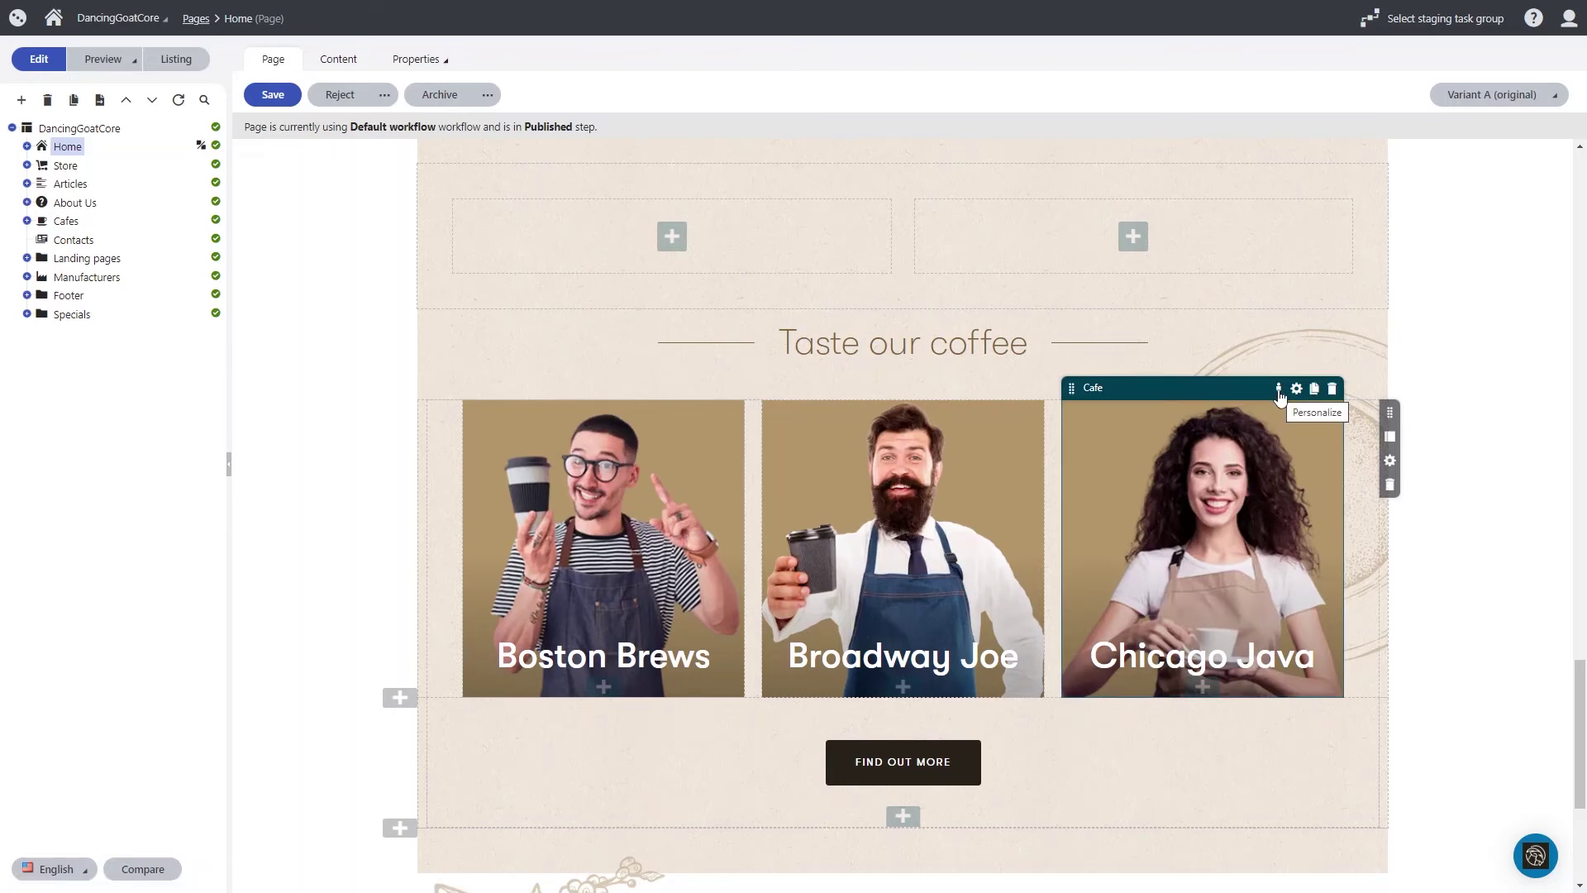
{"action": "mouse_move", "coordinate": [1305, 420]}
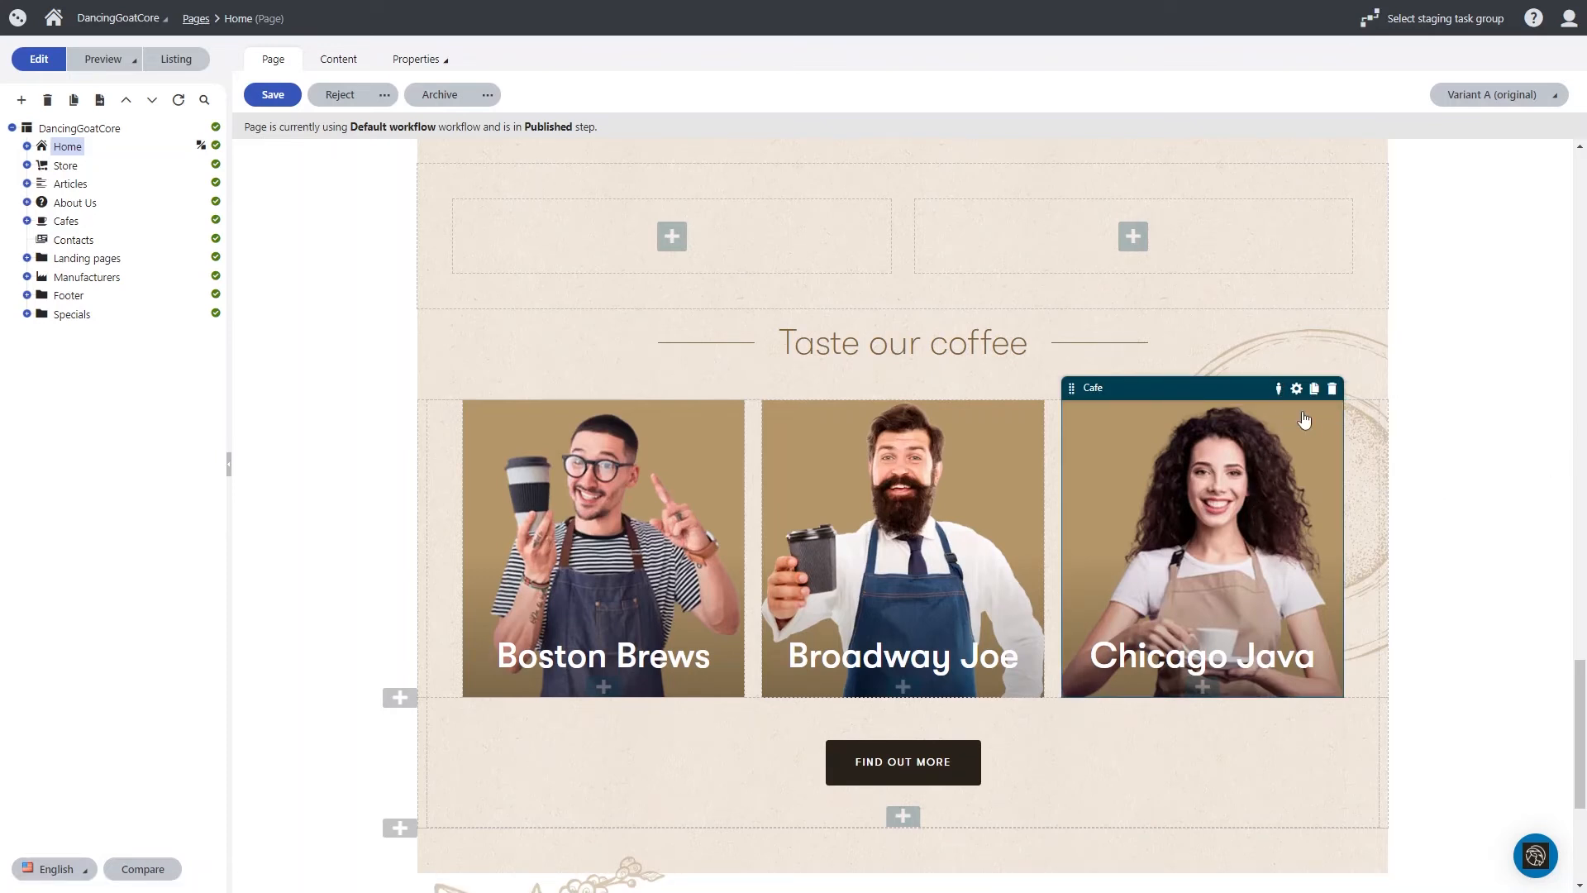
- Personalize the Chicago Java cafe widget by contact group with an Everywoman Cafe variant
{"action": "left_click", "coordinate": [1278, 389]}
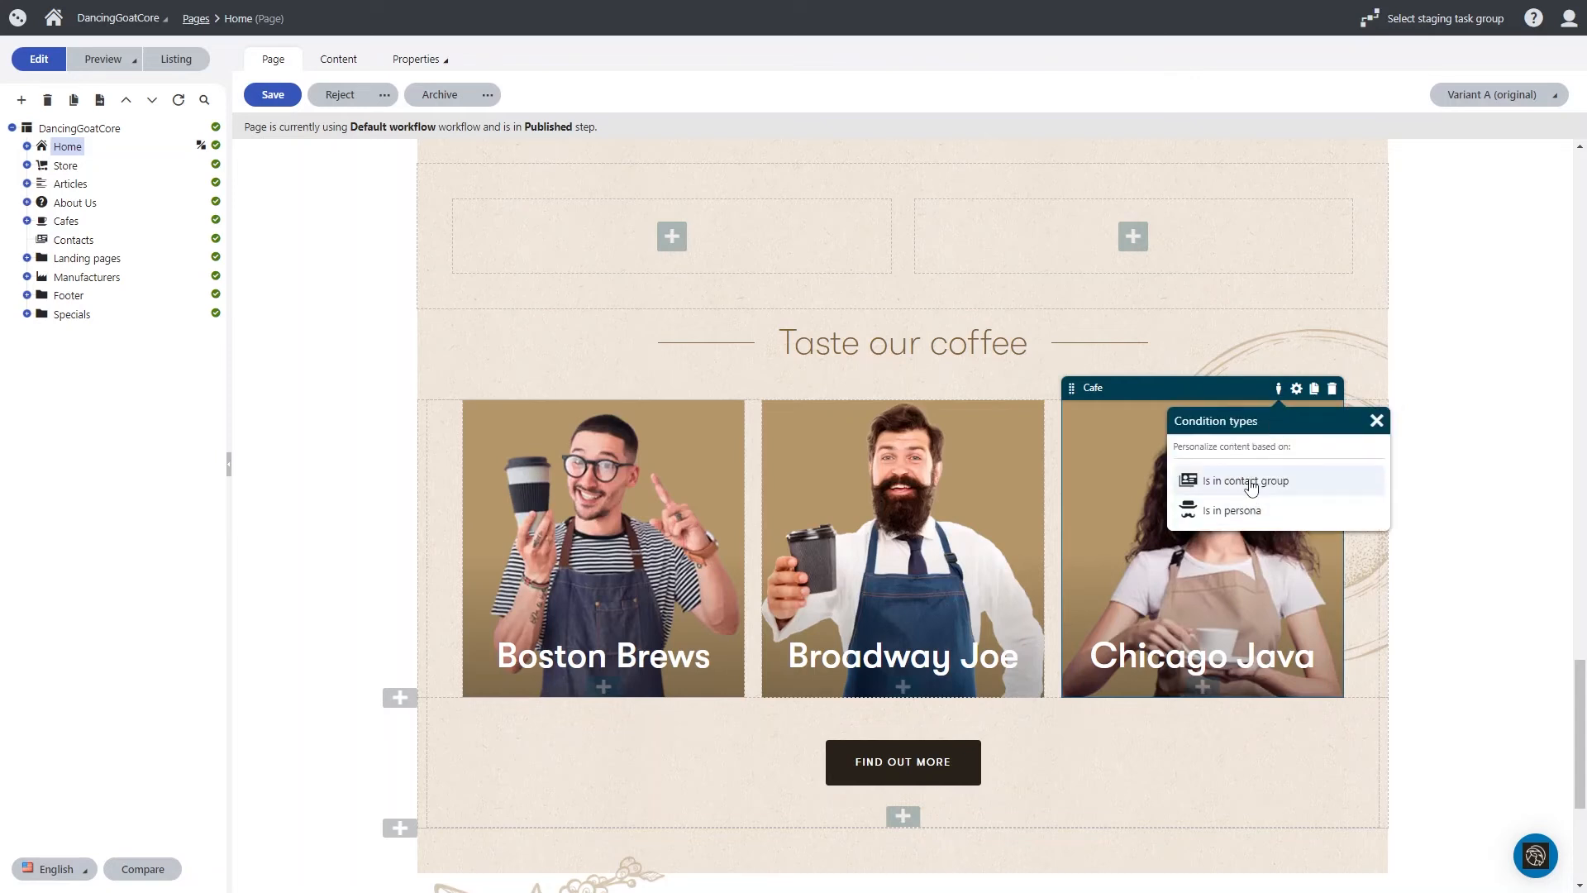
{"action": "left_click", "coordinate": [1245, 481]}
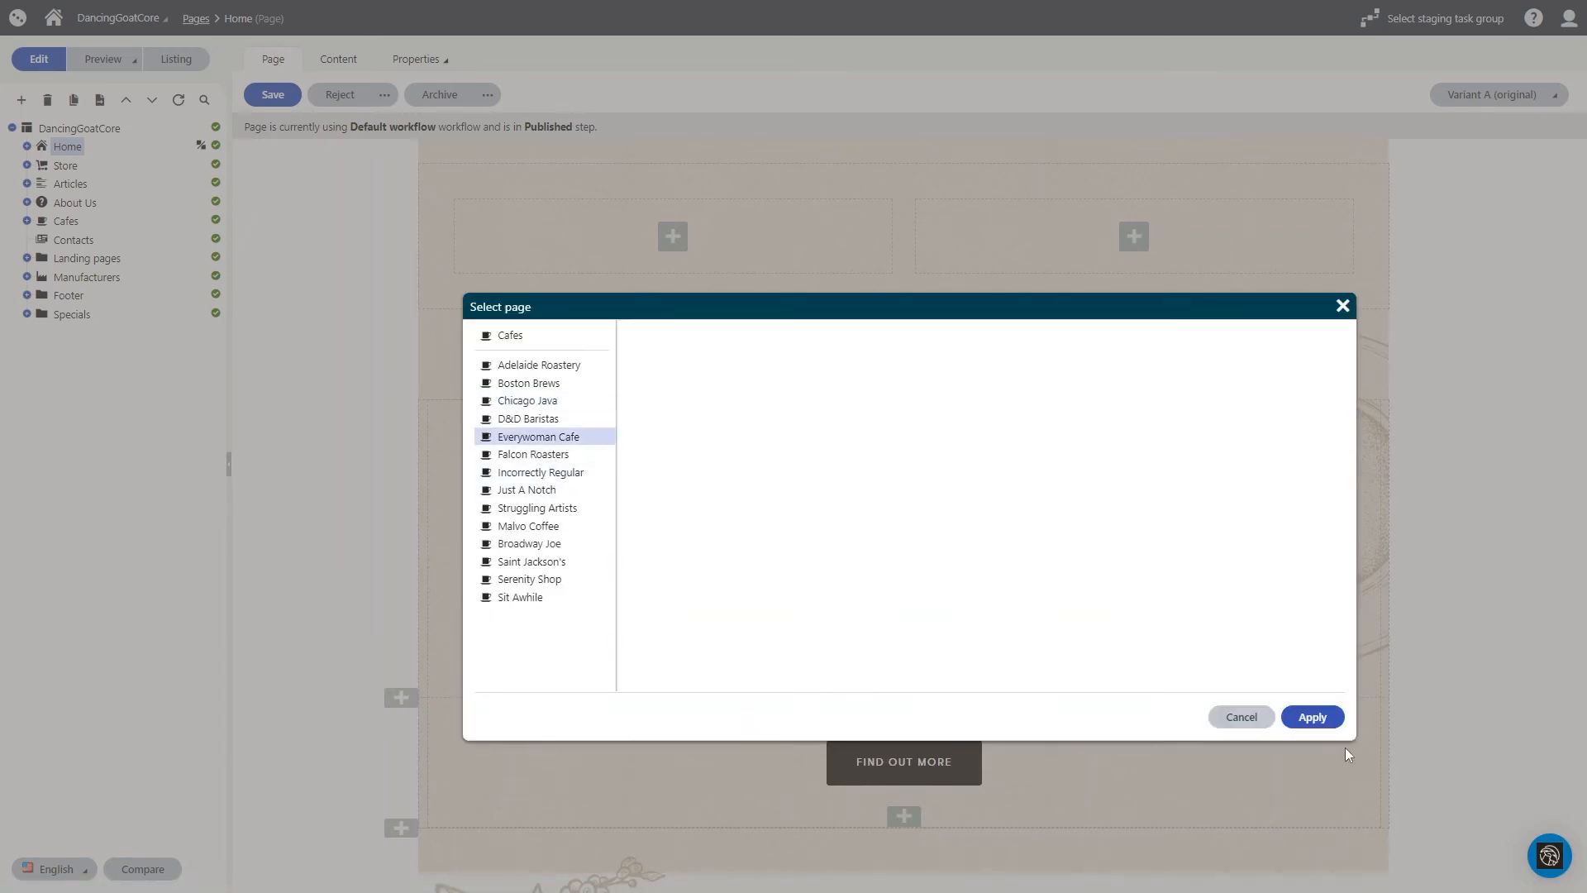
{"action": "left_click", "coordinate": [1313, 716]}
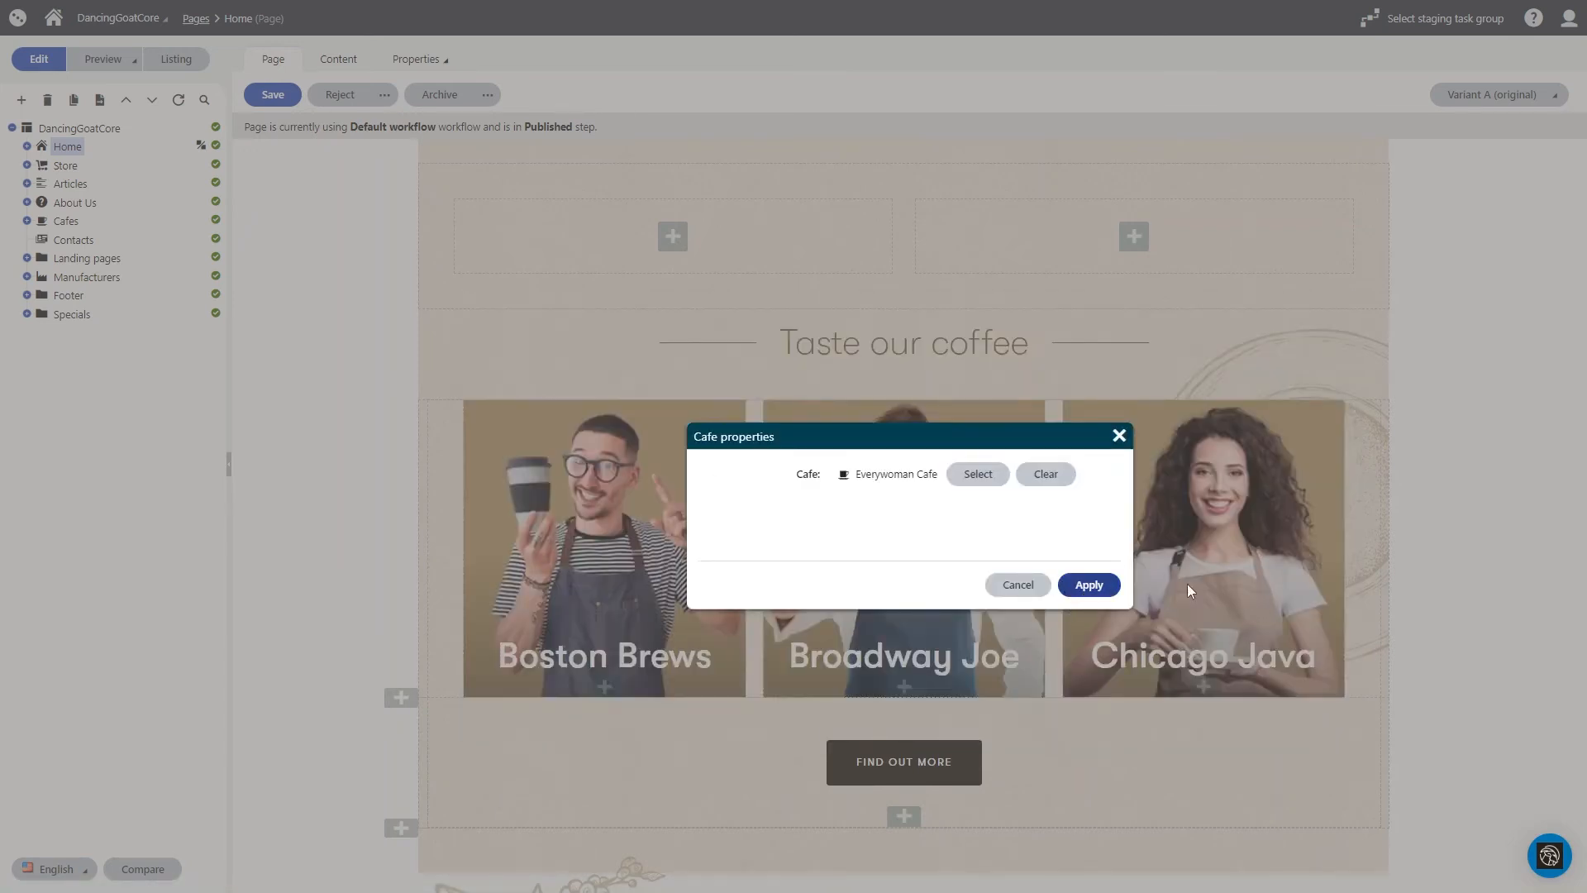
{"action": "left_click", "coordinate": [1088, 585]}
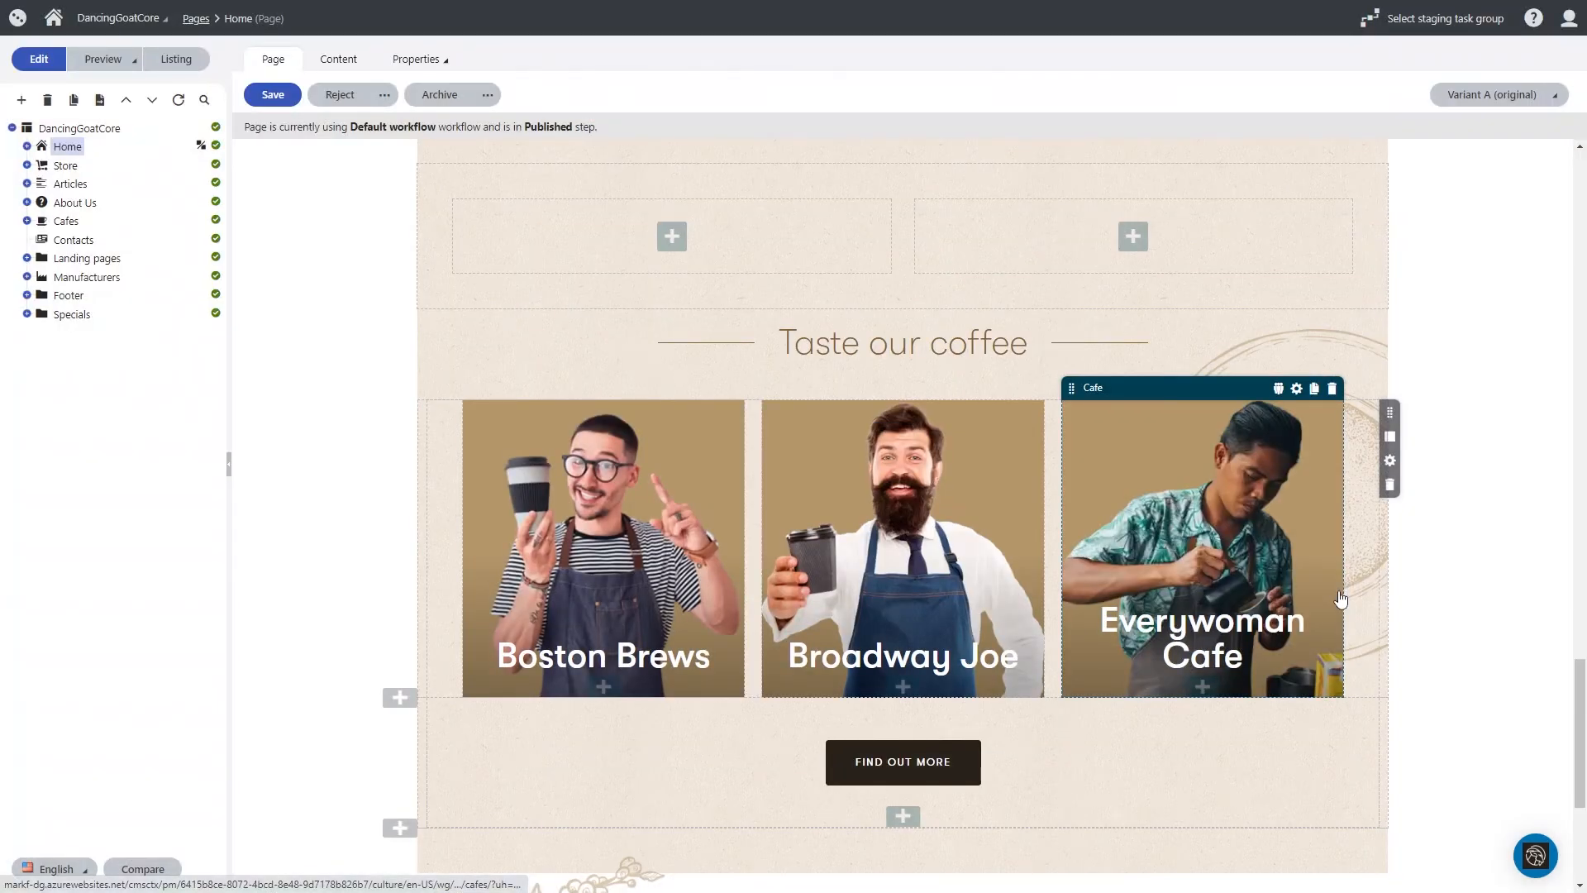
{"action": "mouse_move", "coordinate": [1372, 593]}
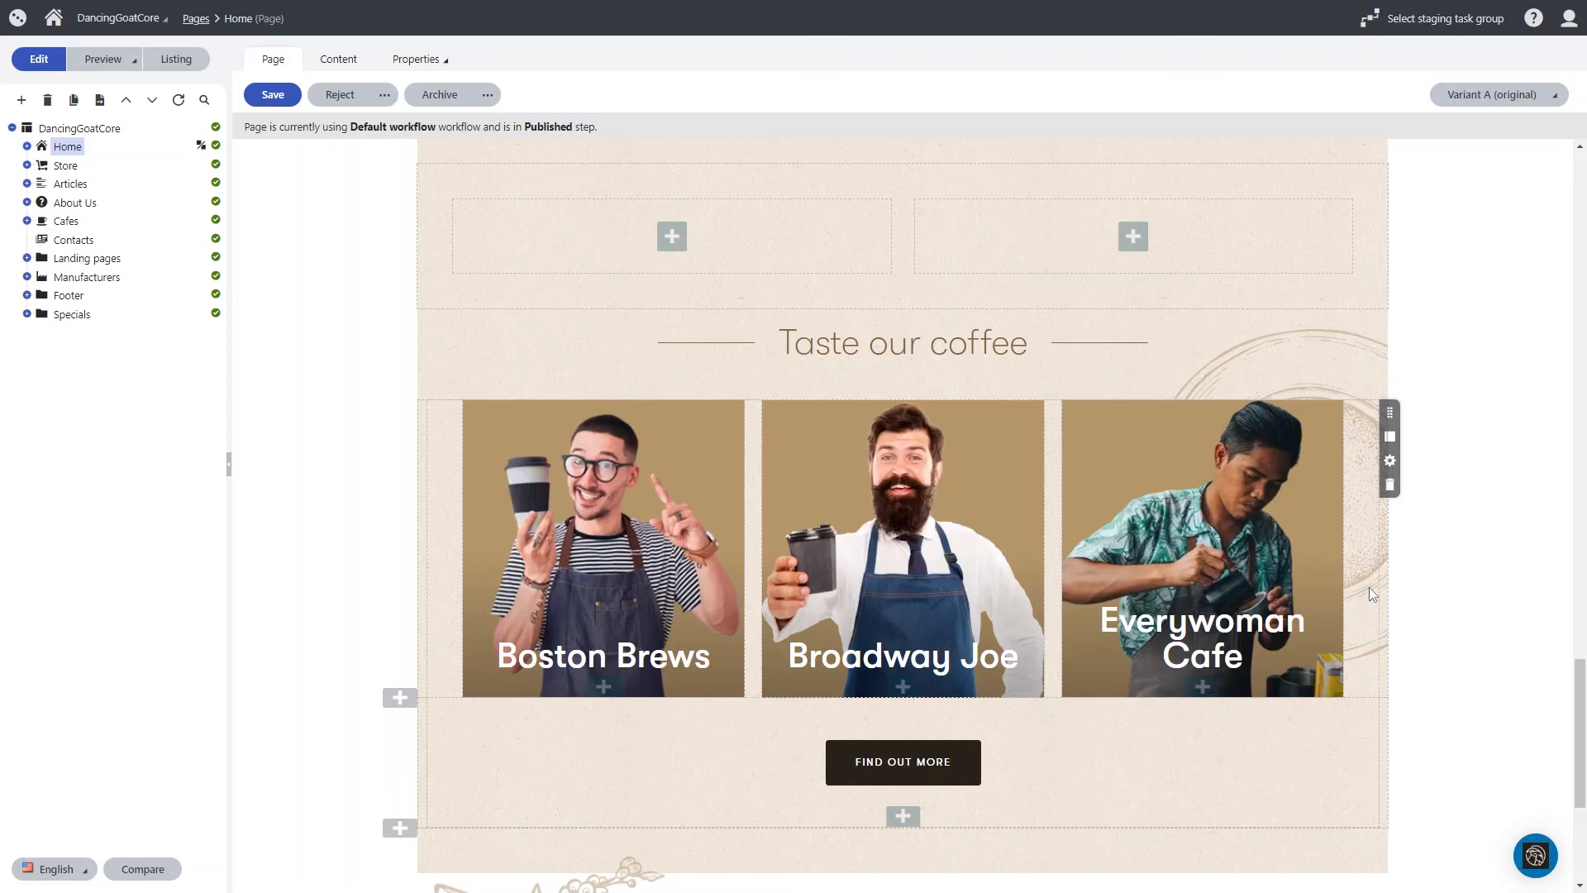
{"action": "mouse_move", "coordinate": [1211, 560]}
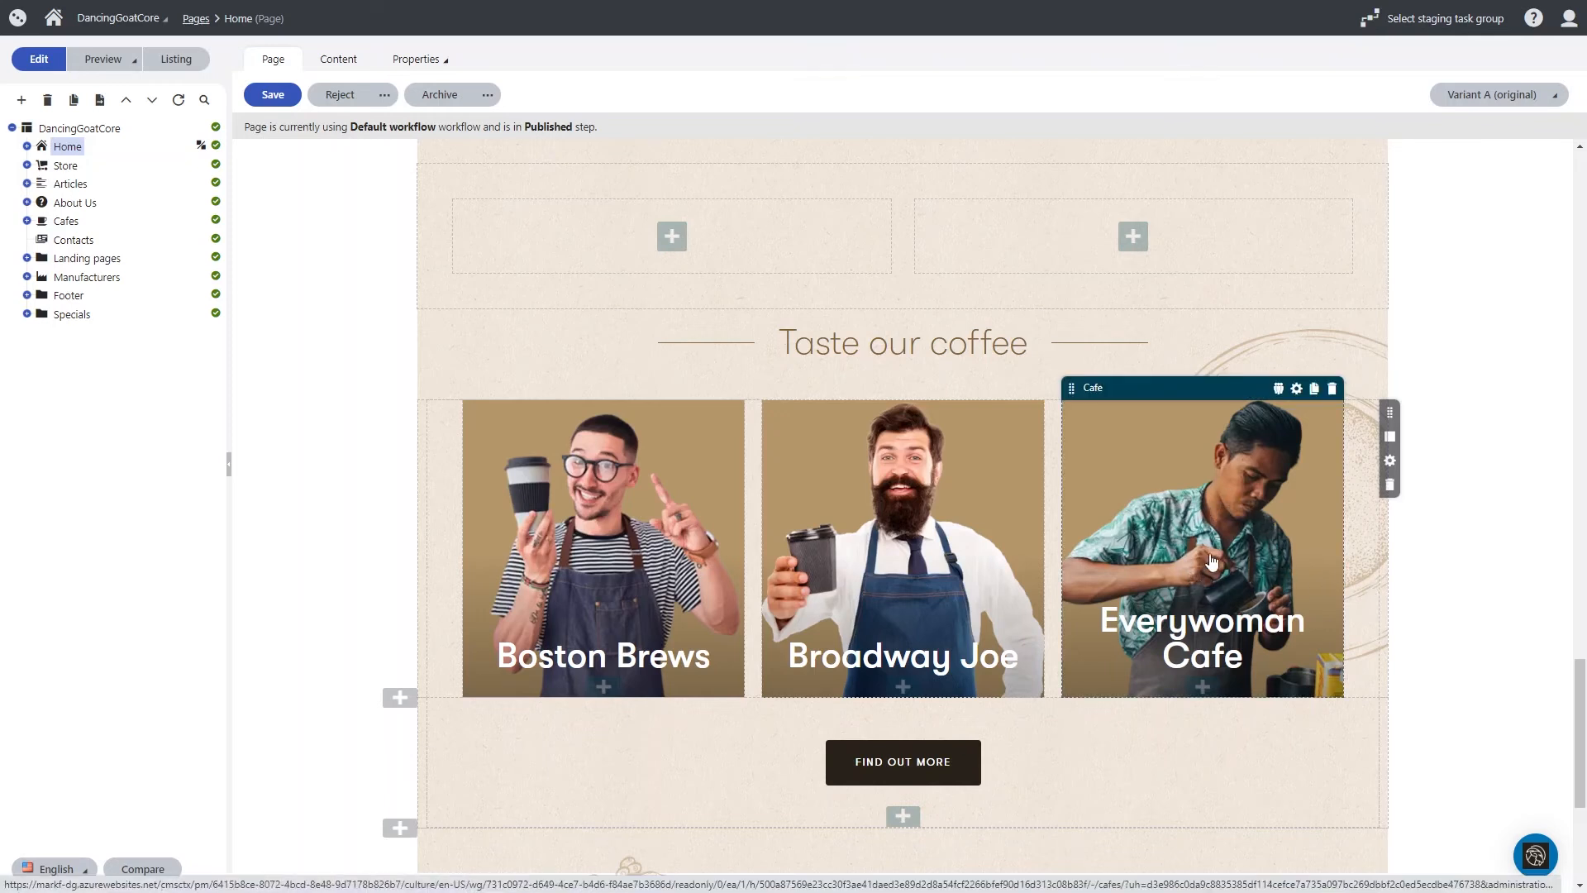